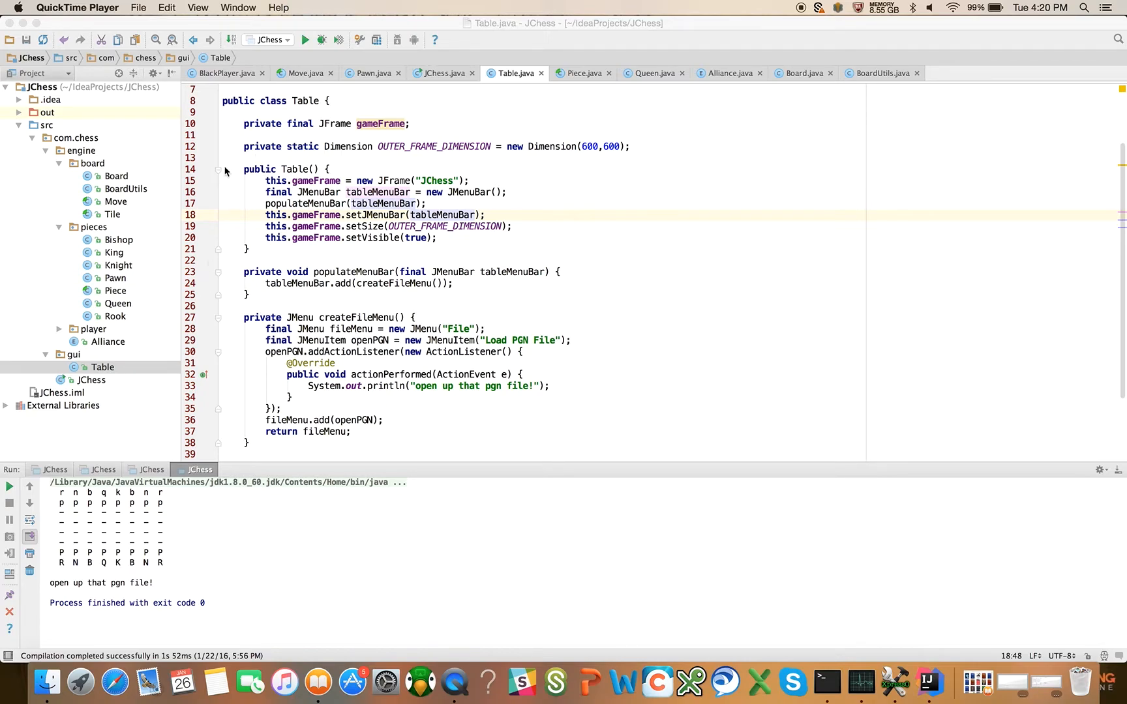
mouse_move(259, 171)
text( final)
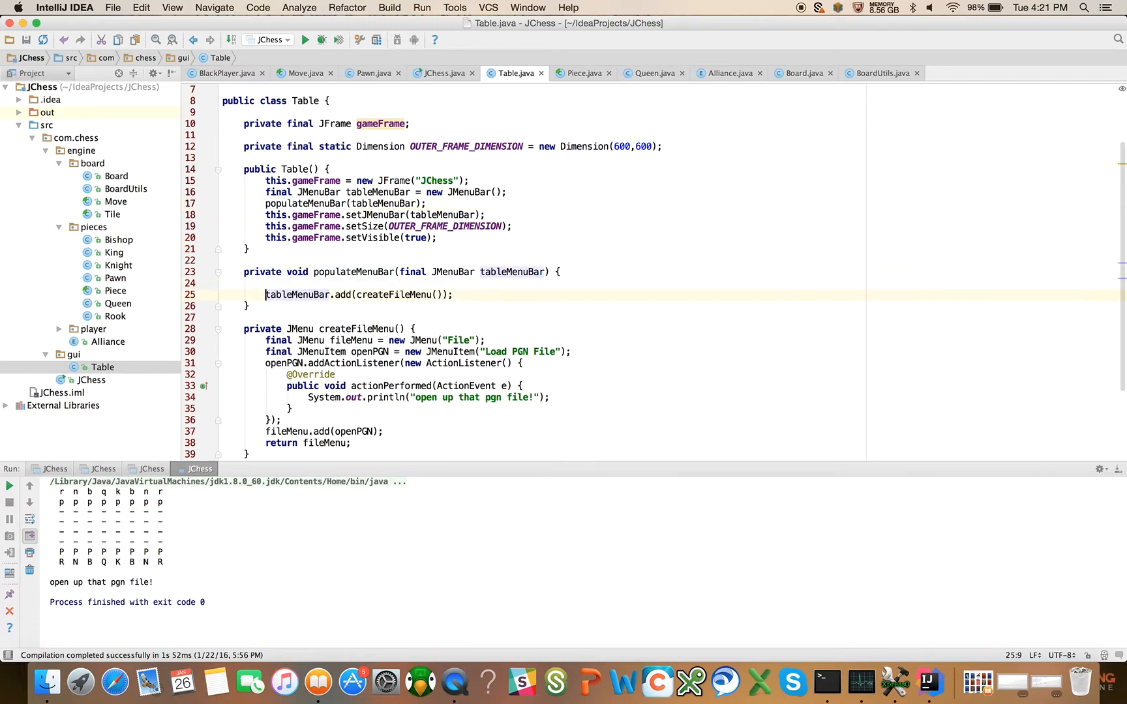
- Declare final JMenuBar tableMenuBar = new JMenuBar() inside populateMenuBar
text(FINAL J)
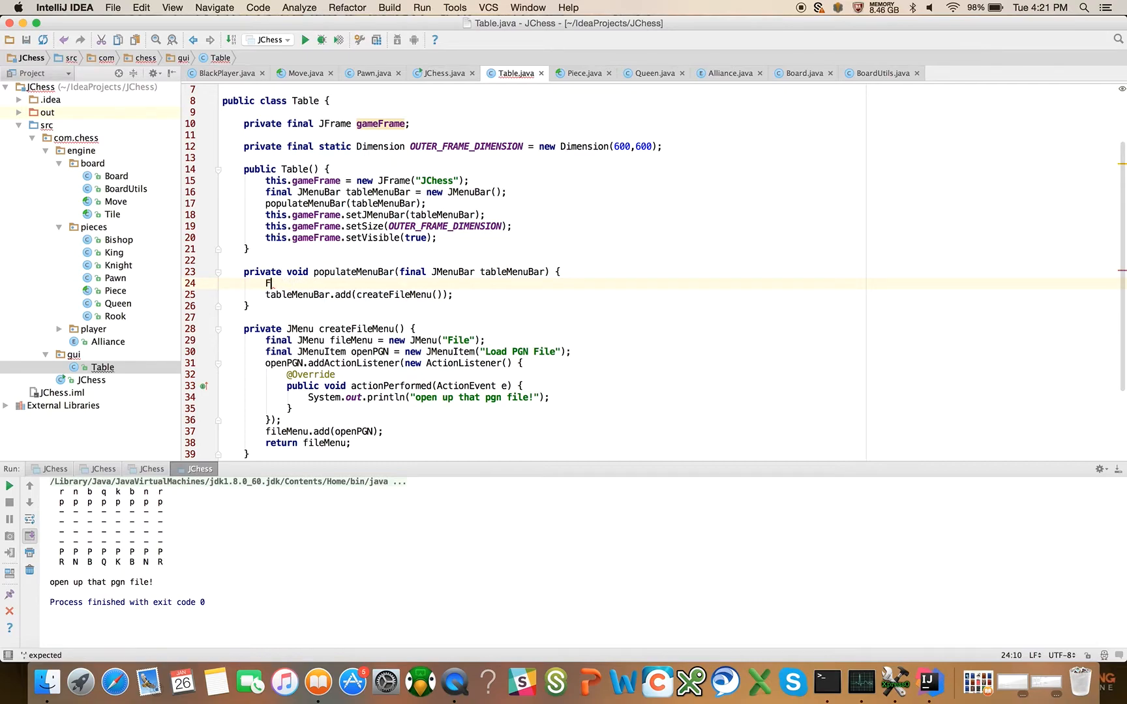
text(inal JMenuBar)
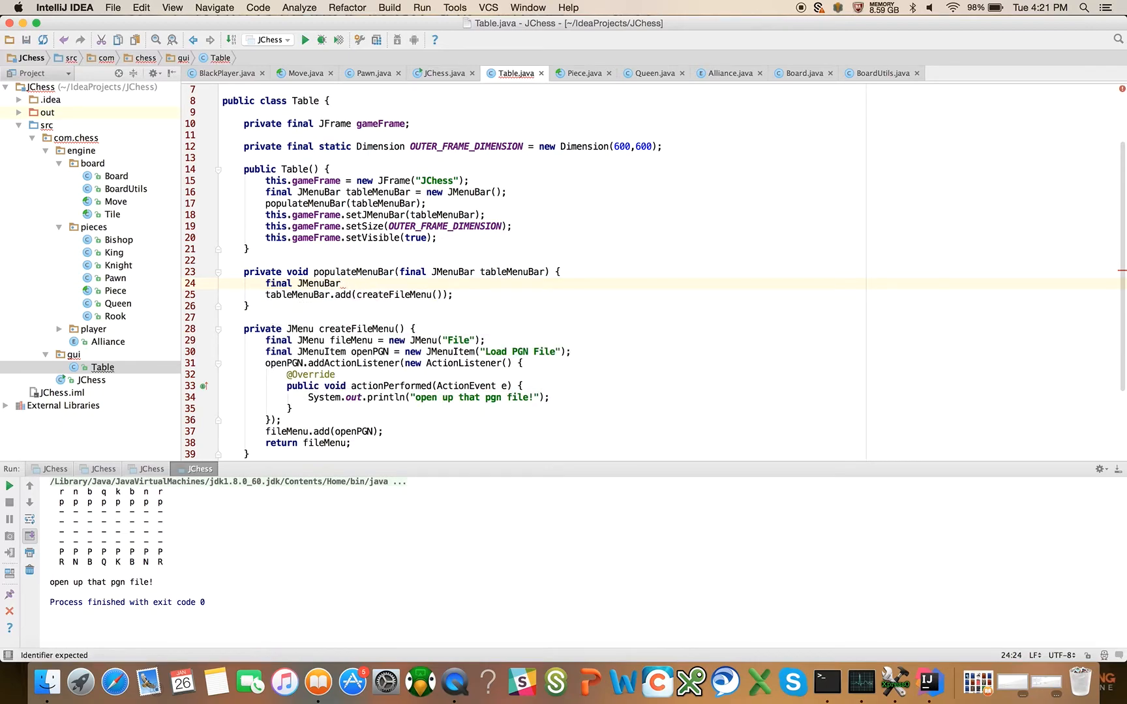
text(tableMen)
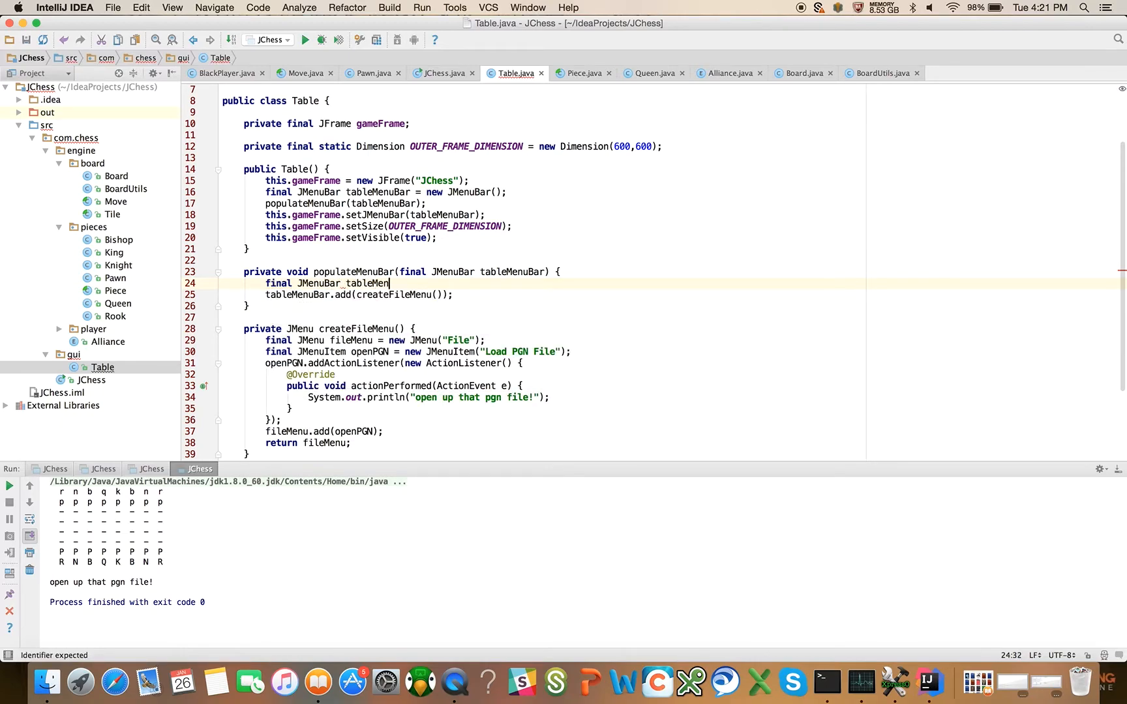
text(= new JM)
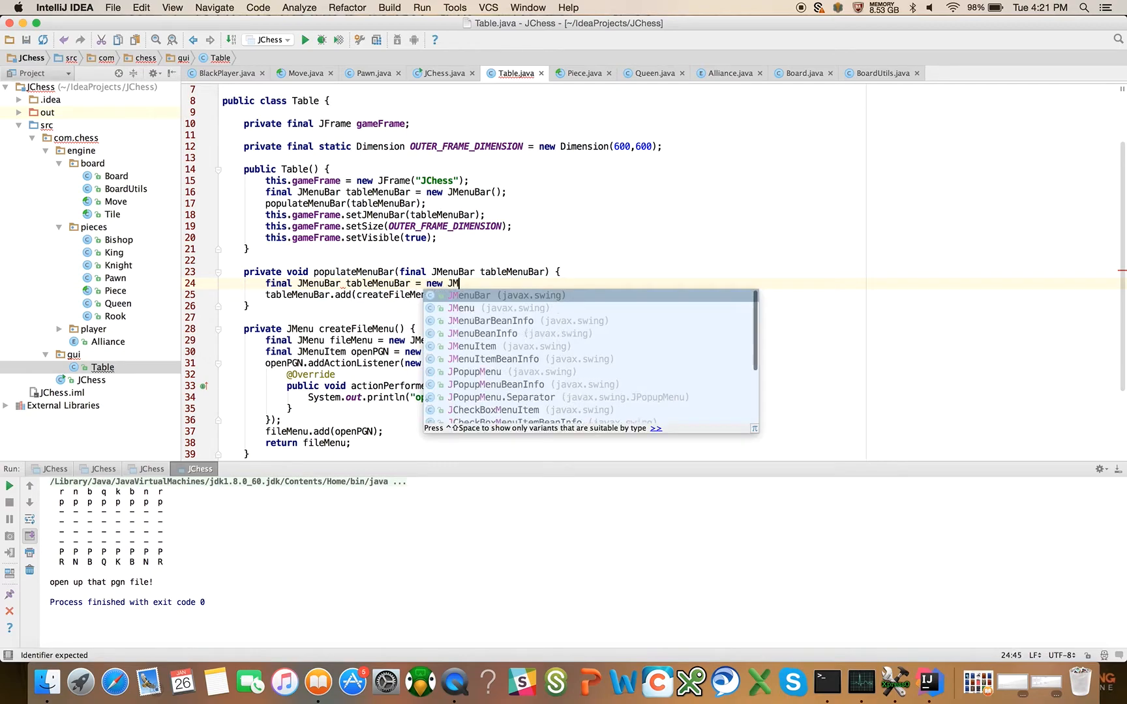
text(enu)
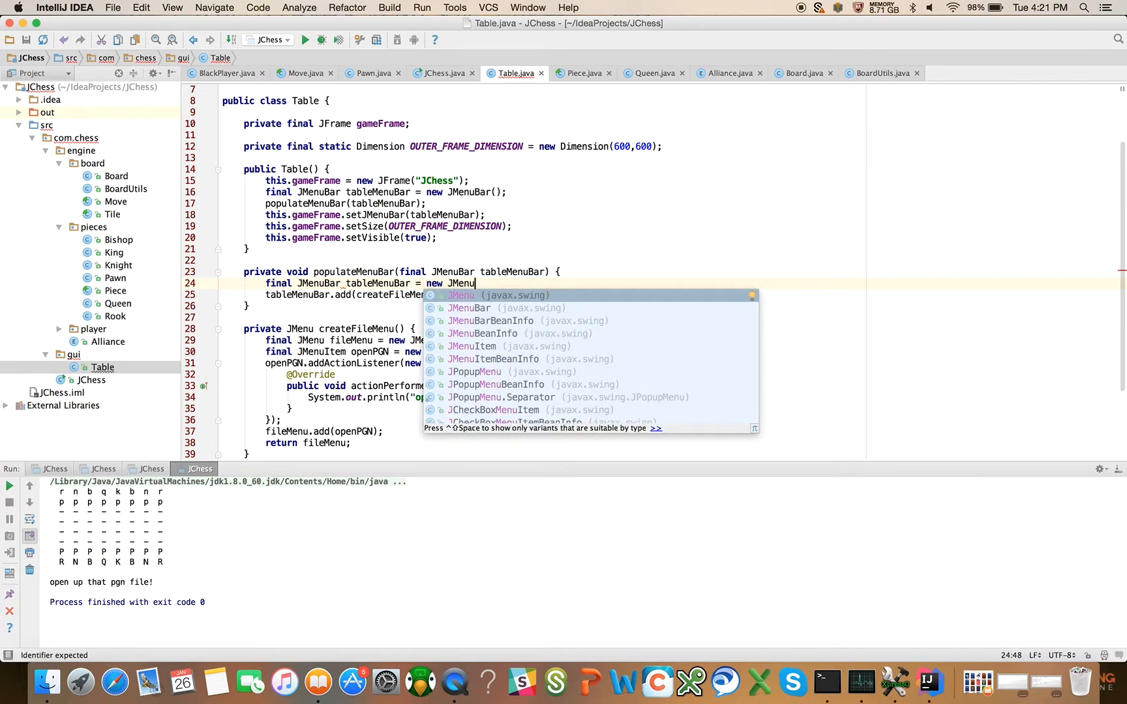
key(Enter)
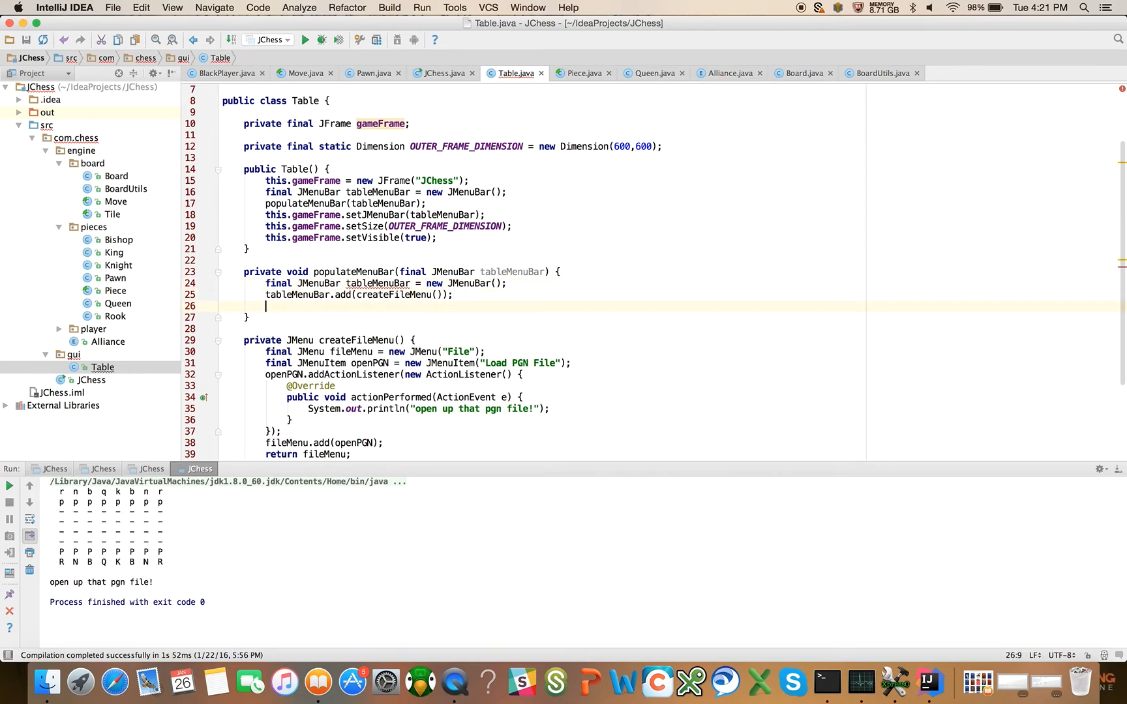
- Return tableMenuBar and change populateMenuBar's return type from void to JMenuBar
text(return tableMenuBar;)
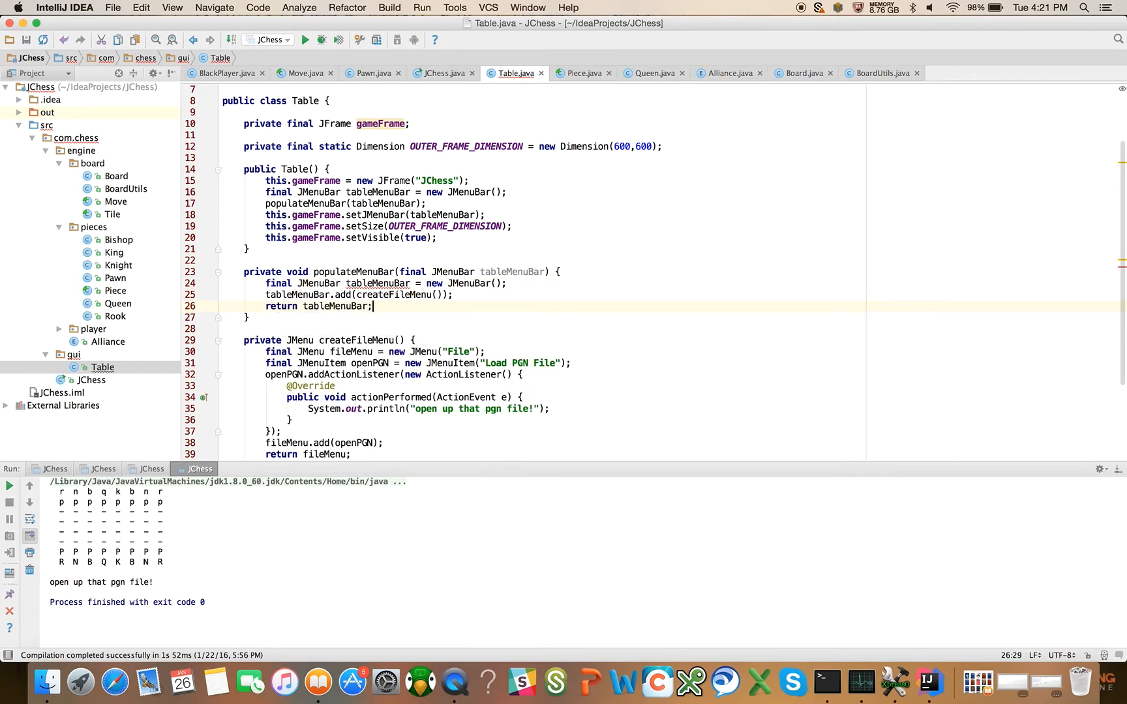
double_click(296, 272)
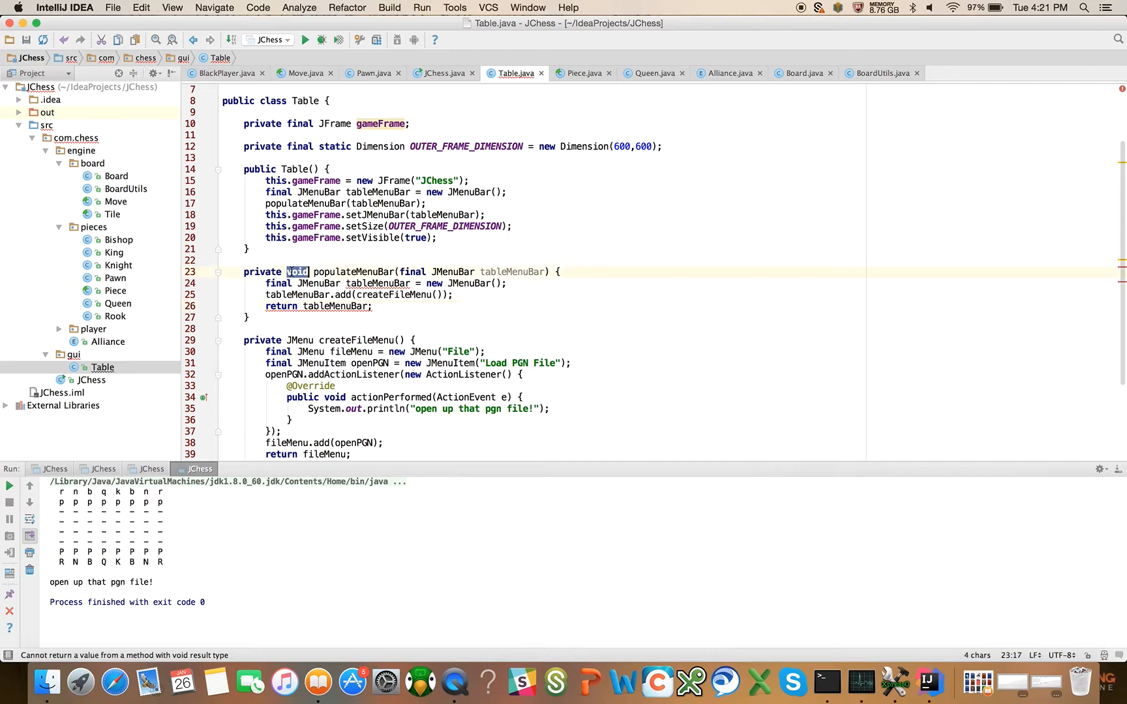
text(JMenuBar populateMenuBar() {)
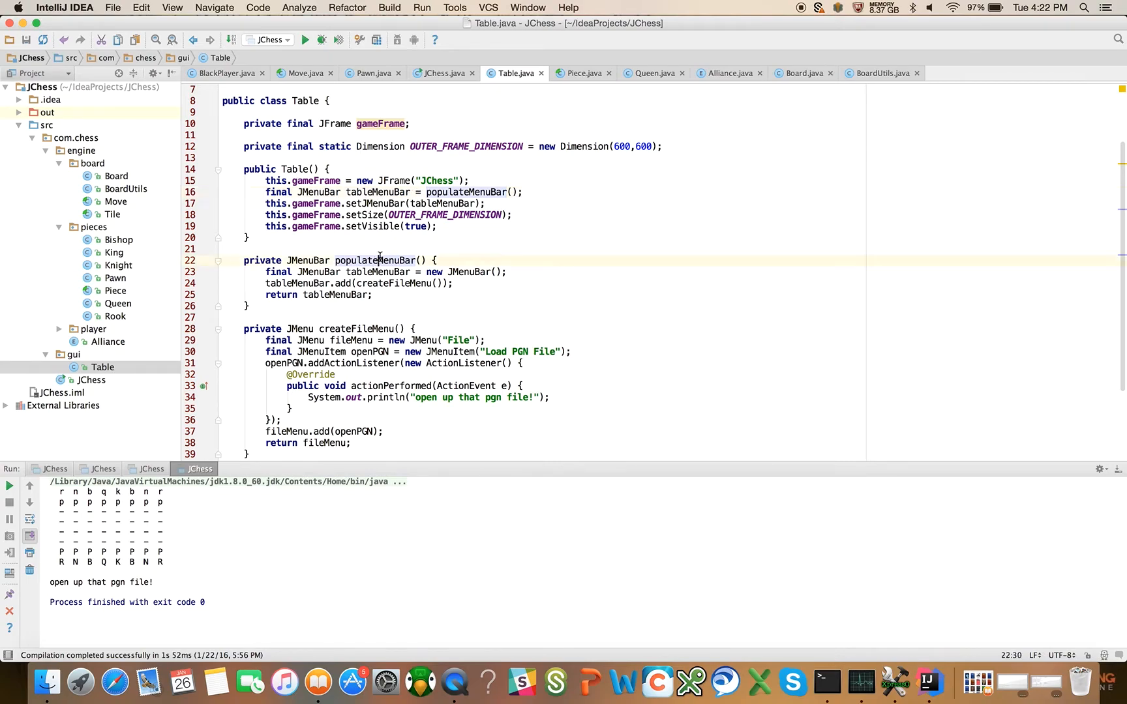
- Rename populateMenuBar to createTableMenuBar with Refactor > Rename
right_click(380, 260)
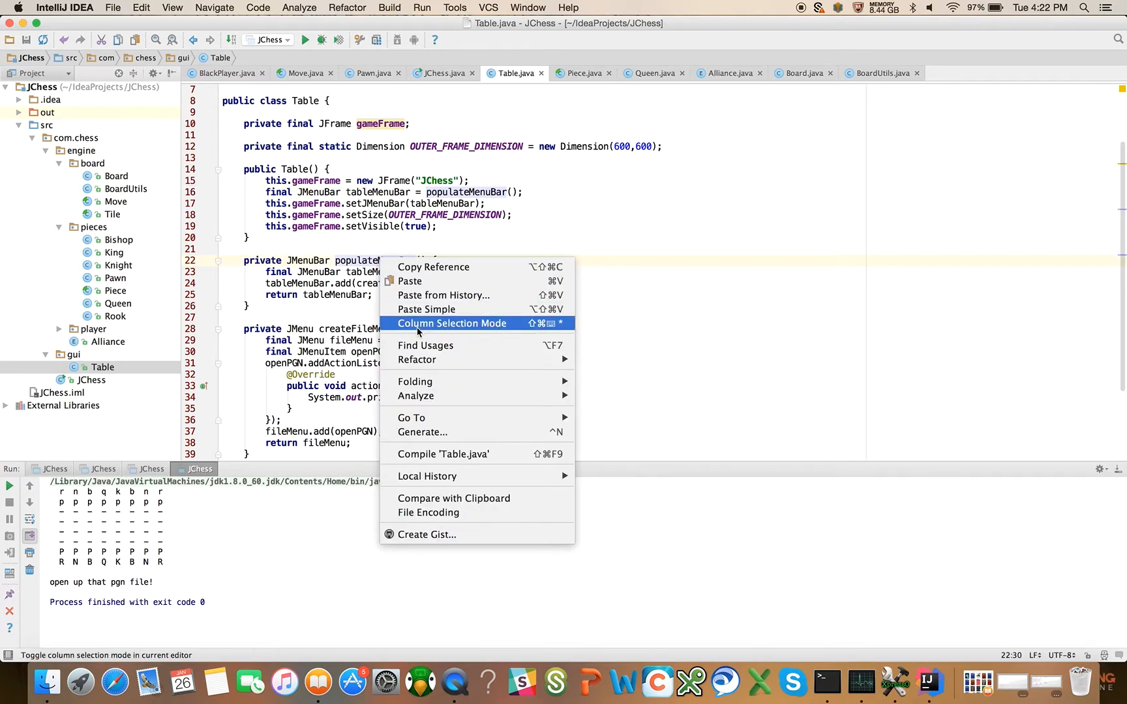
click(416, 360)
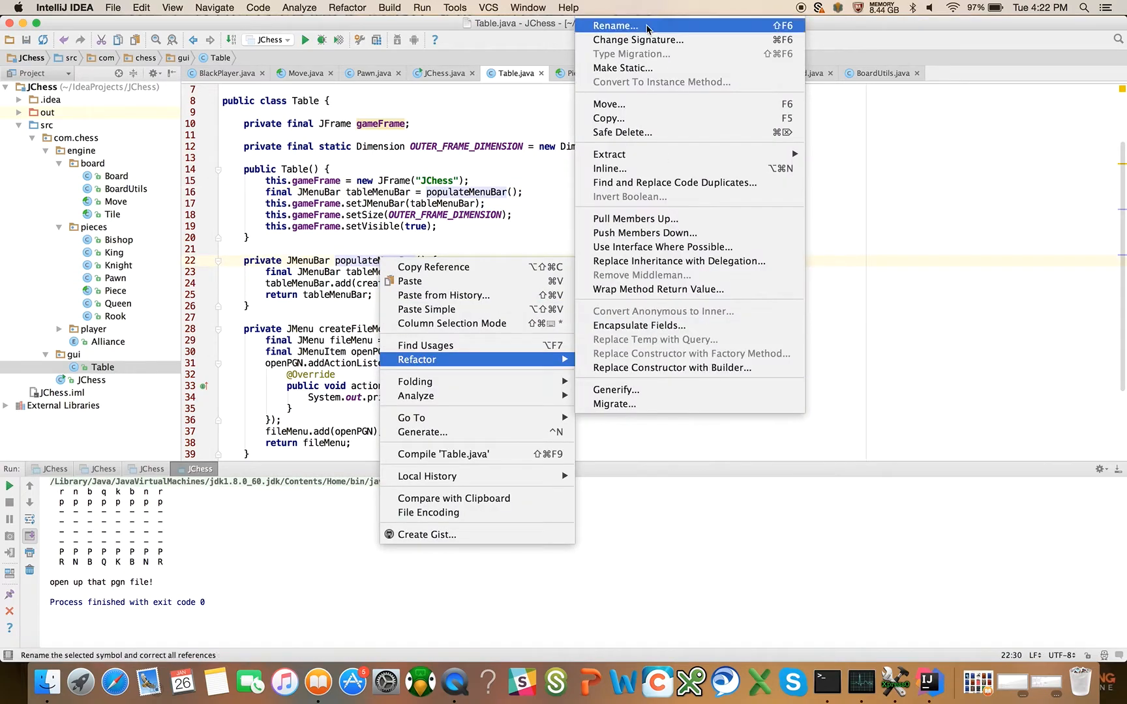
click(614, 26)
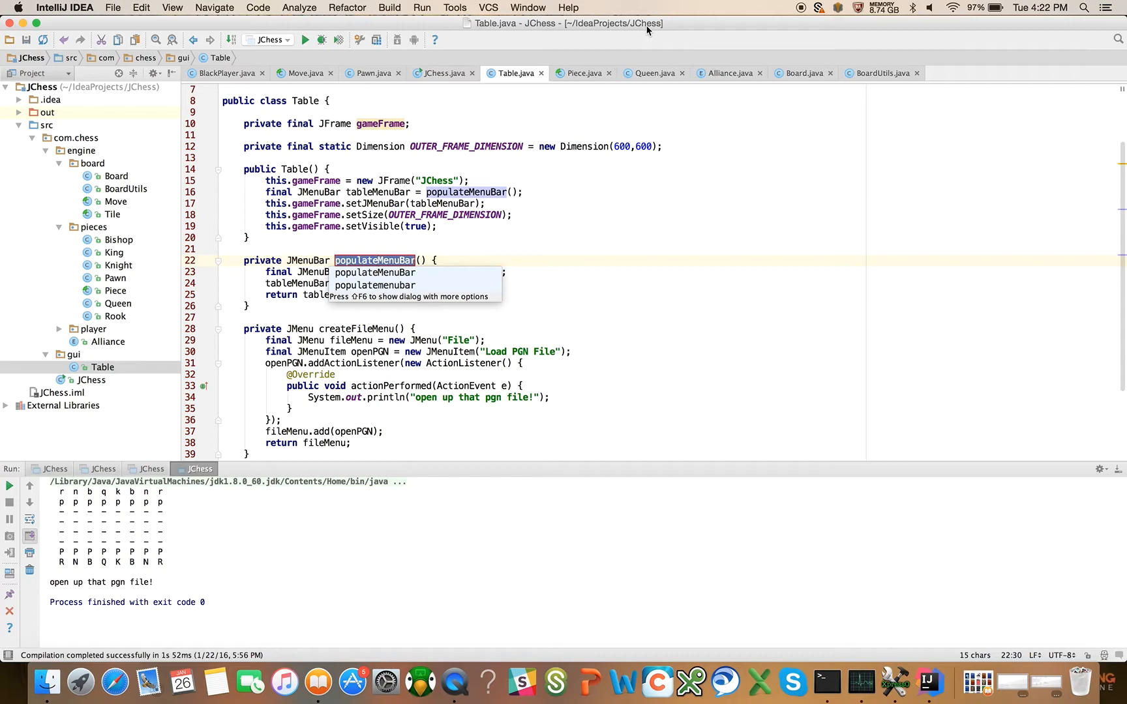
text(create)
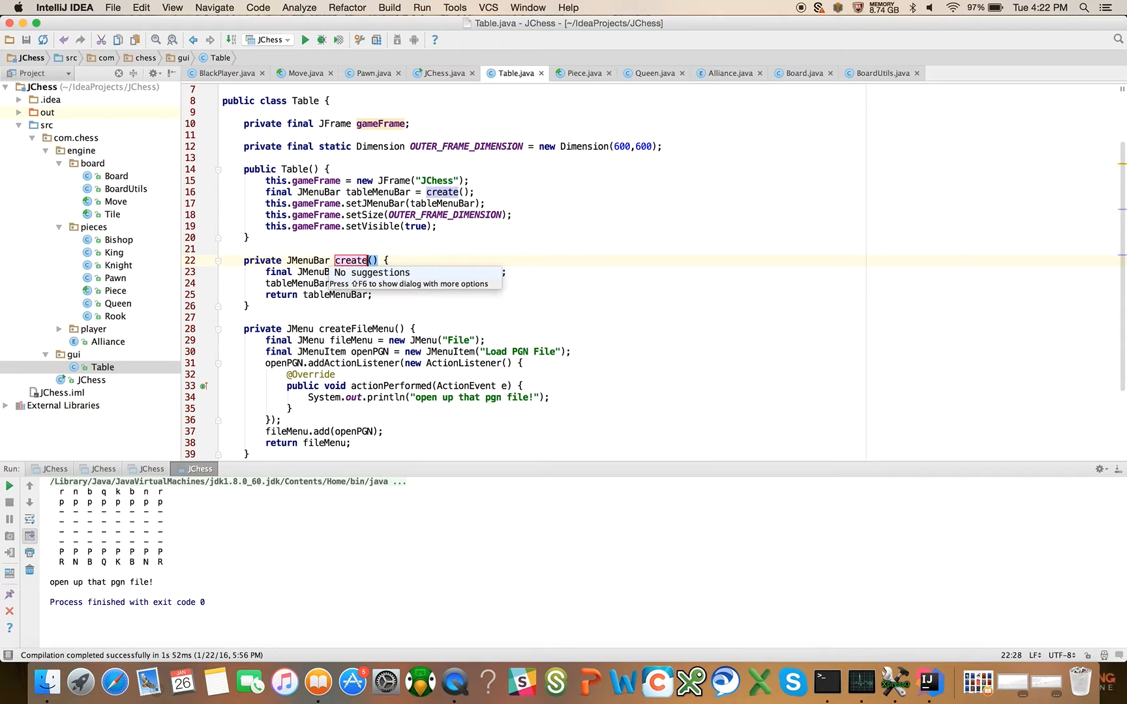
text(TableMenuBar)
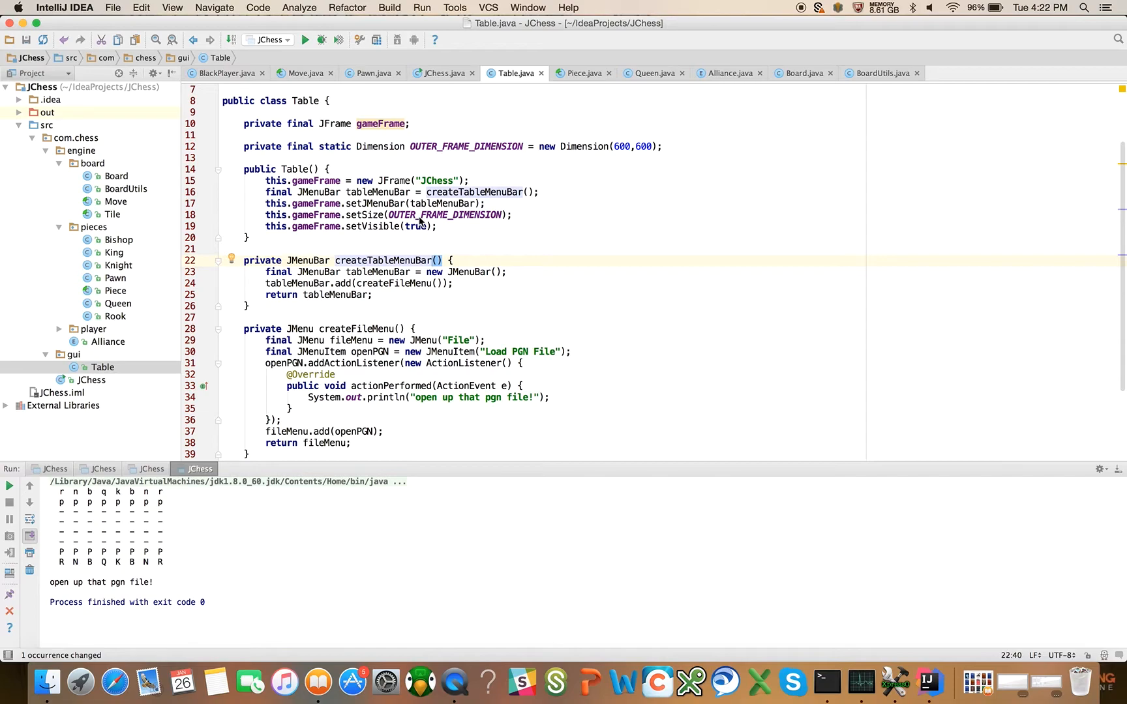
- Add an empty private class BoardPanel extending JPanel at the end of Table
scroll(down, 3)
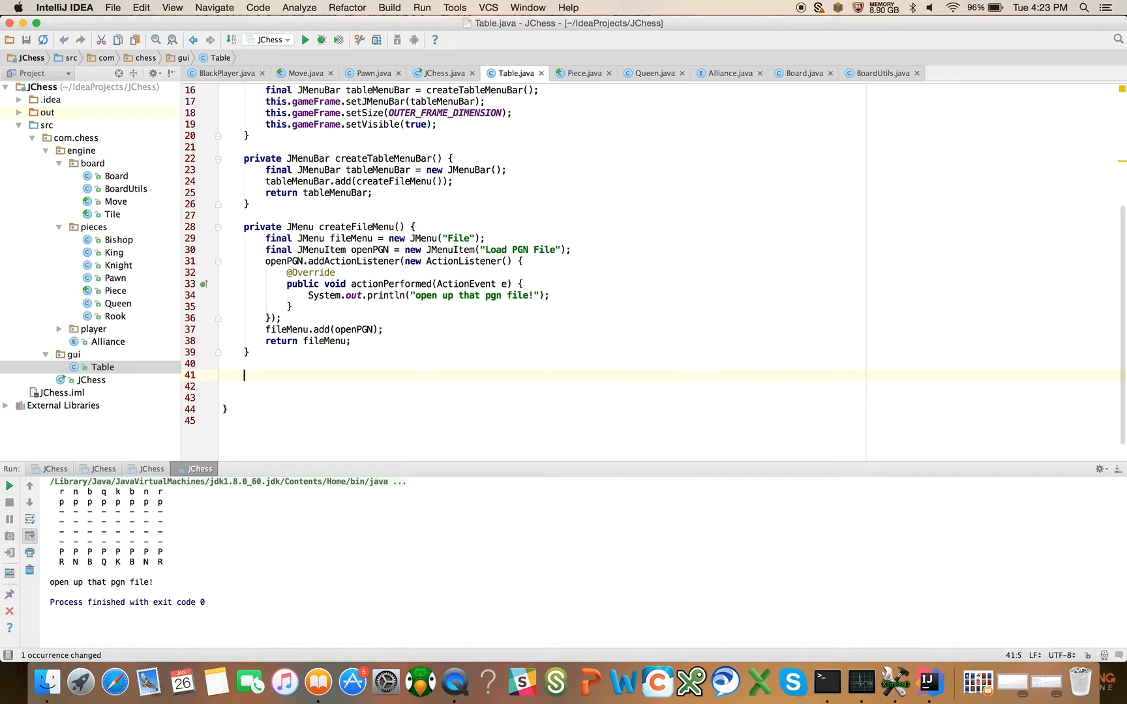
text(private class)
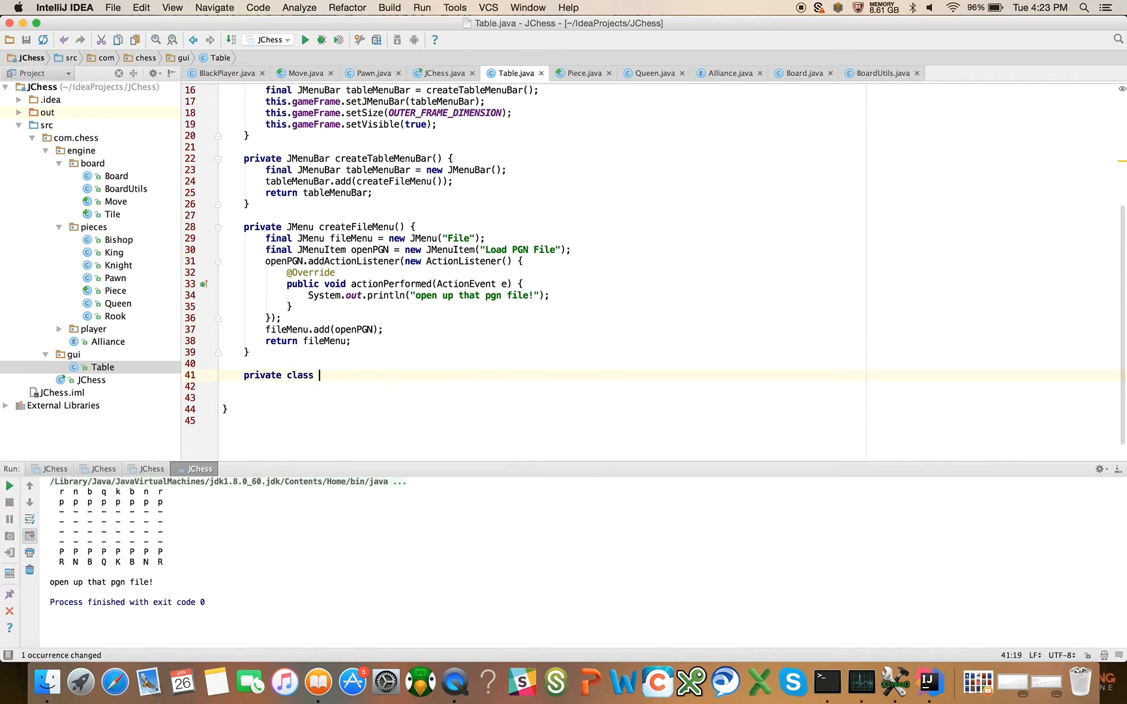
text(BoardPanel)
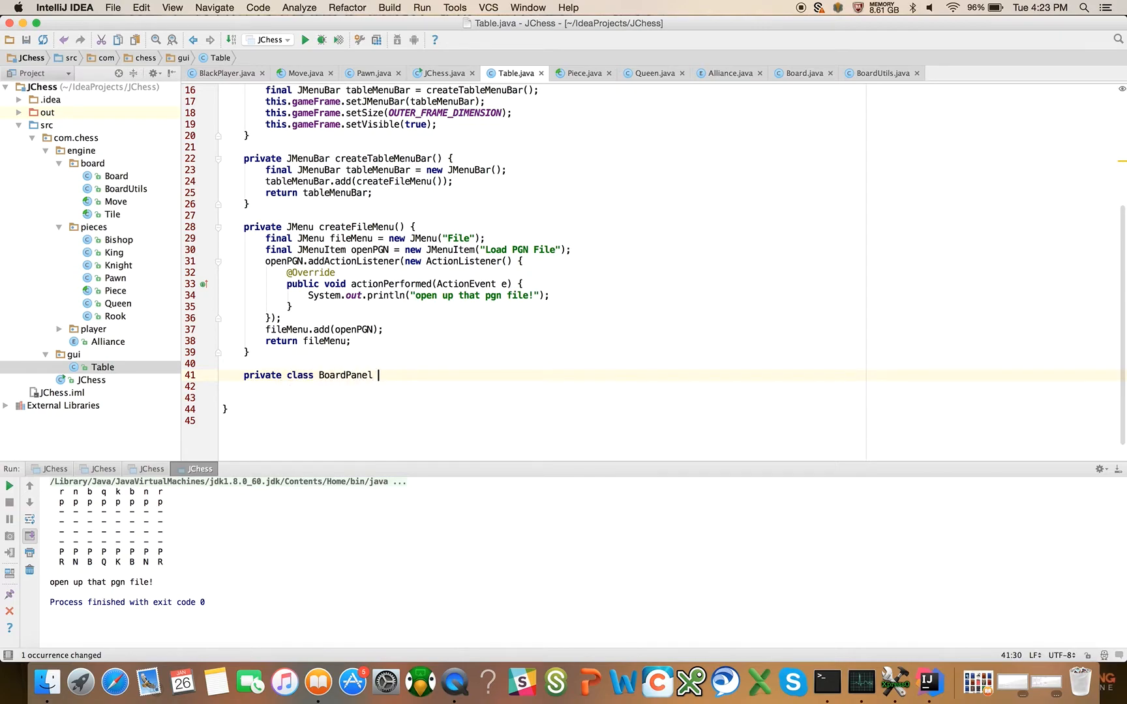
text(extend JPanel {P)
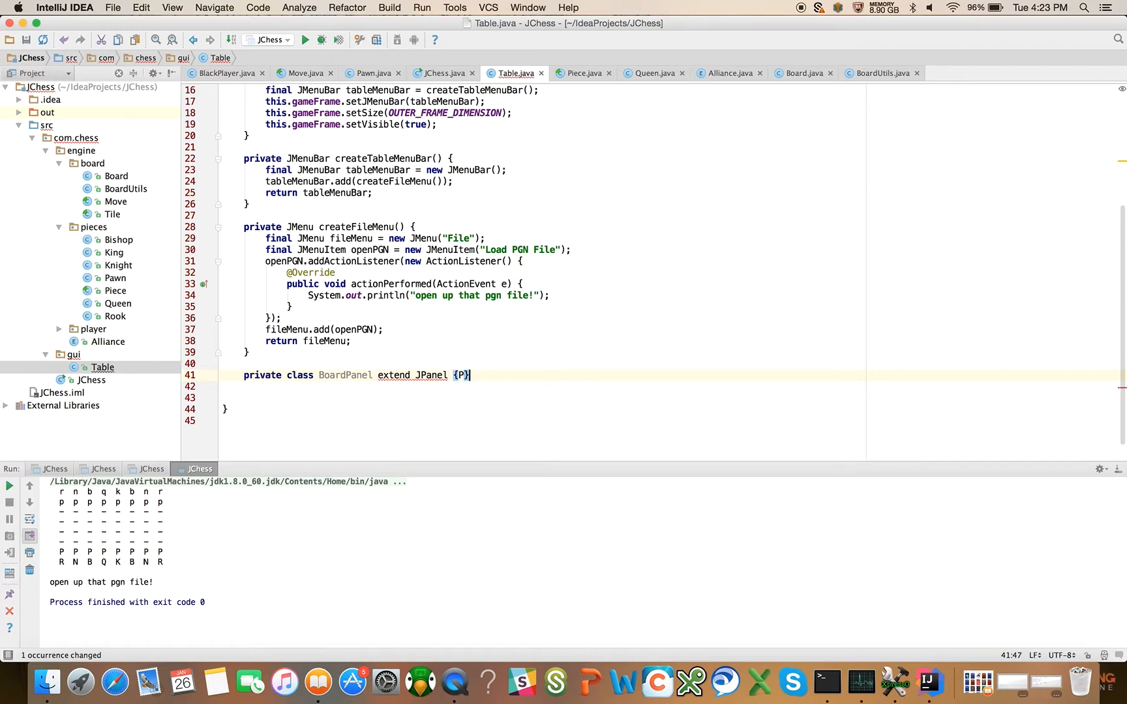
text(s)
key(enter)
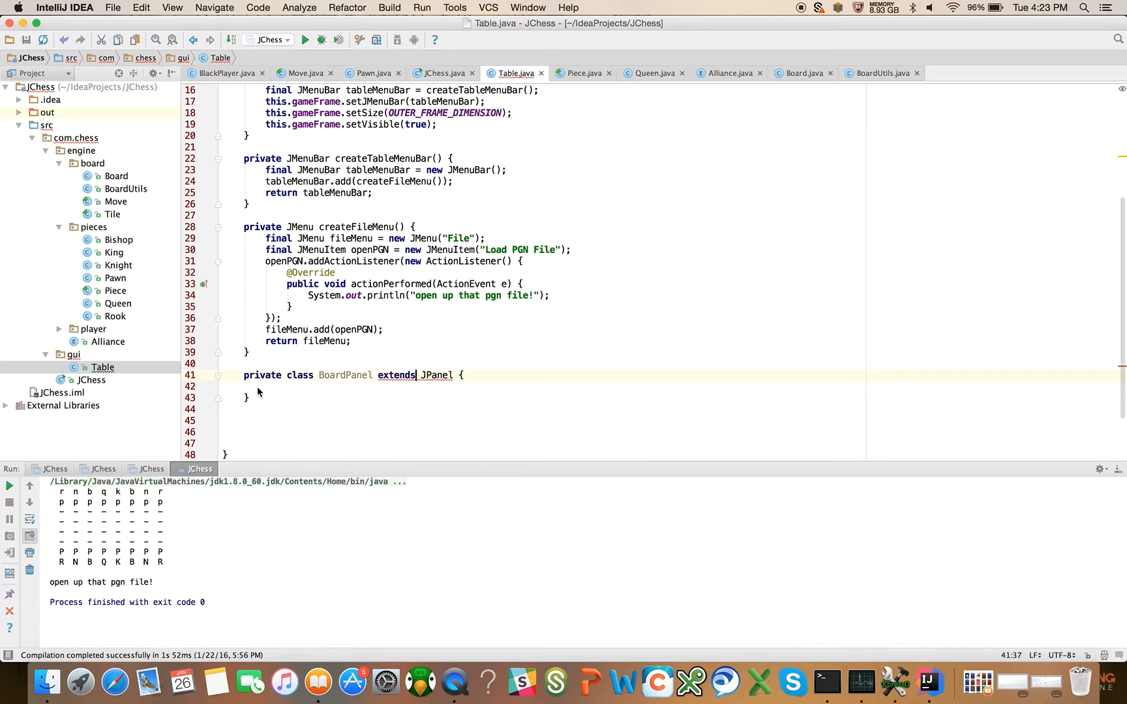
- Add an empty private class TilePanel extending JPanel below BoardPanel
text(p)
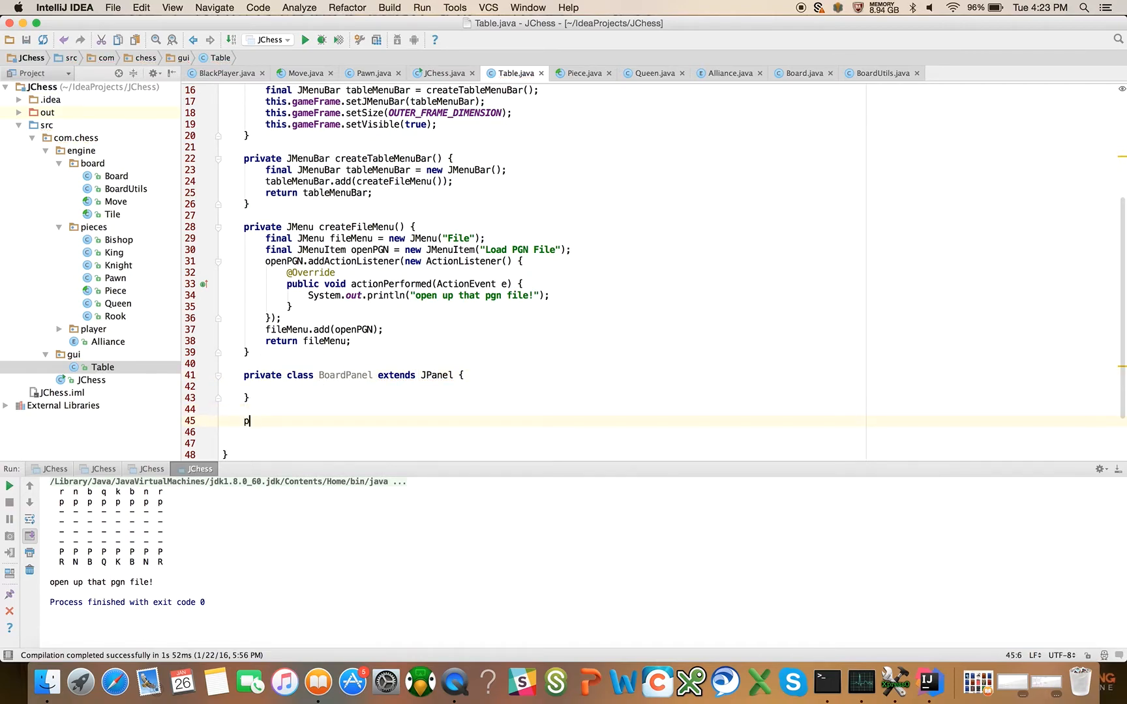
text(rivate class)
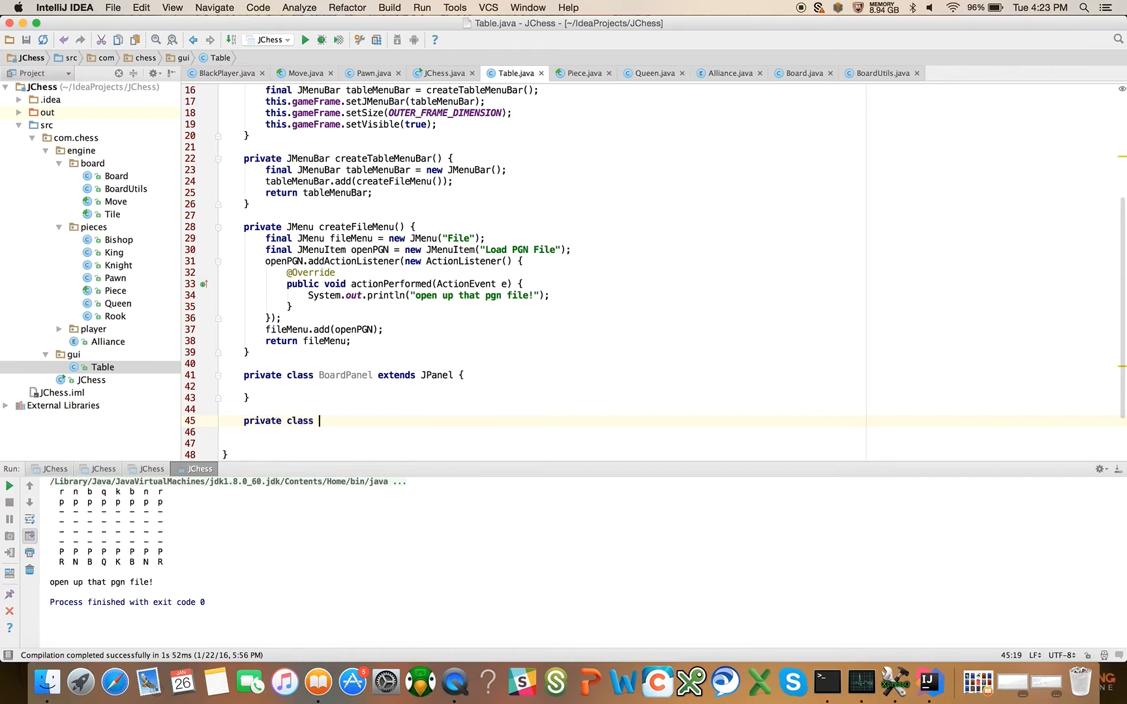
text(TilePanel extends)
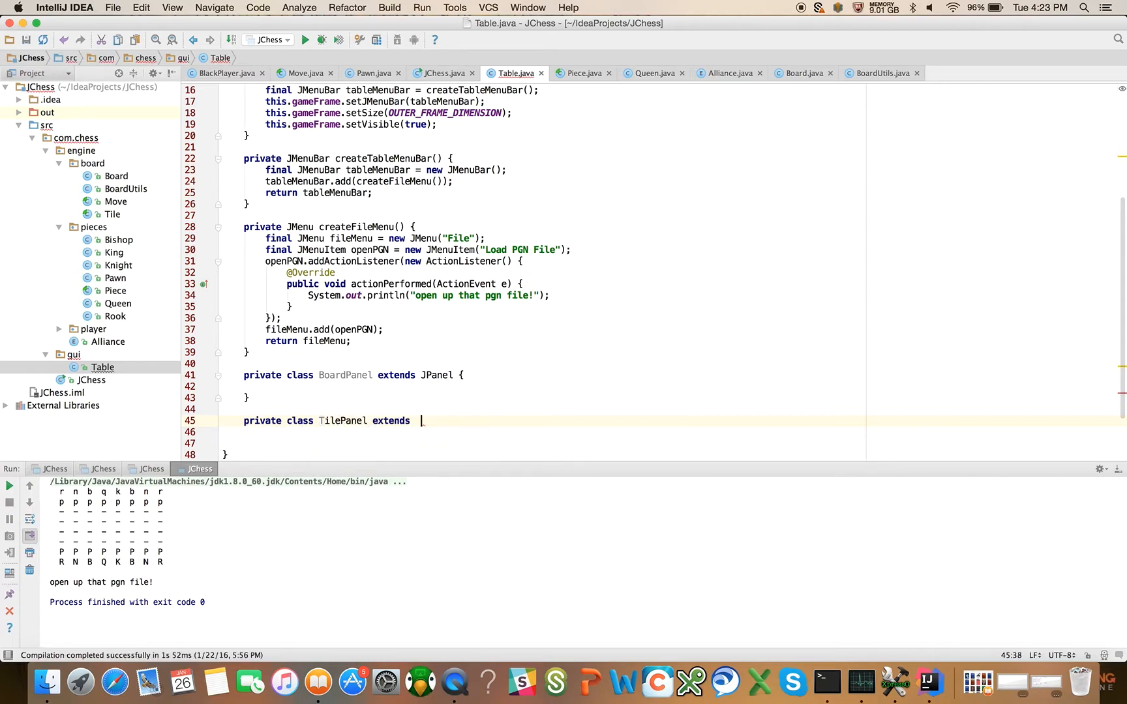
text(JPanel)
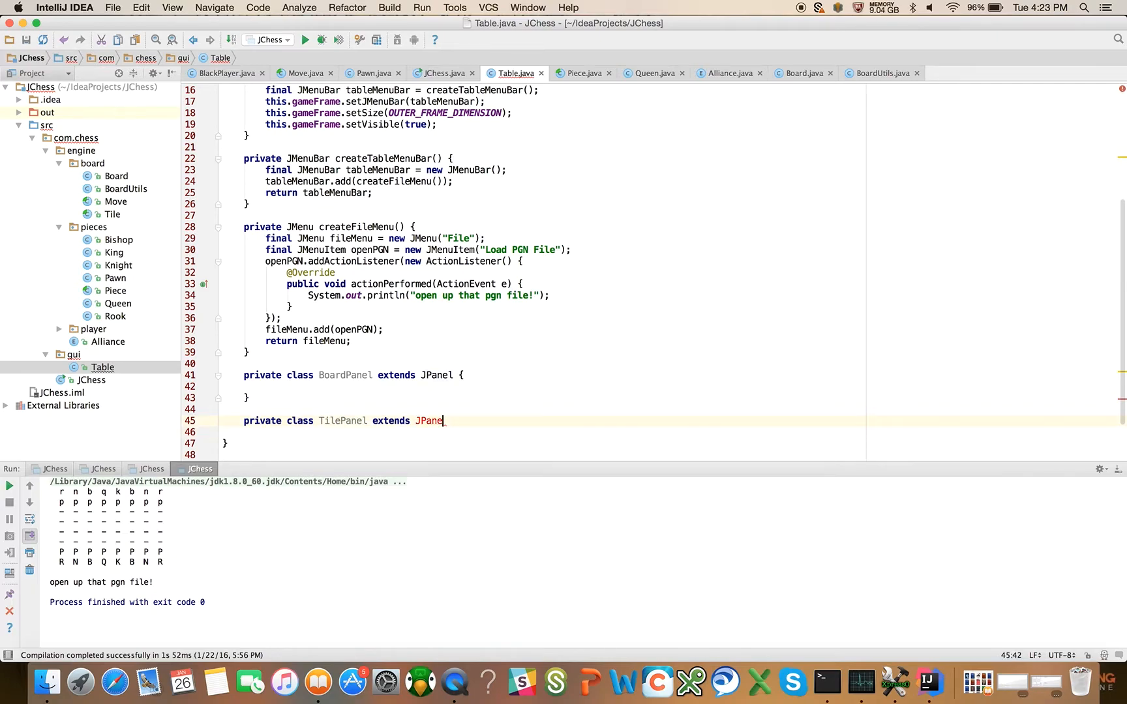
text({})
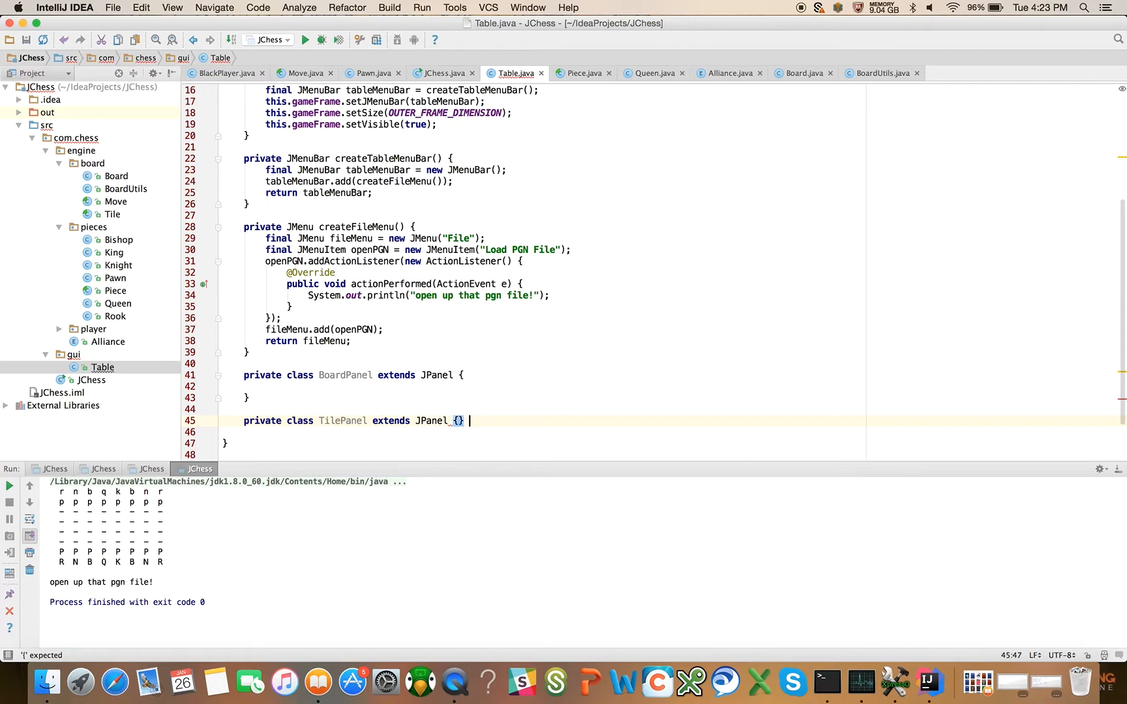
key(enter)
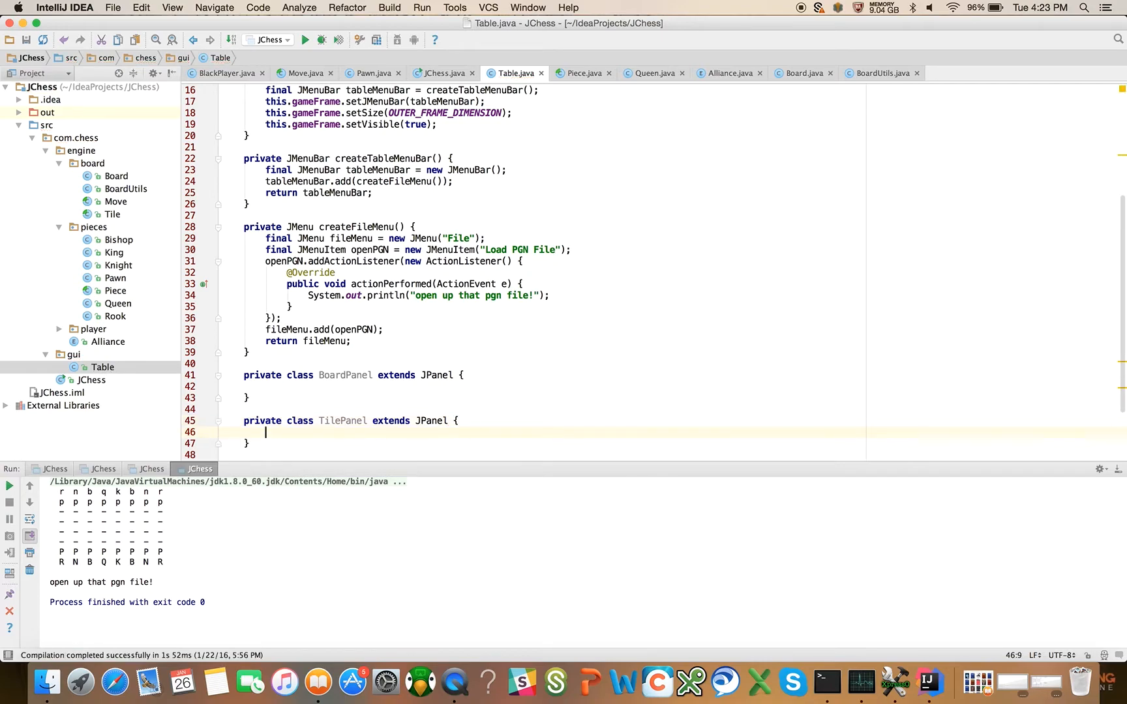
click(266, 387)
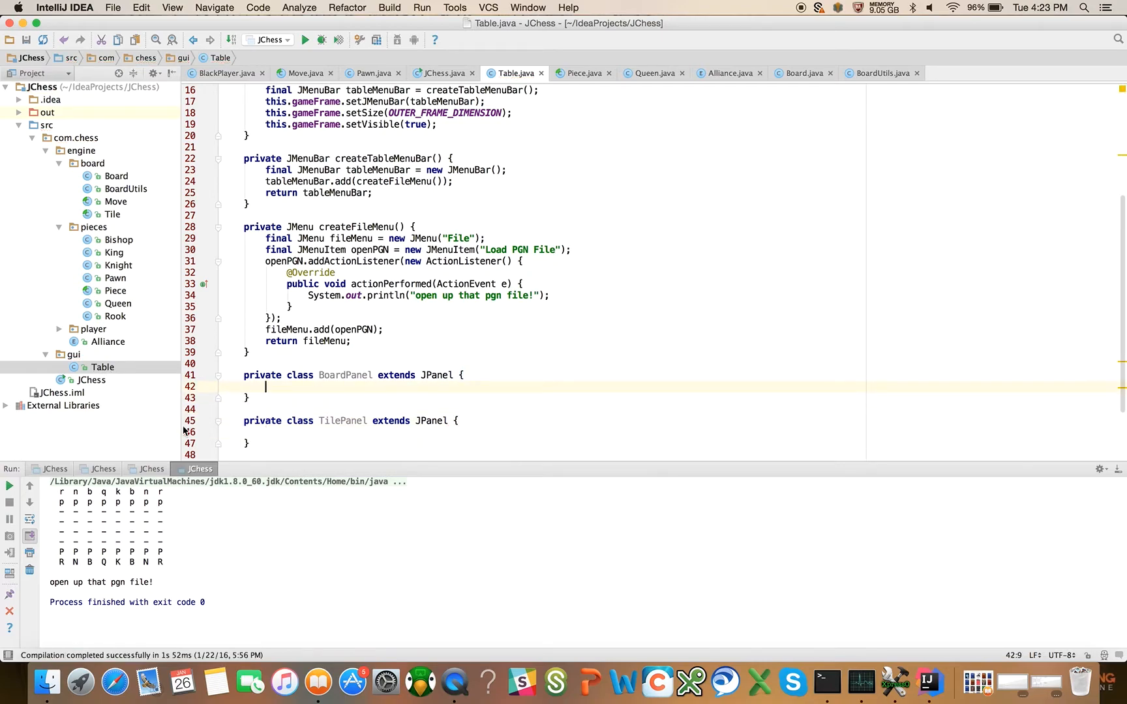
mouse_move(351, 421)
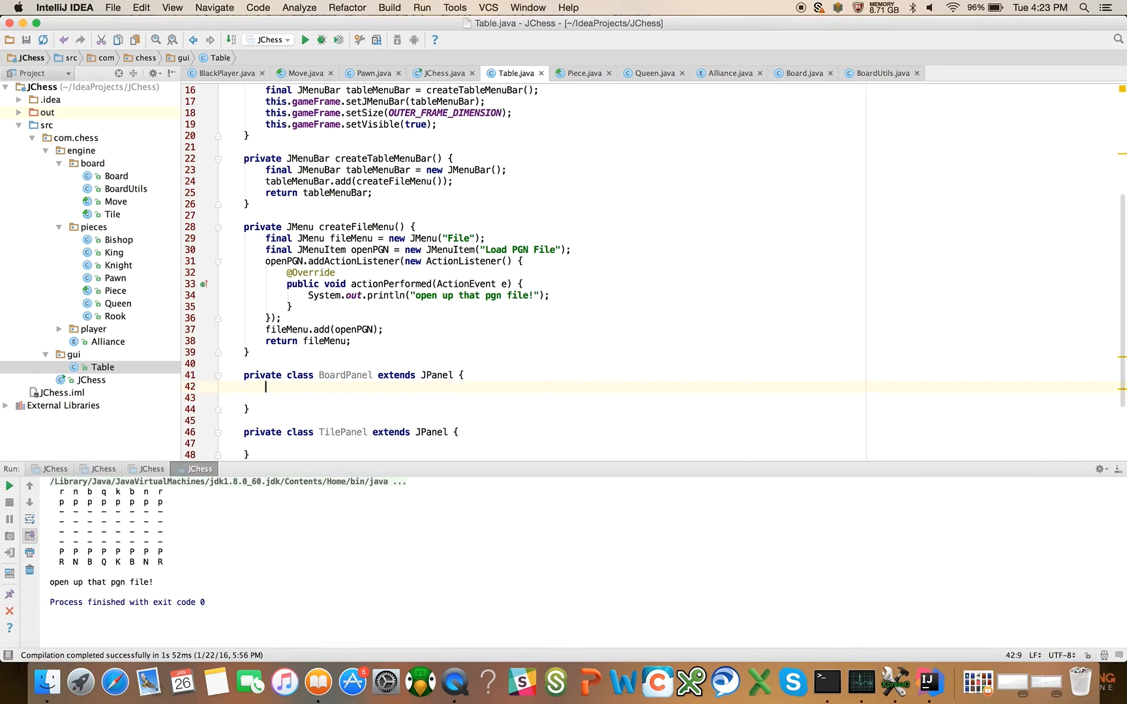
- Give BoardPanel a final List<TilePanel> boardTiles field
text(final List<>)
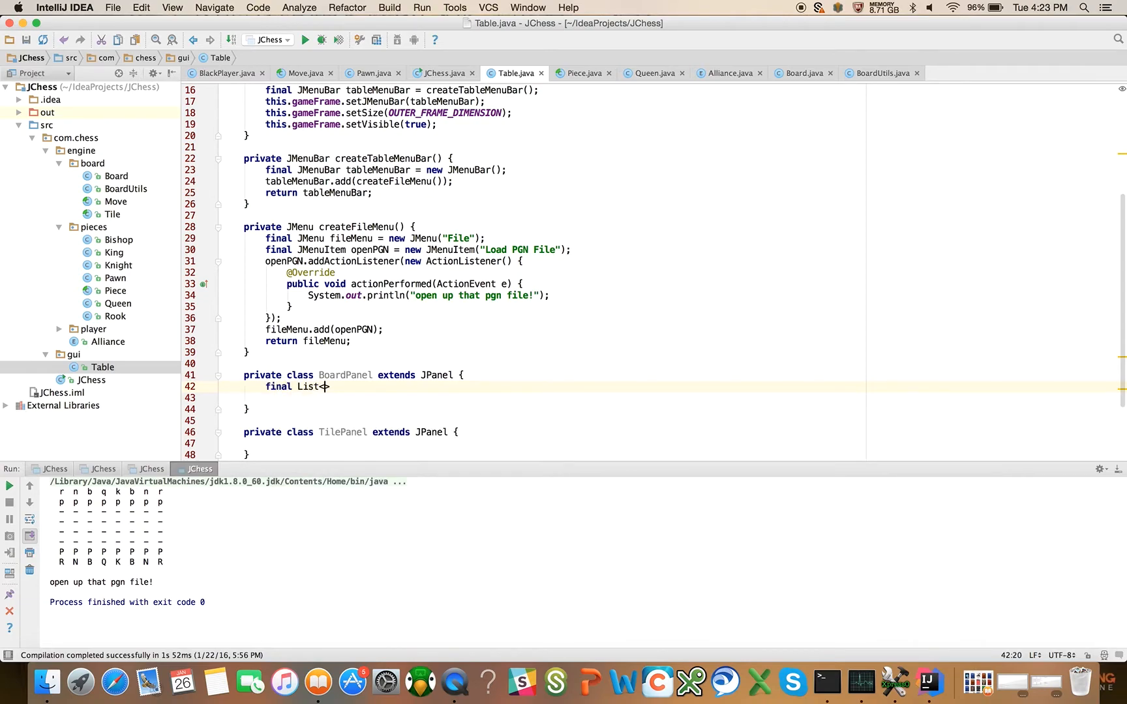
text(TilePanel> b)
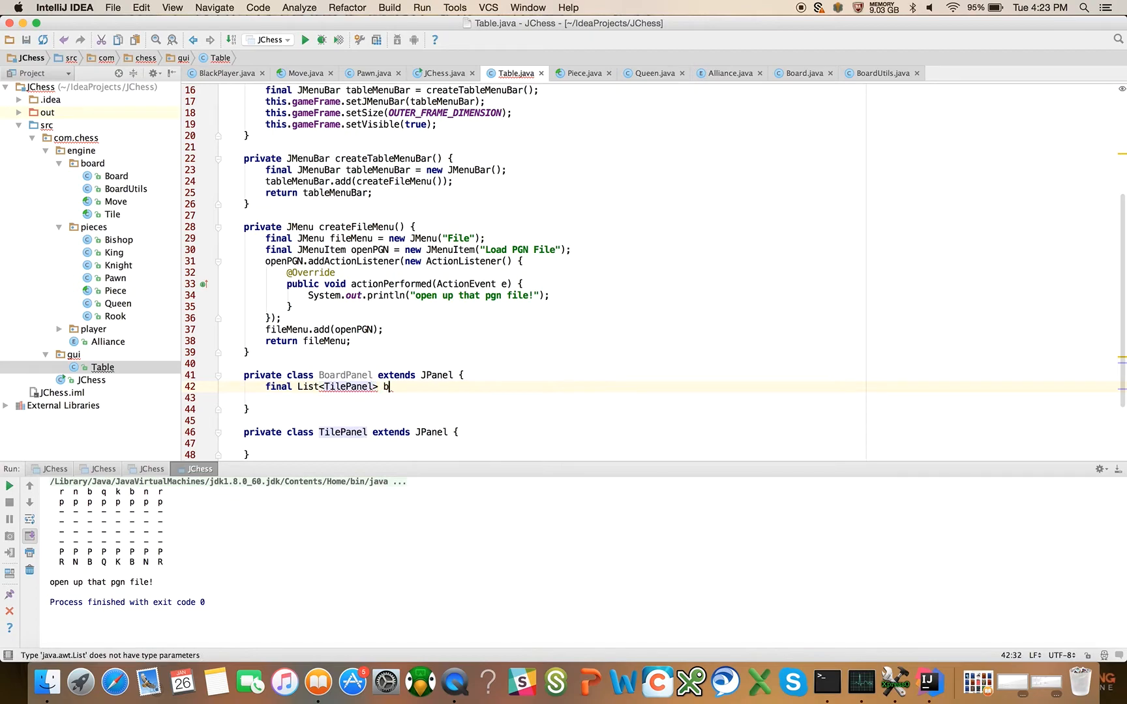
text(oard)
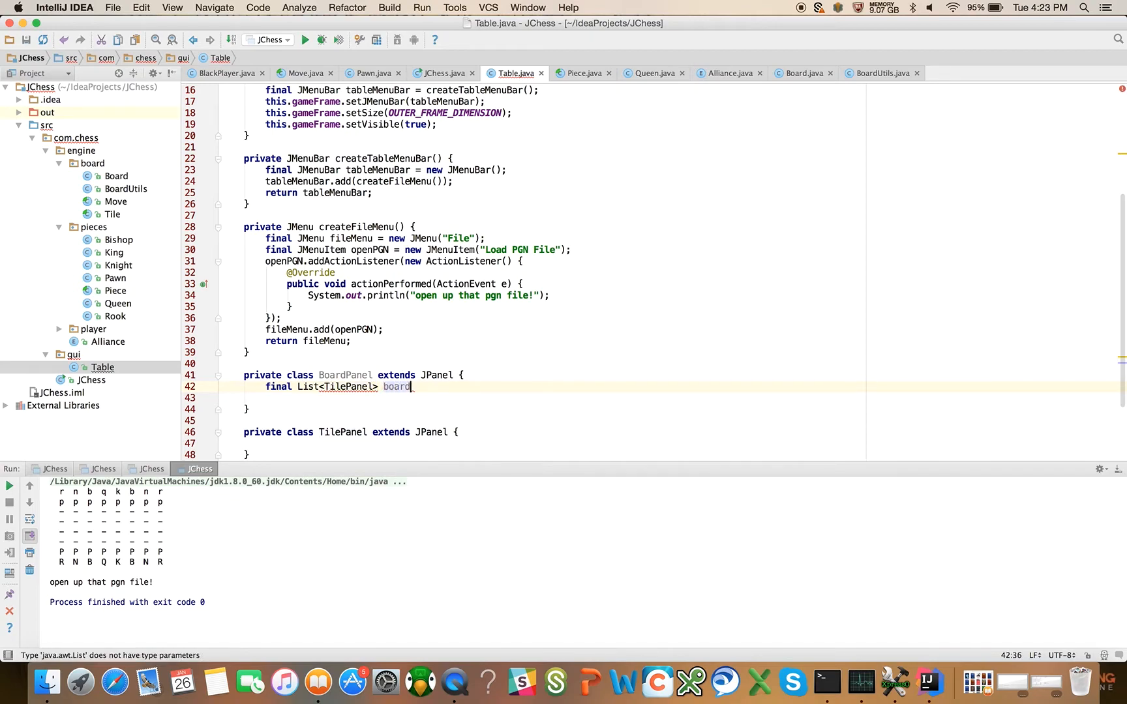
text(Tiles)
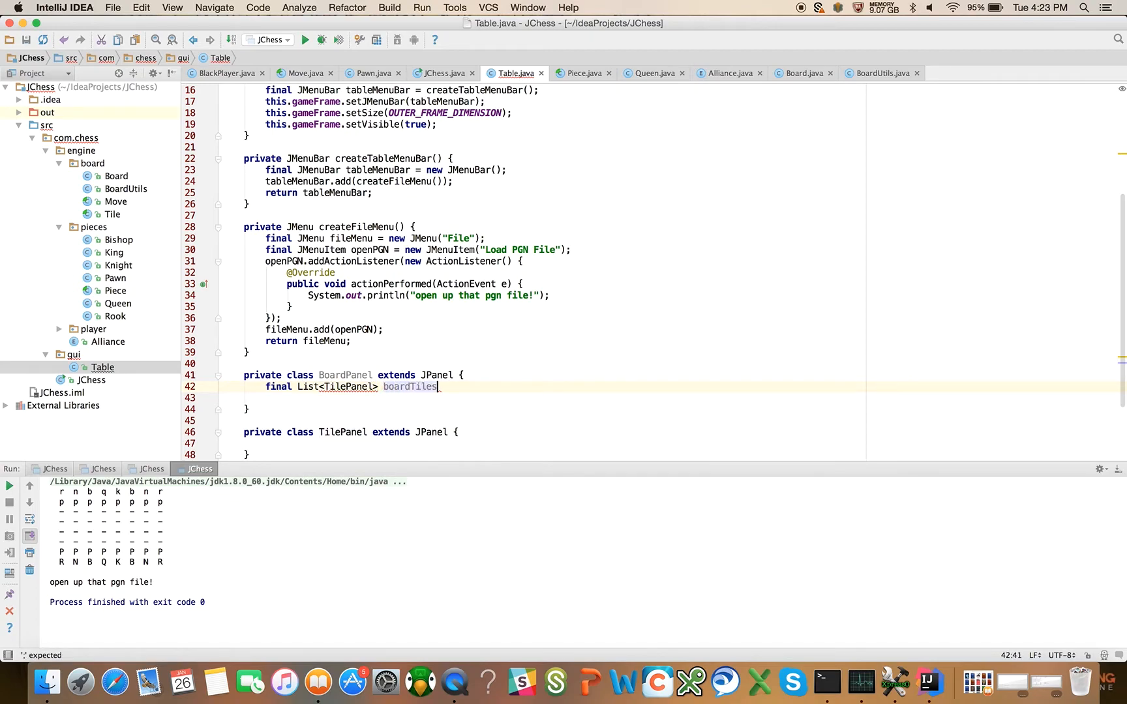
text(;)
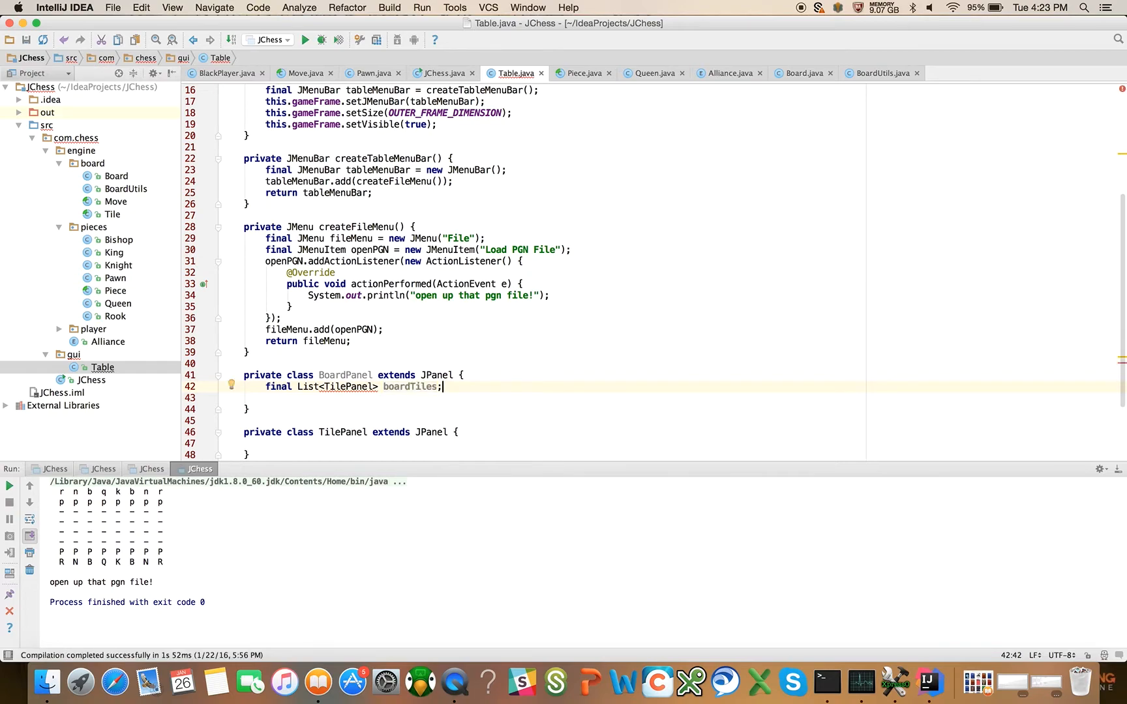
key(enter)
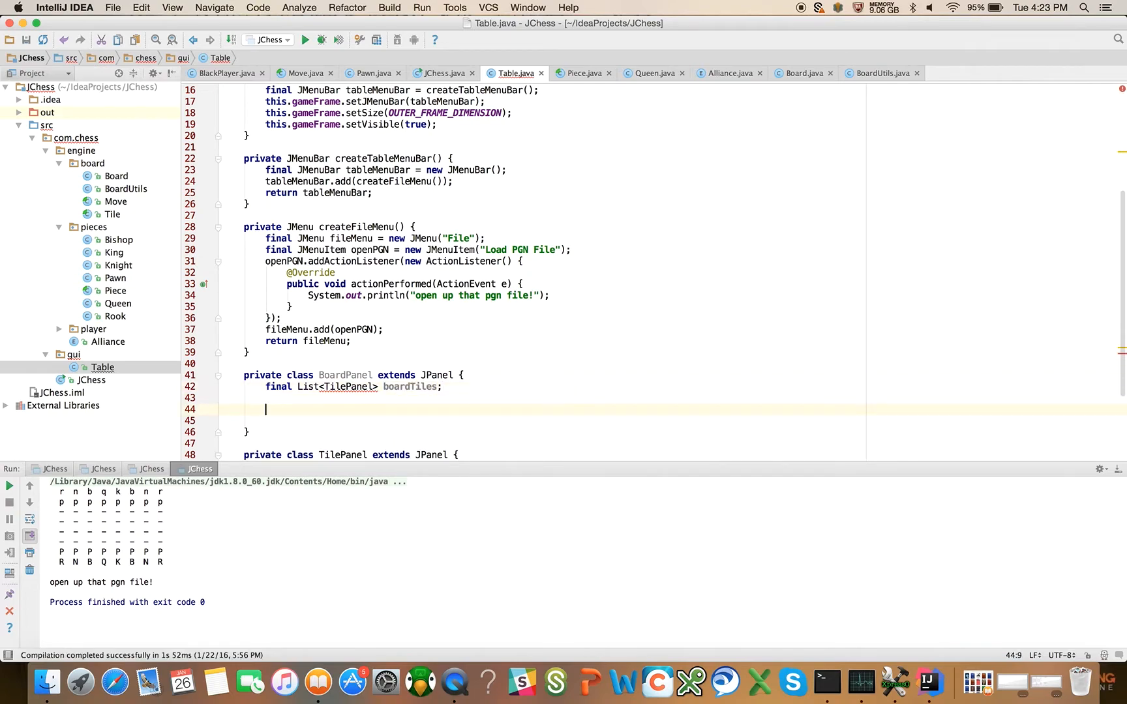
- Add a BoardPanel() constructor calling super(new GridLayout(8,8)) and setting boardTiles to new ArrayList<>()
text(Board)
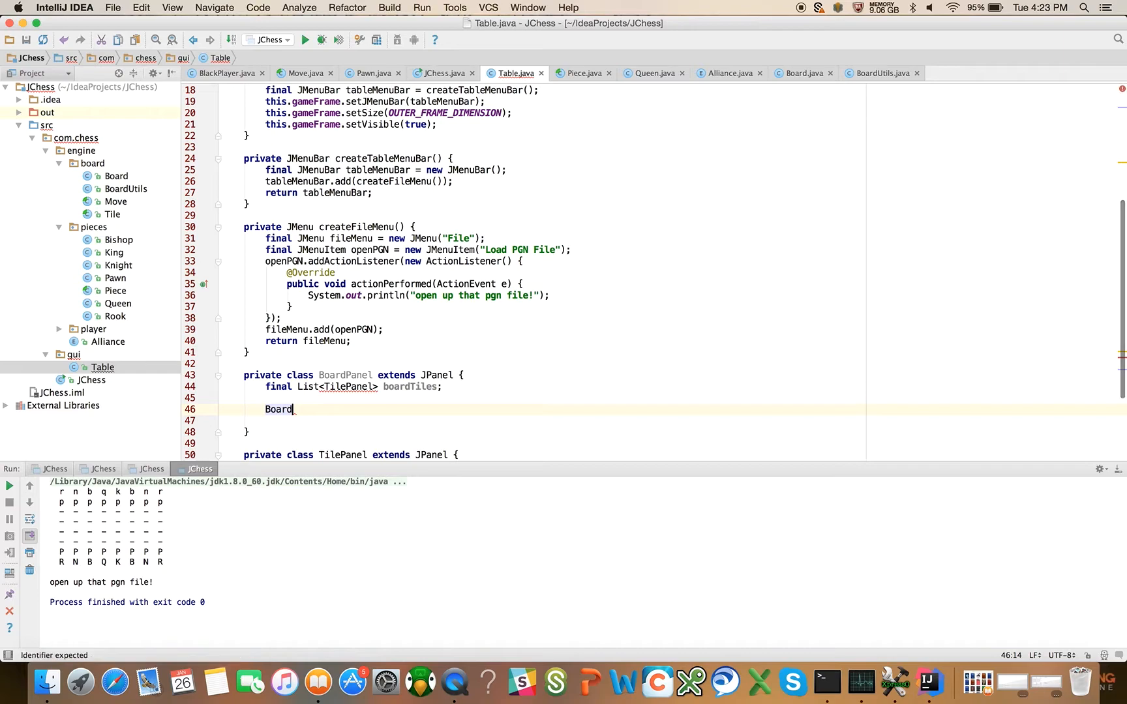
text(Panel)
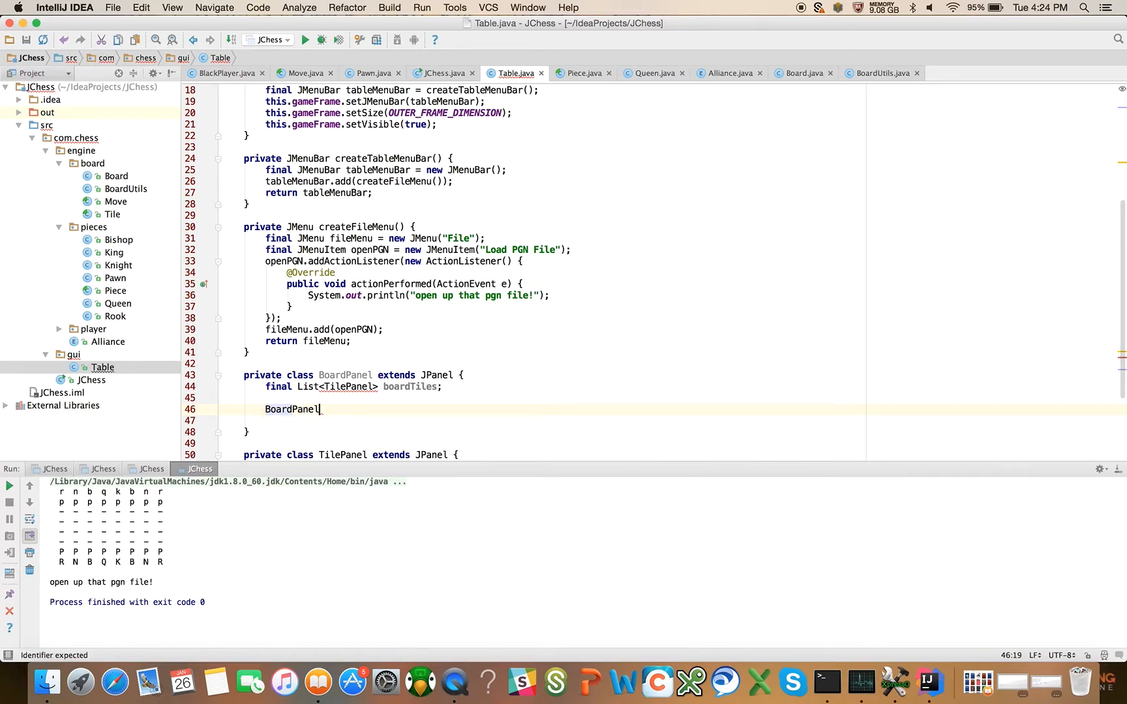
text(() {})
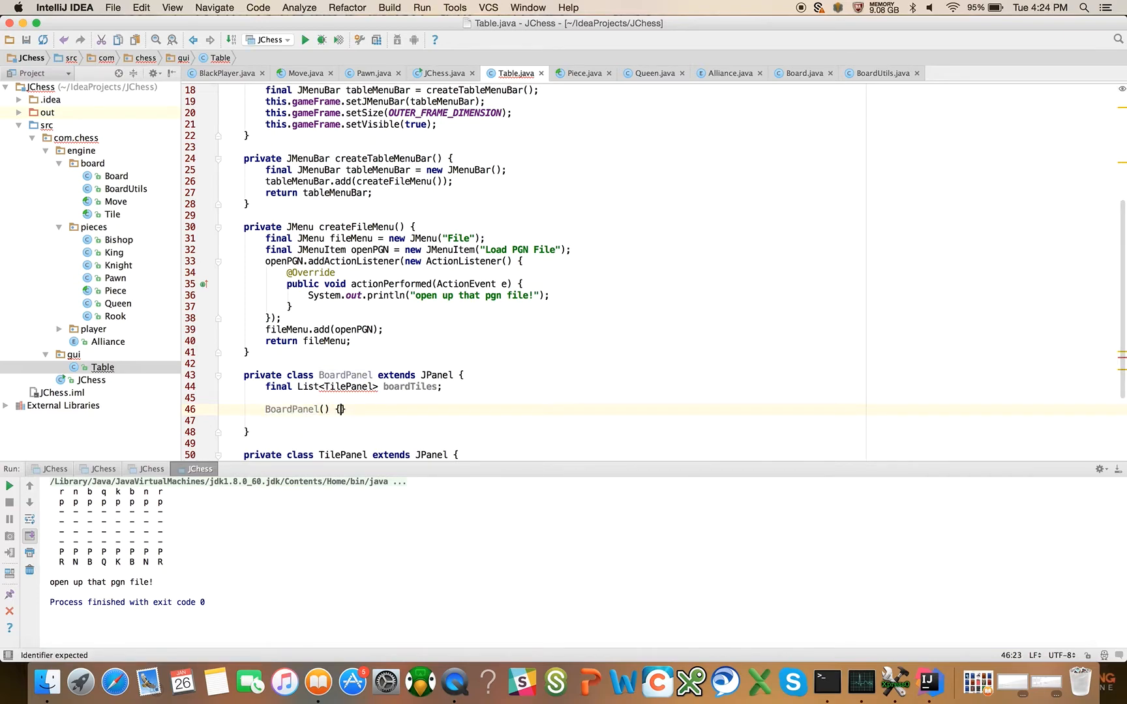
text(super)
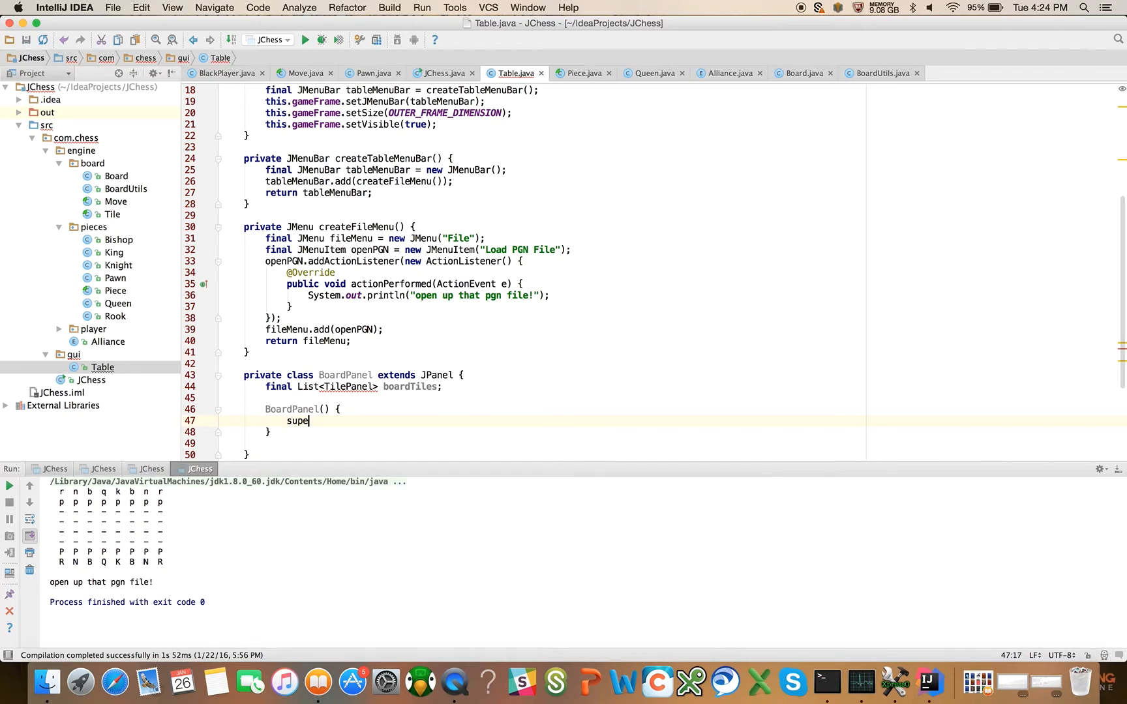
text(r()
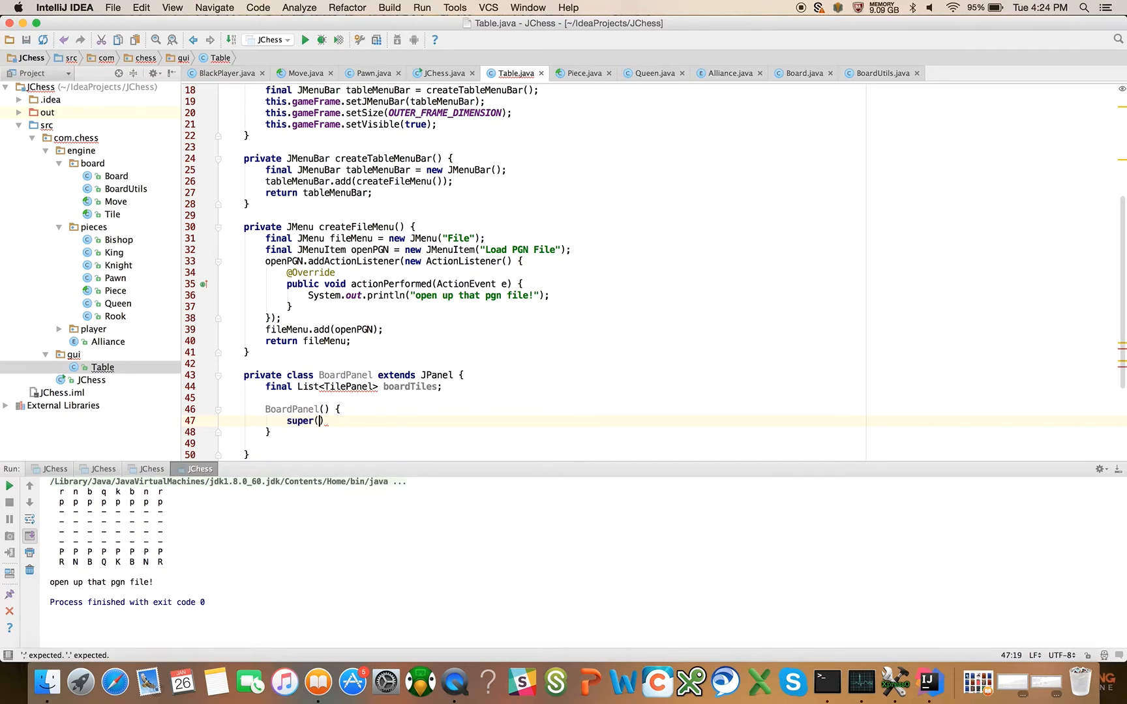
text(new)
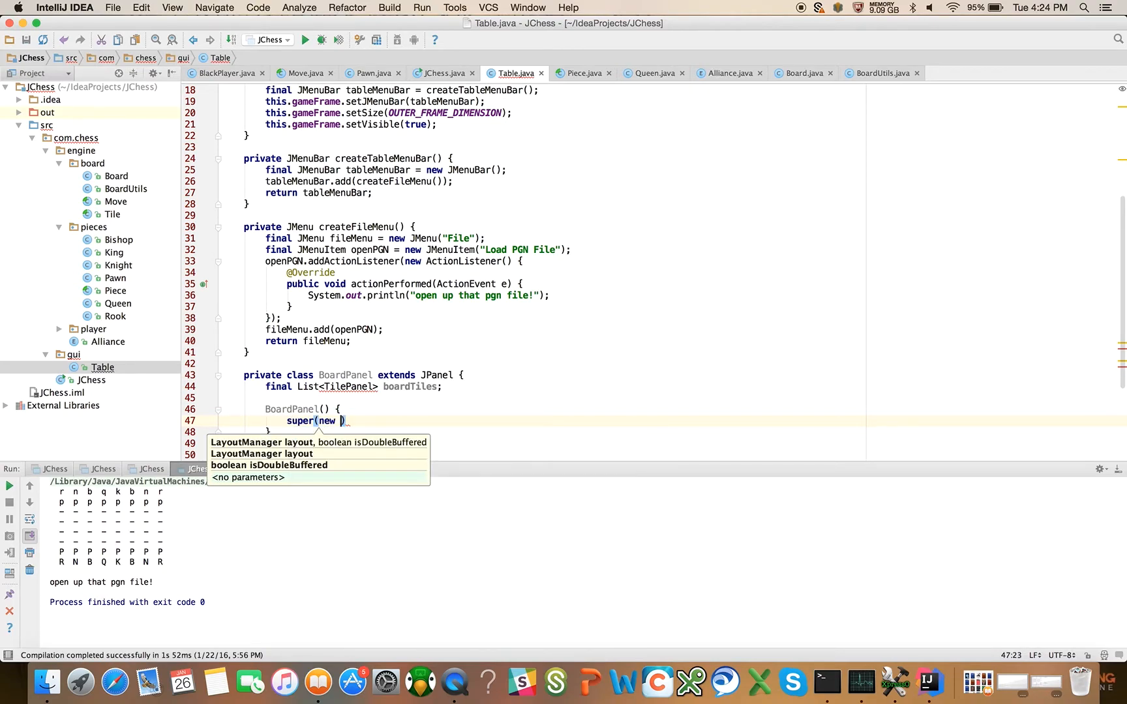
text(Grid)
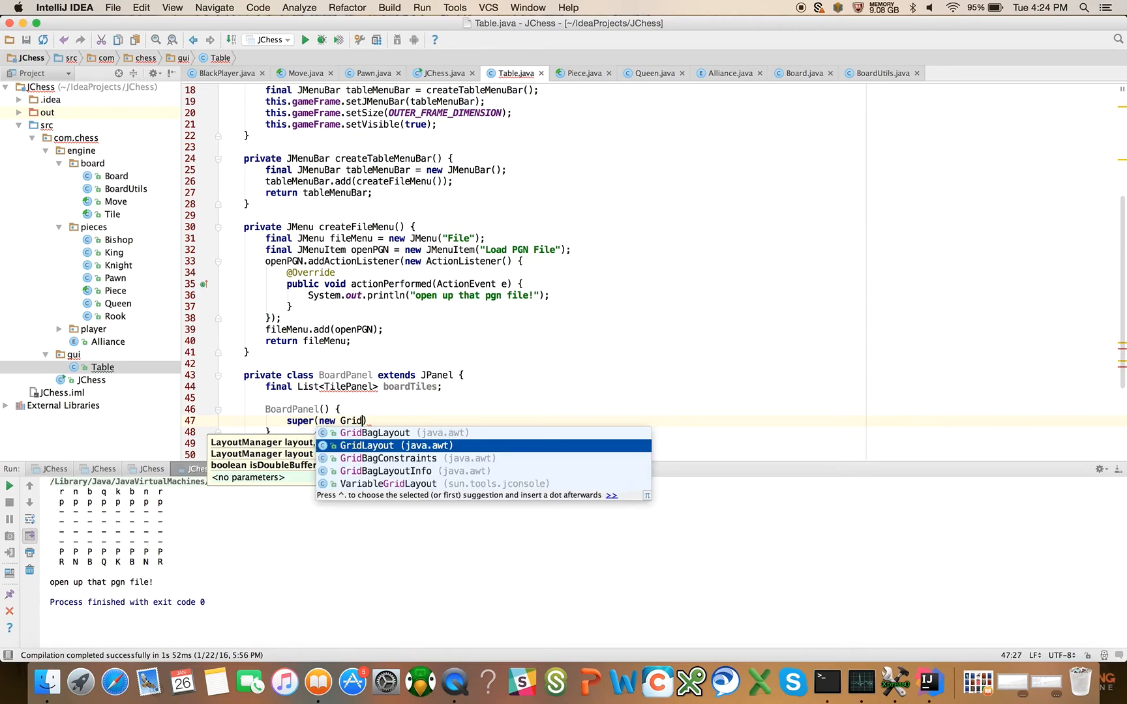
text(8,)
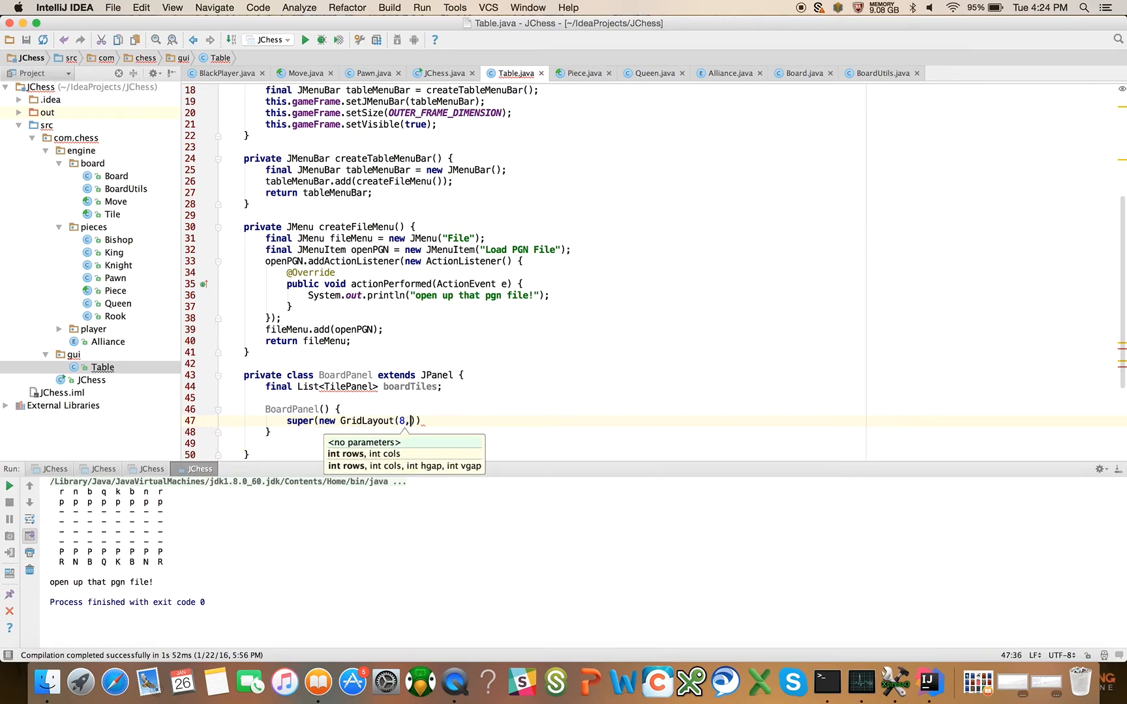
text(8));)
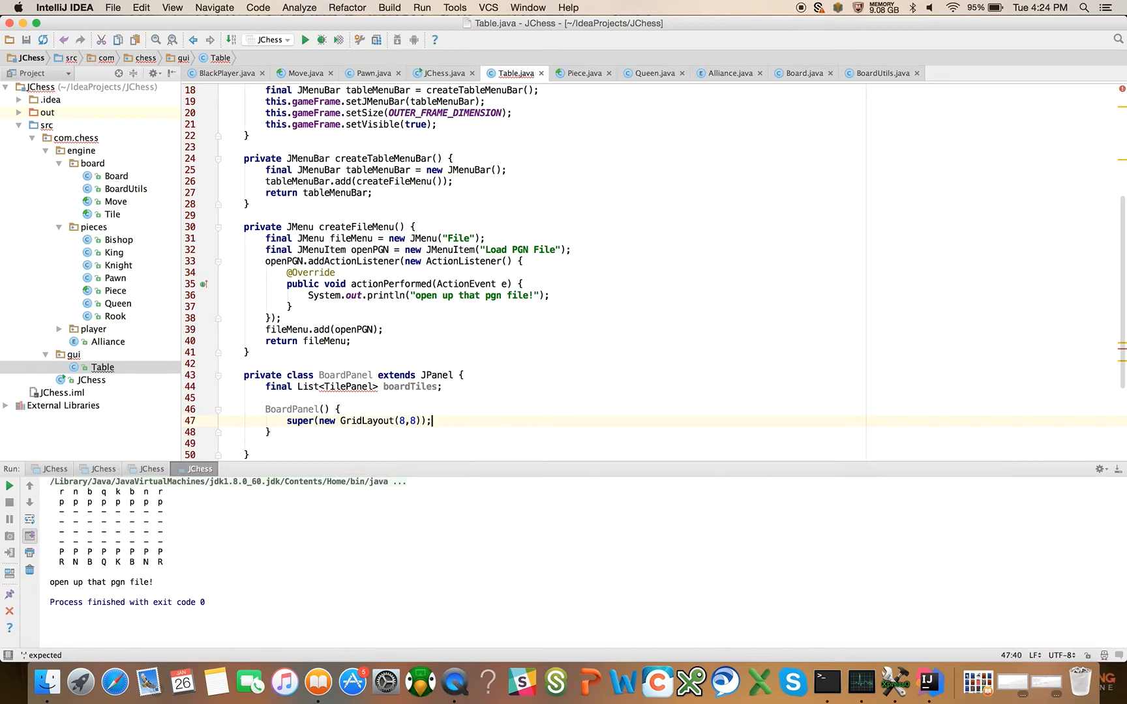
text(this)
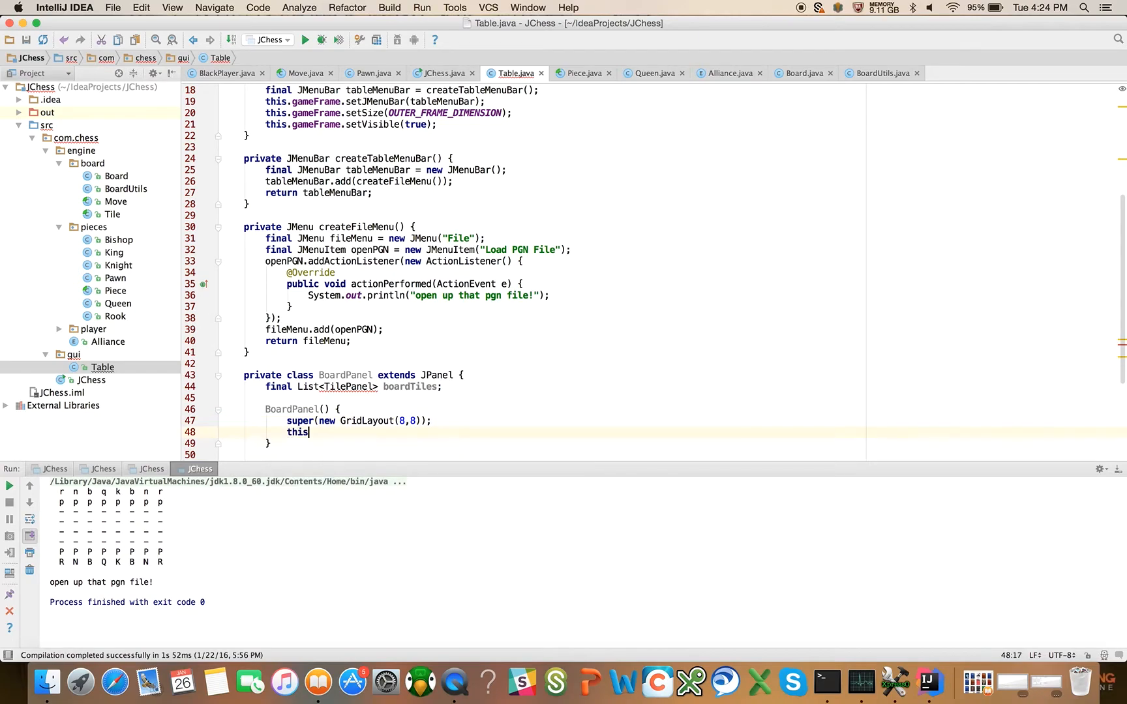
text(.boardTiles = new ArrayList)
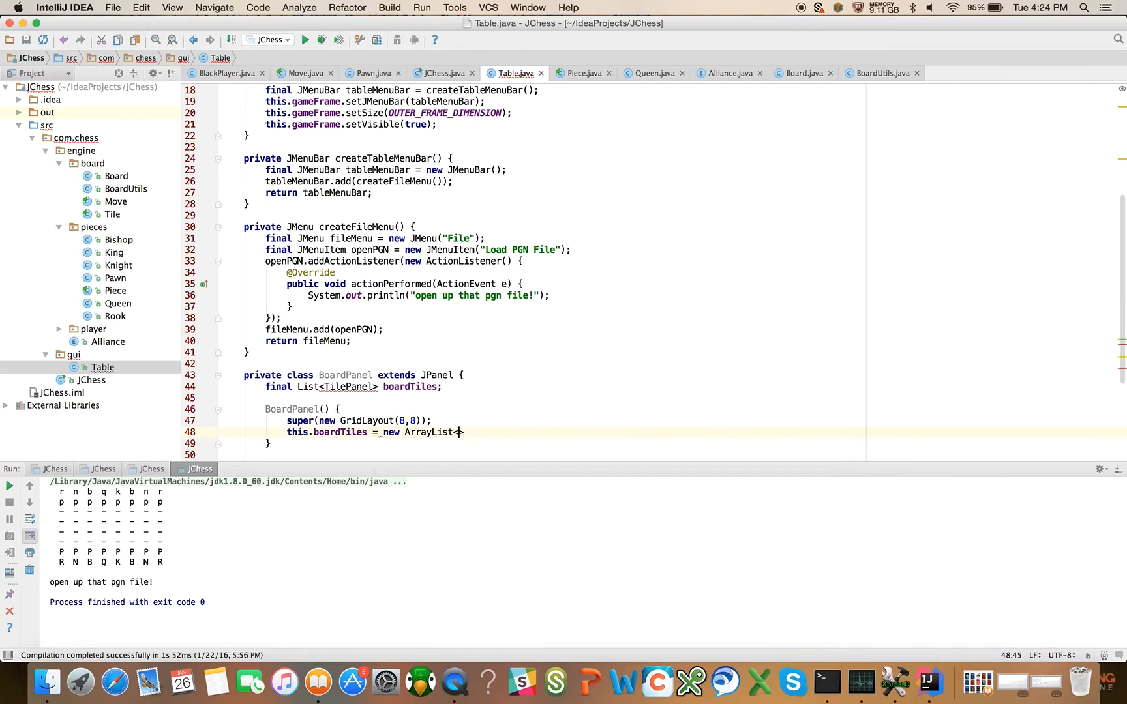
text(<>())
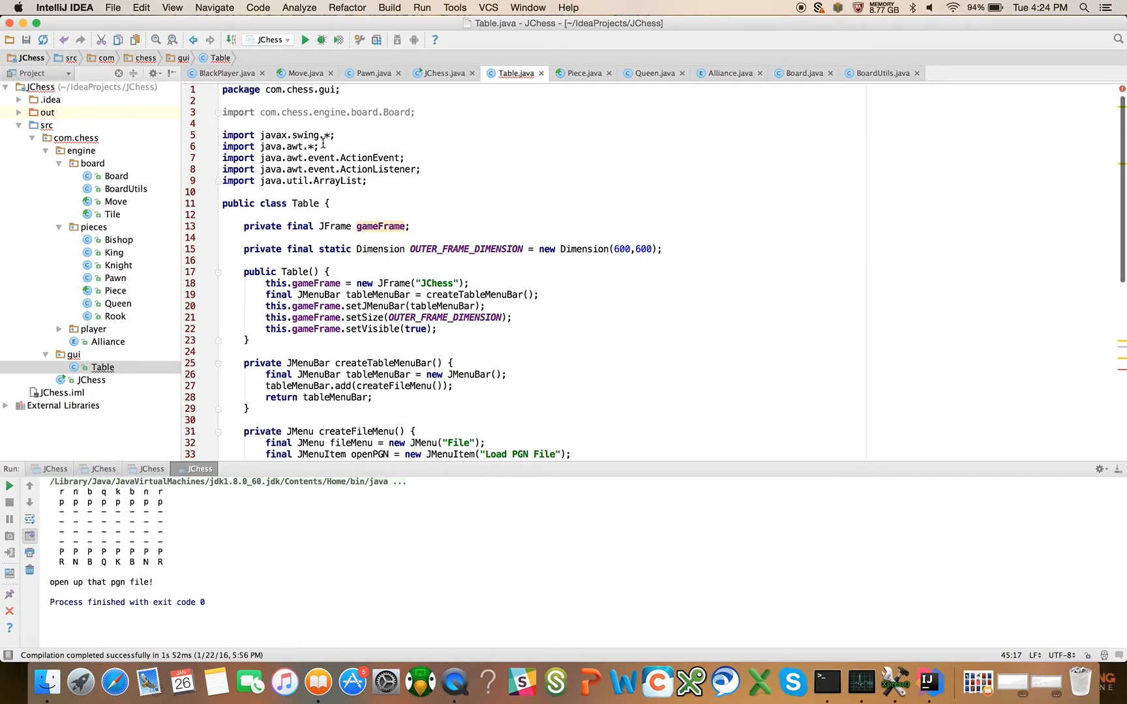
- Type boardTiles as List<TilePanel>, replacing the qualified java.util.List with an import
scroll(down, 3)
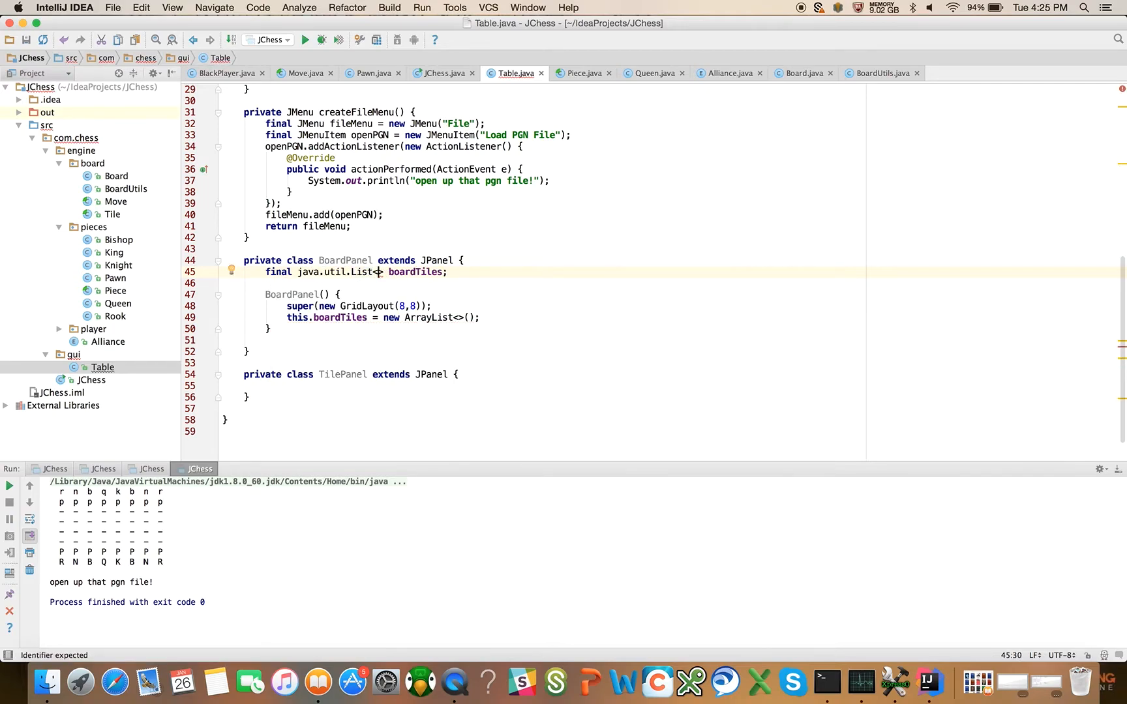
text(T)
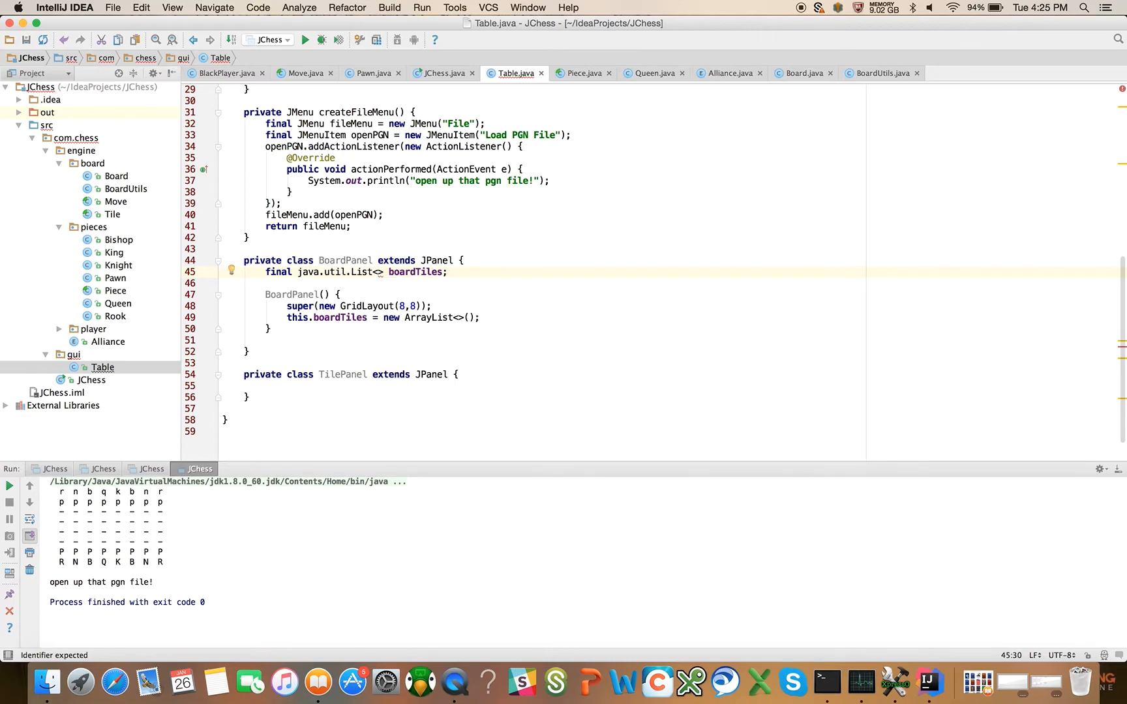
text(TilePanel)
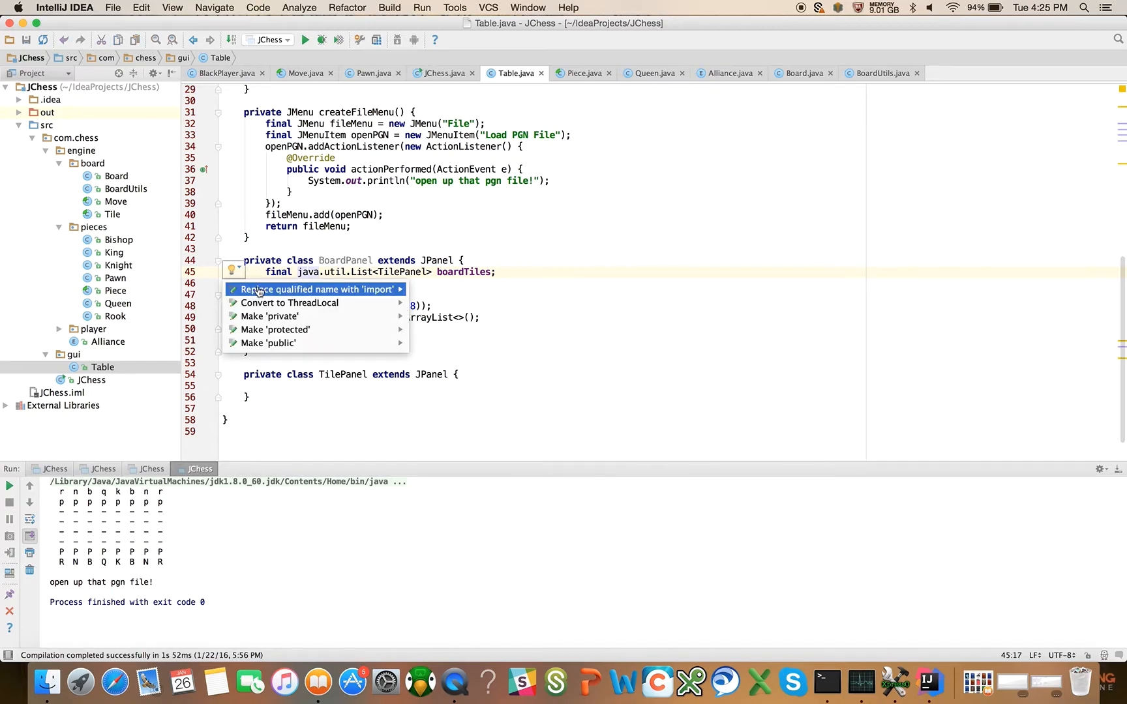
click(316, 289)
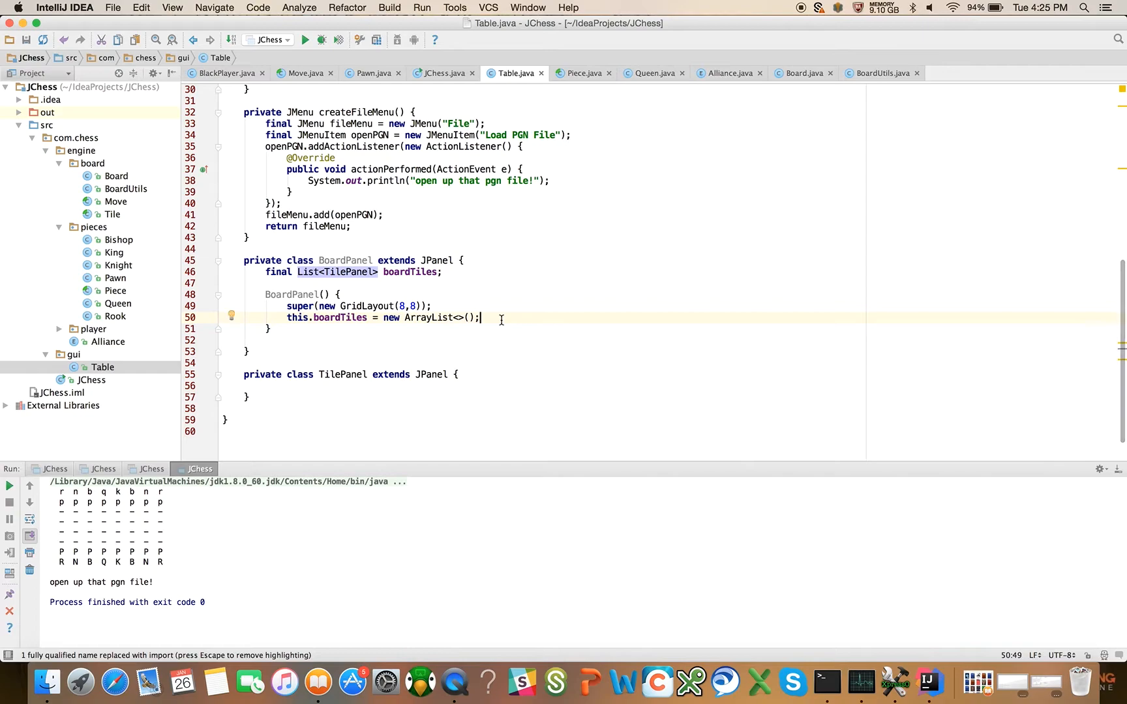
- Add a for loop over BoardUtils.NUM_TILES that creates a final TilePanel tilePanel
key(enter)
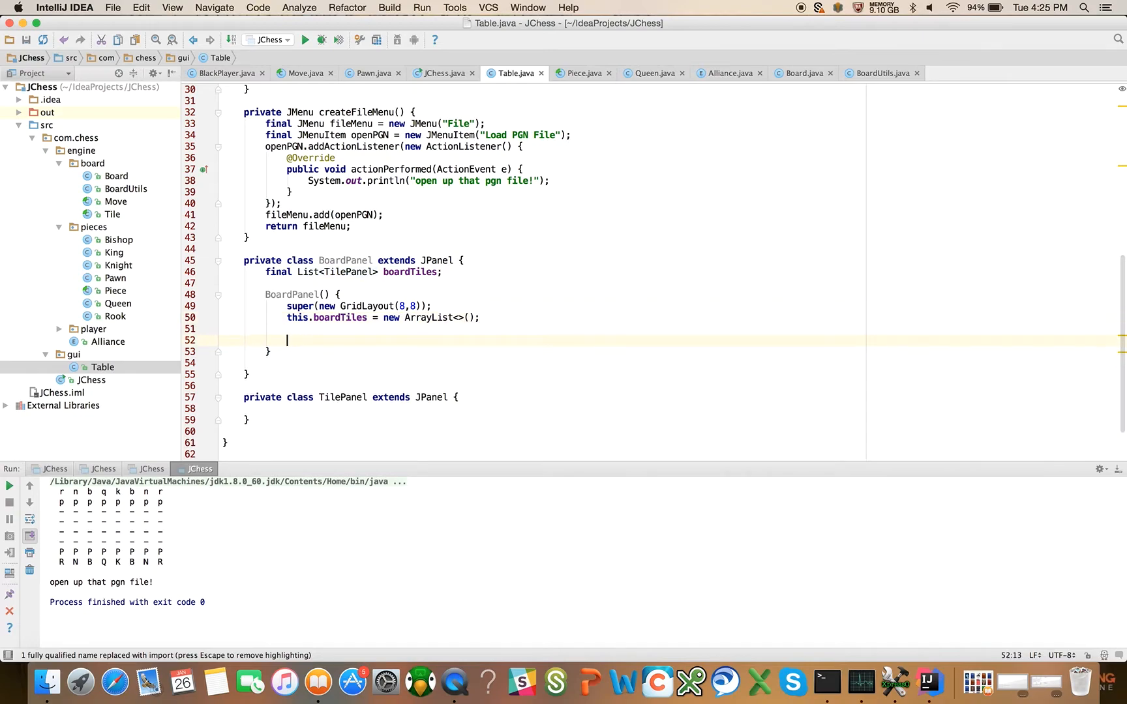
text(for()
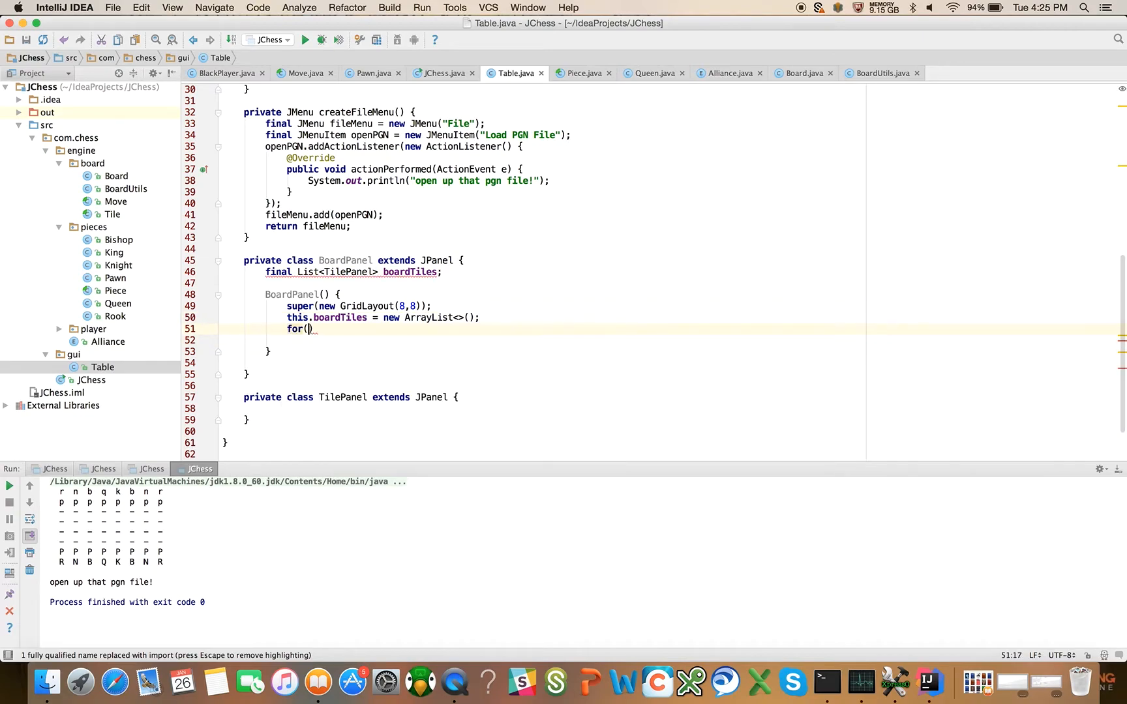
text(int i = 0)
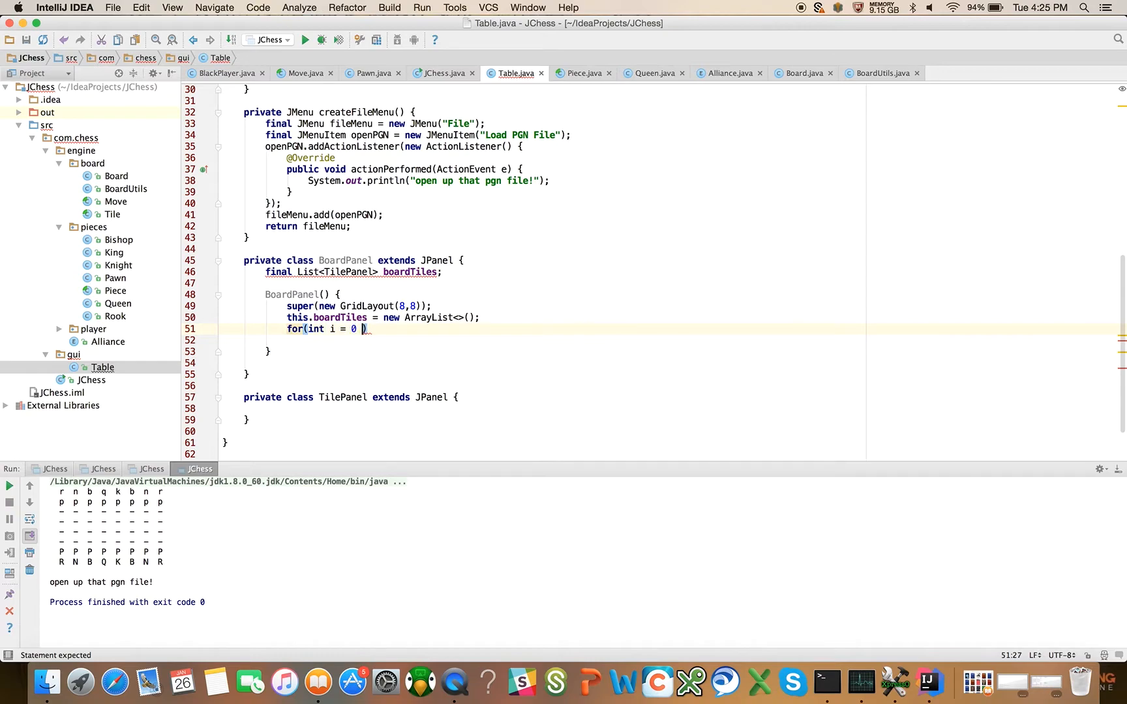
text(; i)
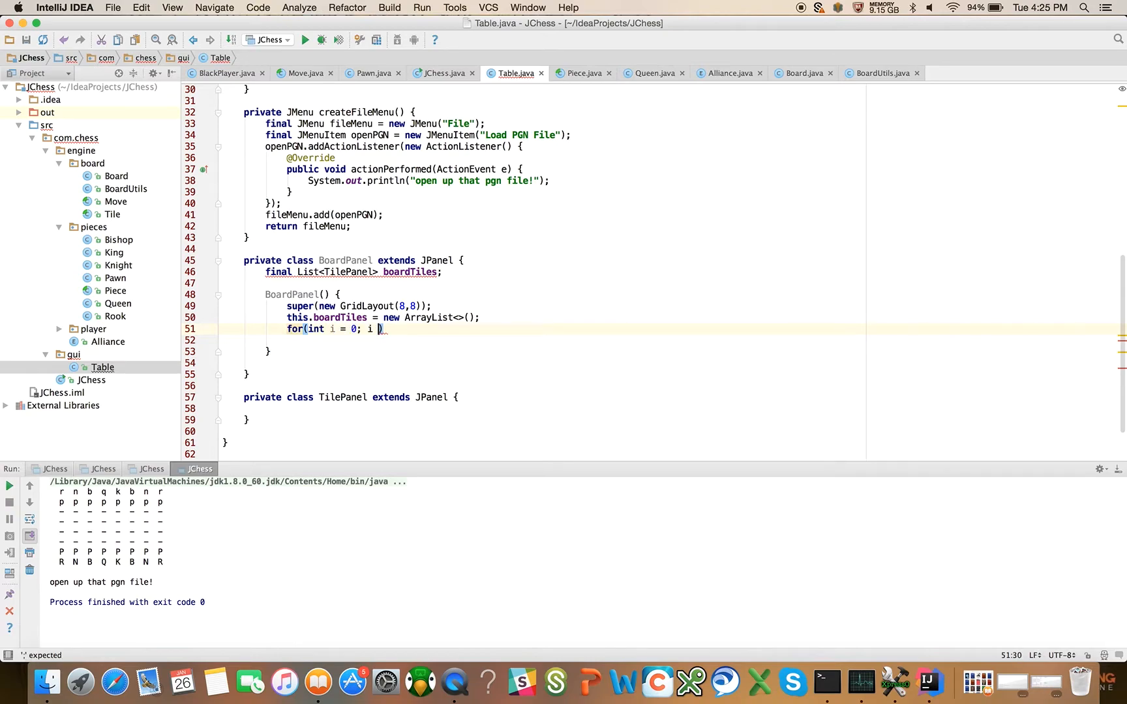
text(< BoardUtils.NUM_TILES; i++)
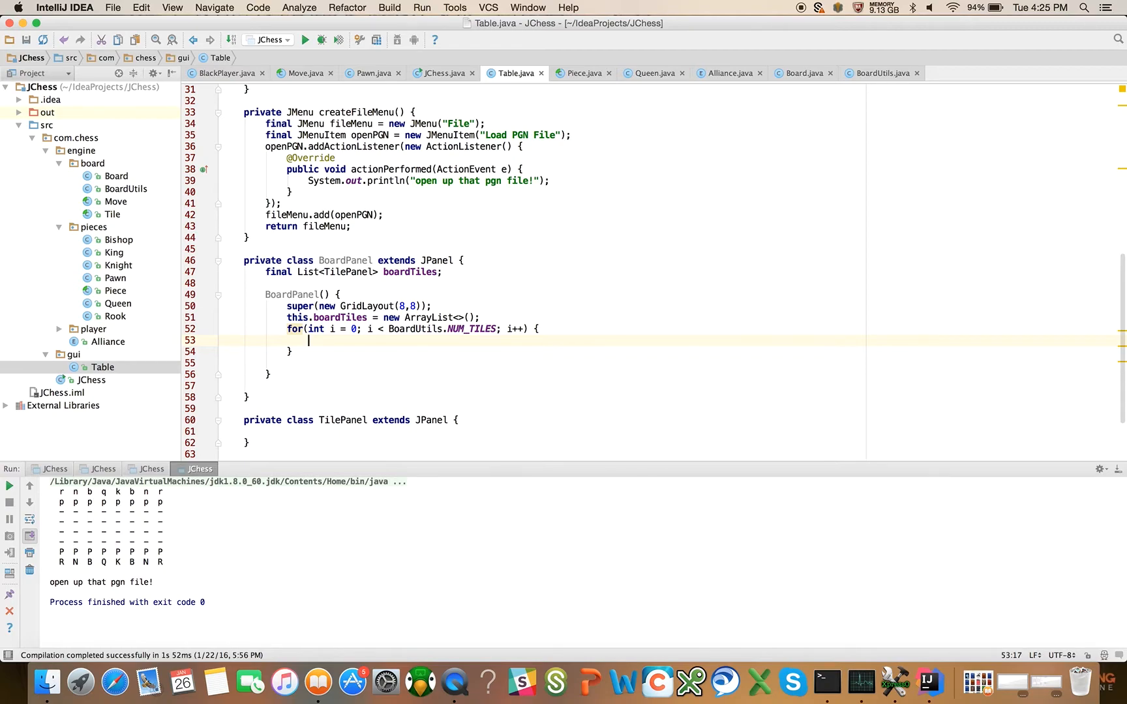
text(fi)
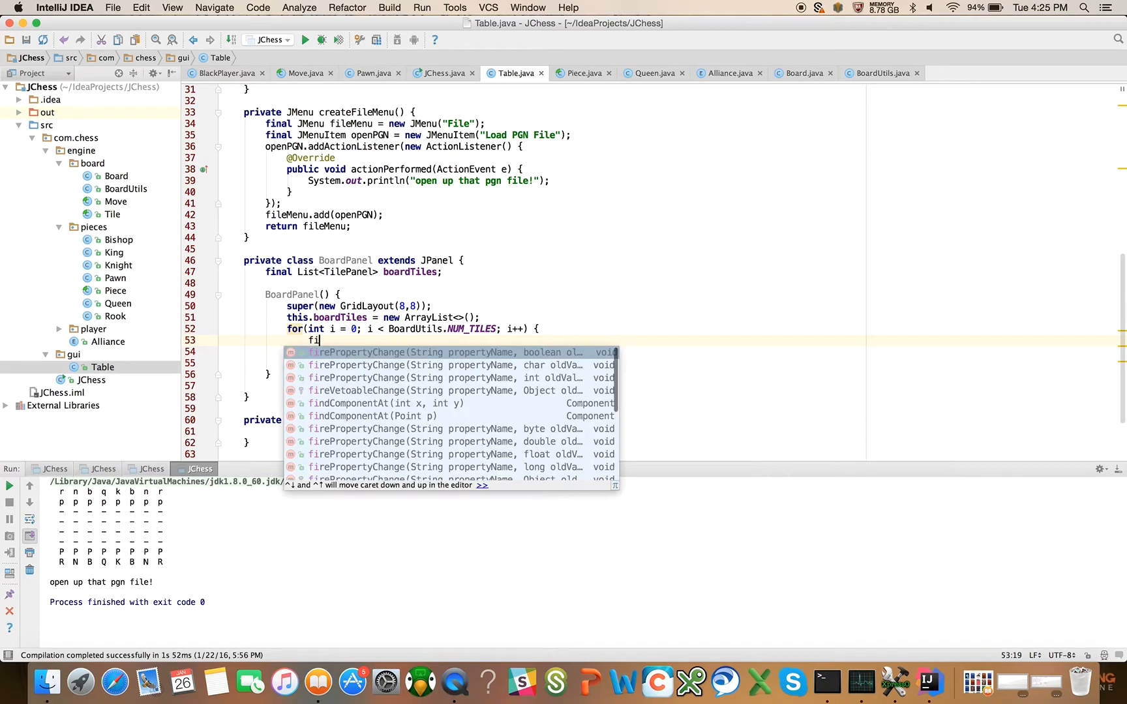
text(final TilePanel)
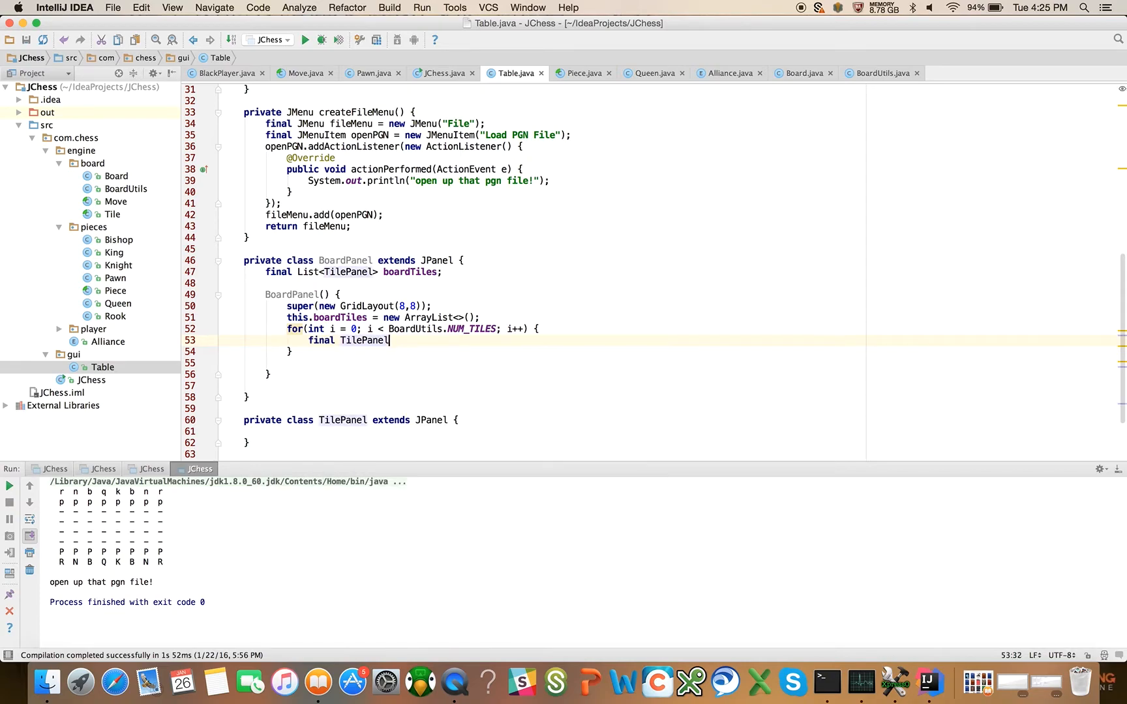
text(tilePanel)
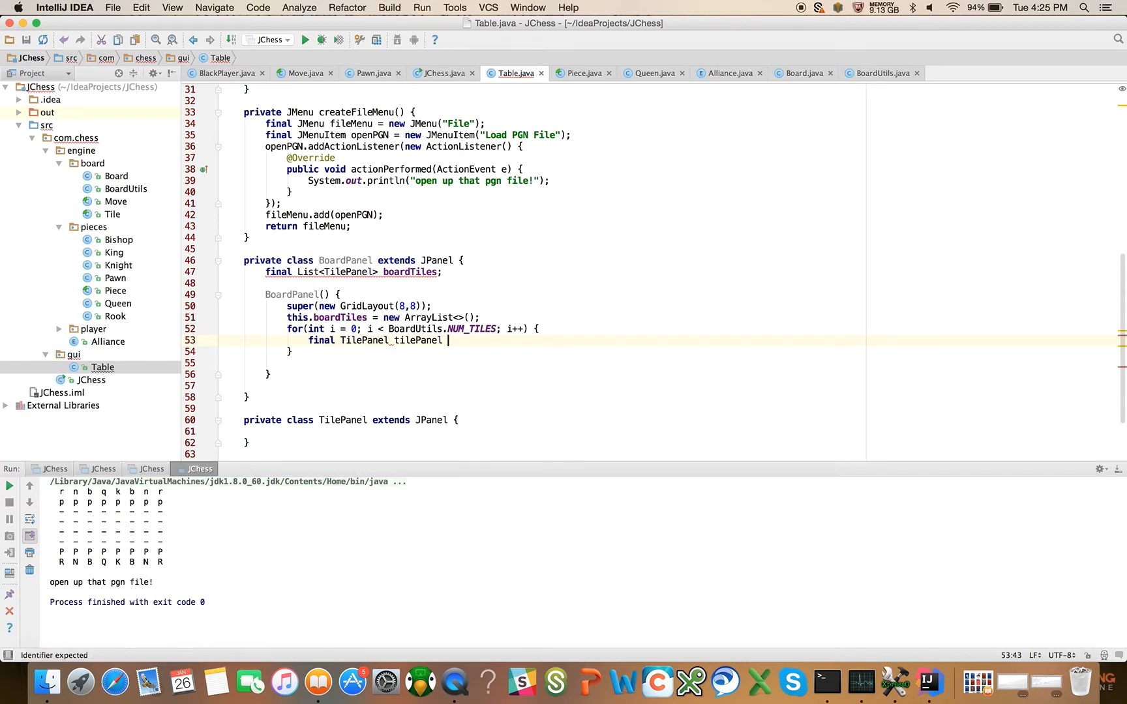
text(= new TilePanel();)
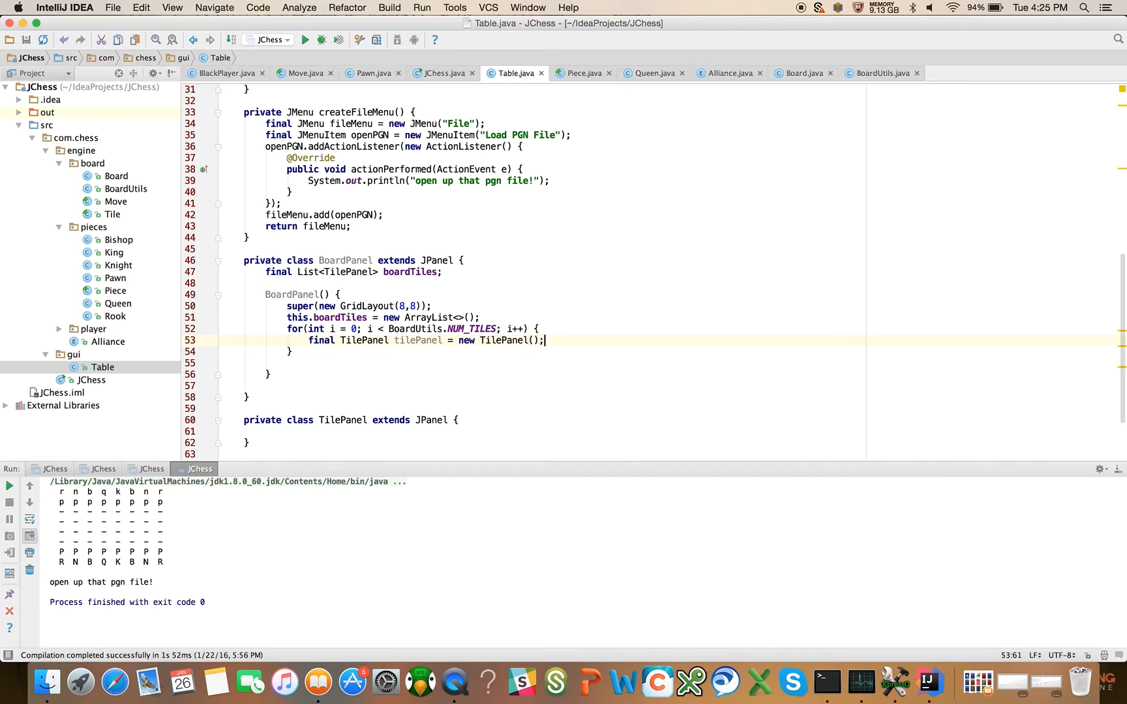
- Add each tilePanel to boardTiles and to the board panel with add(tilePanel)
key(enter)
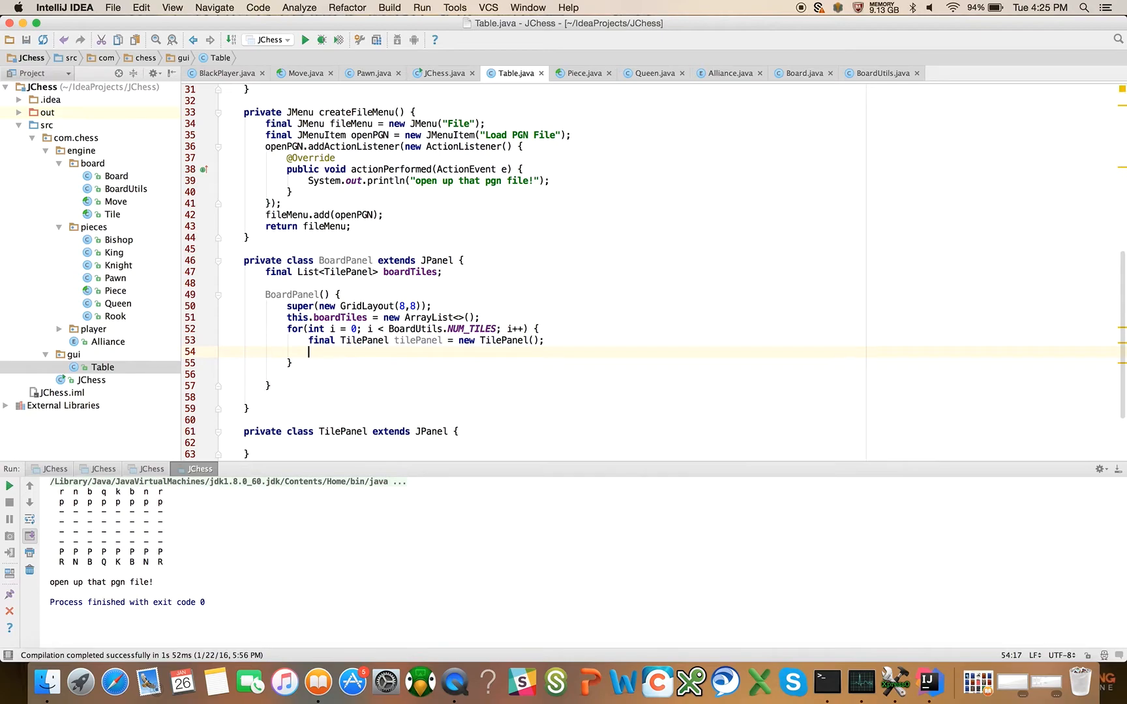
text(this.boardTiles)
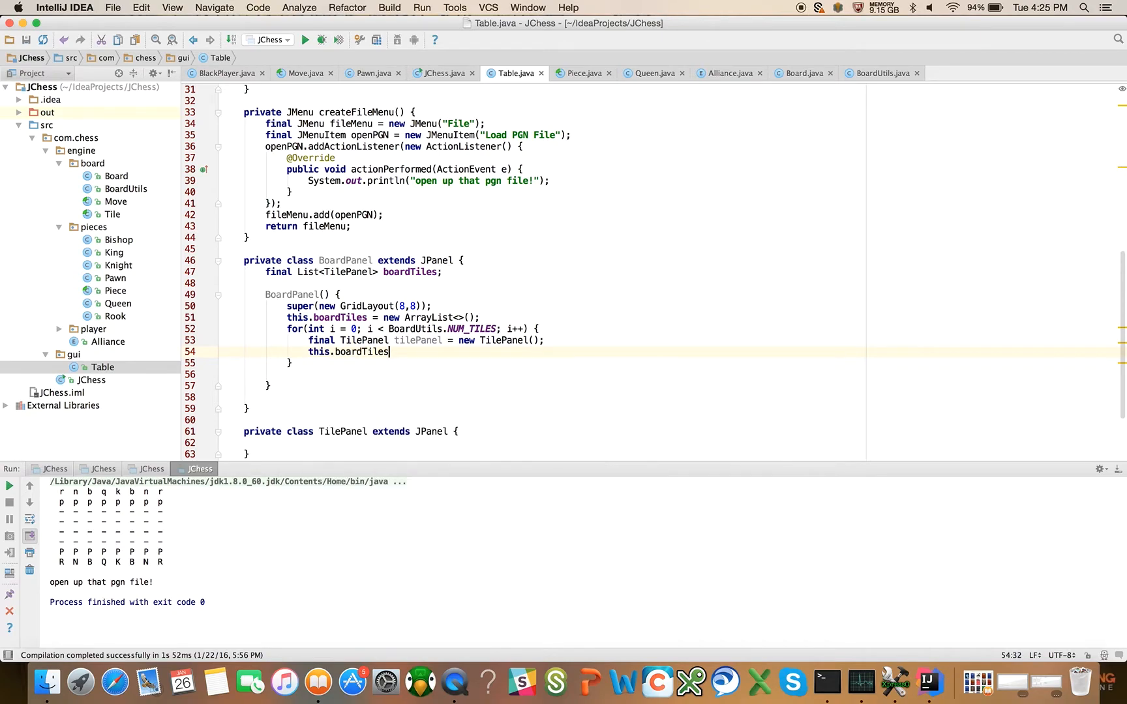
text(.add(tilePanel);)
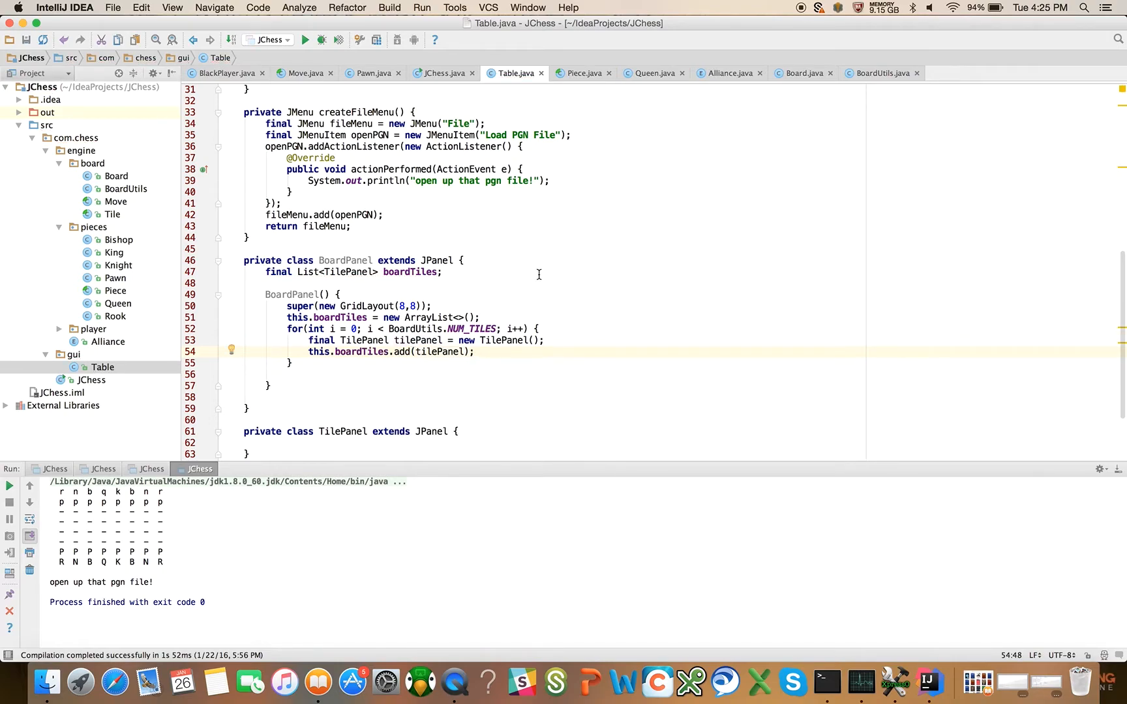
click(473, 351)
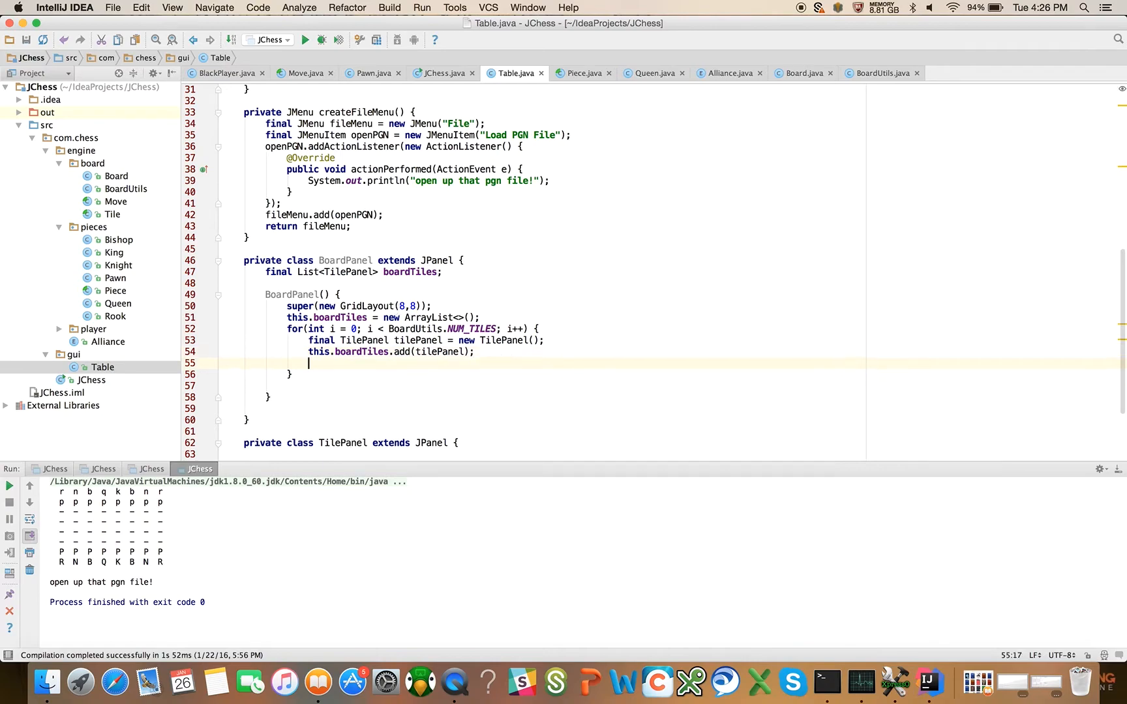
text(add)
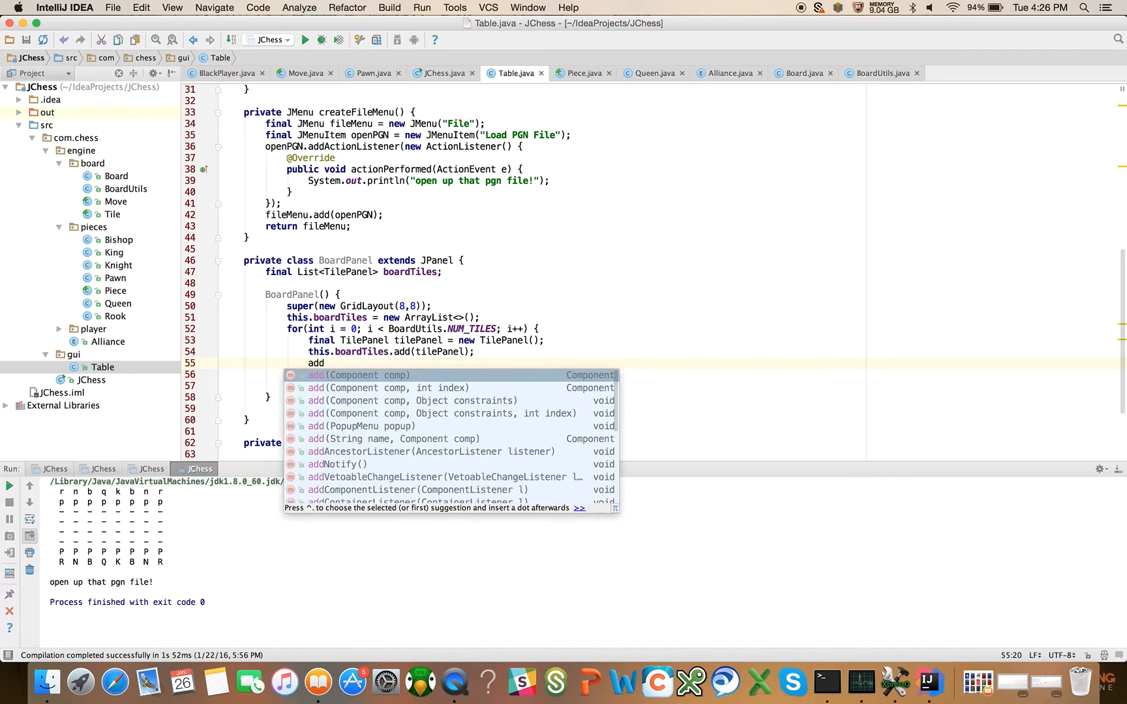
text((tilePanel);)
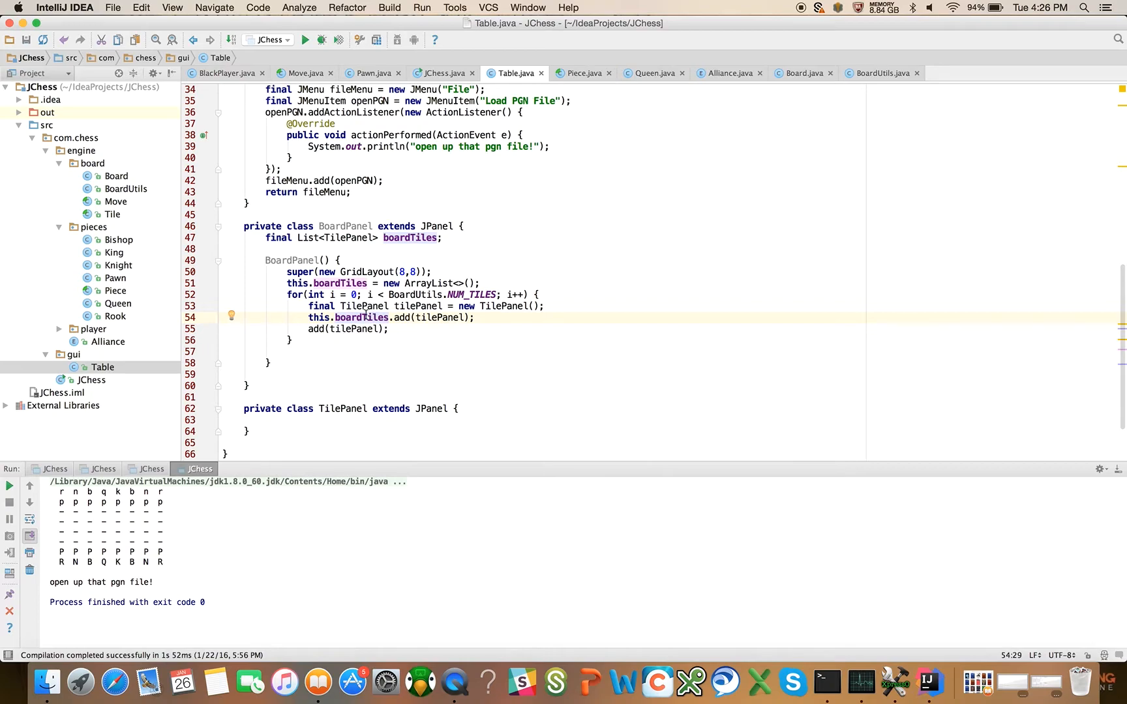
mouse_move(385, 306)
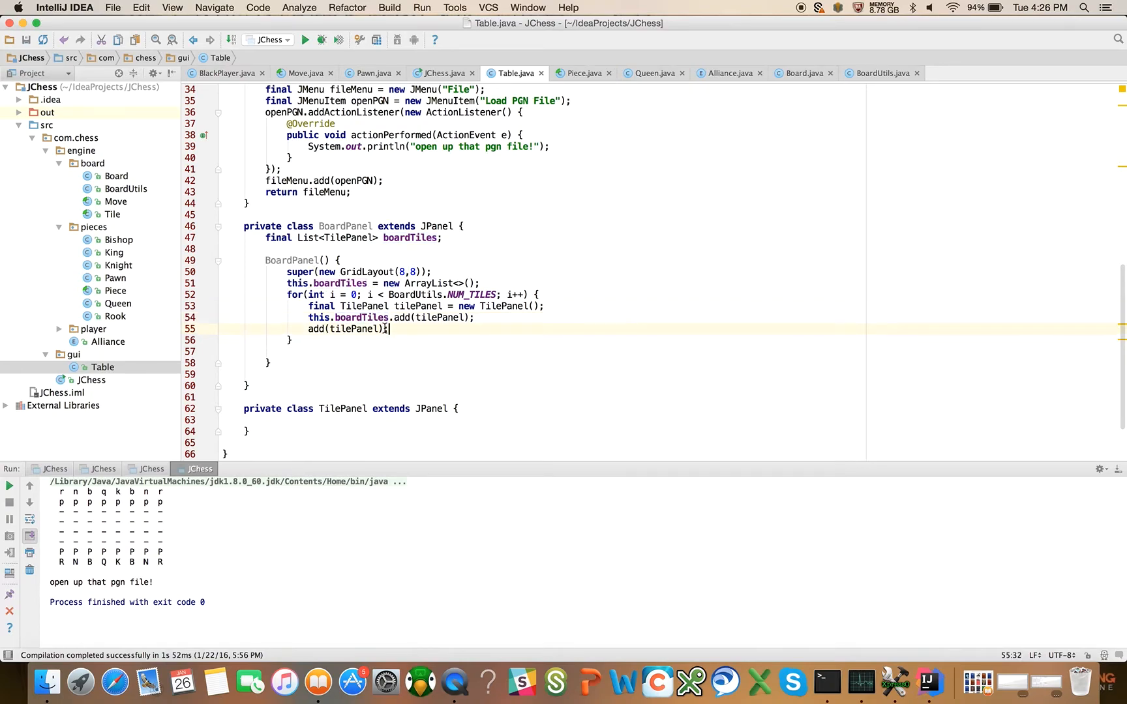
key(enter)
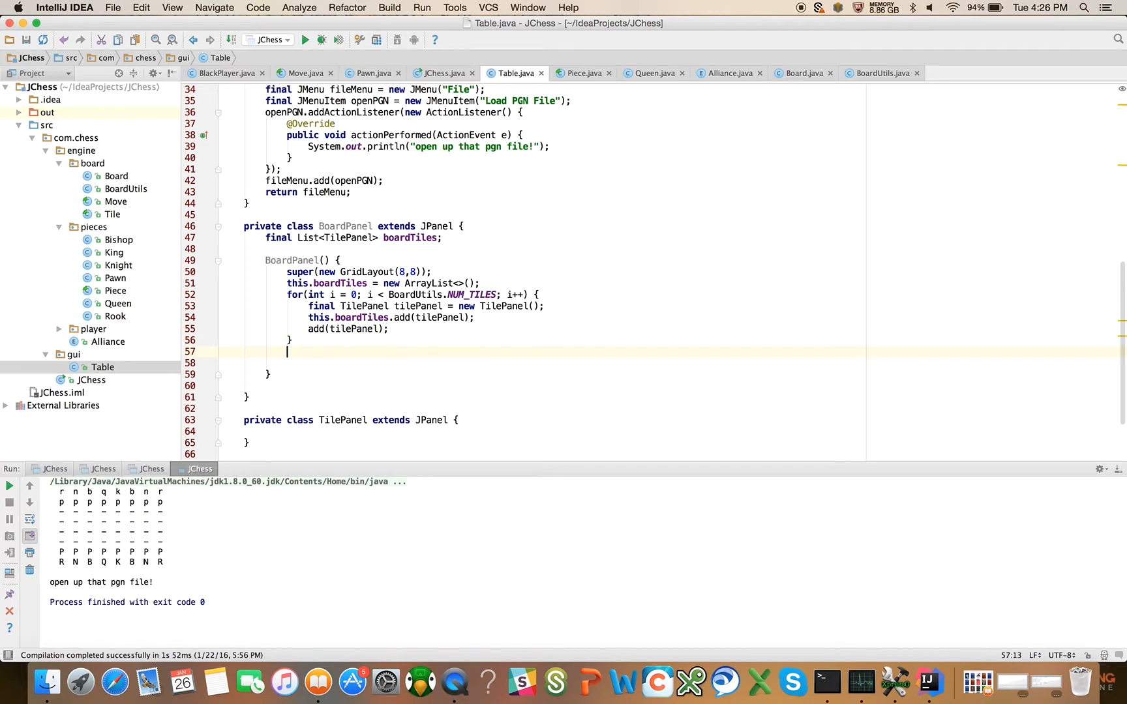
- Call setPreferredSize(BOARD_PANEL_DIMENSION) and validate() after the loop
text(set)
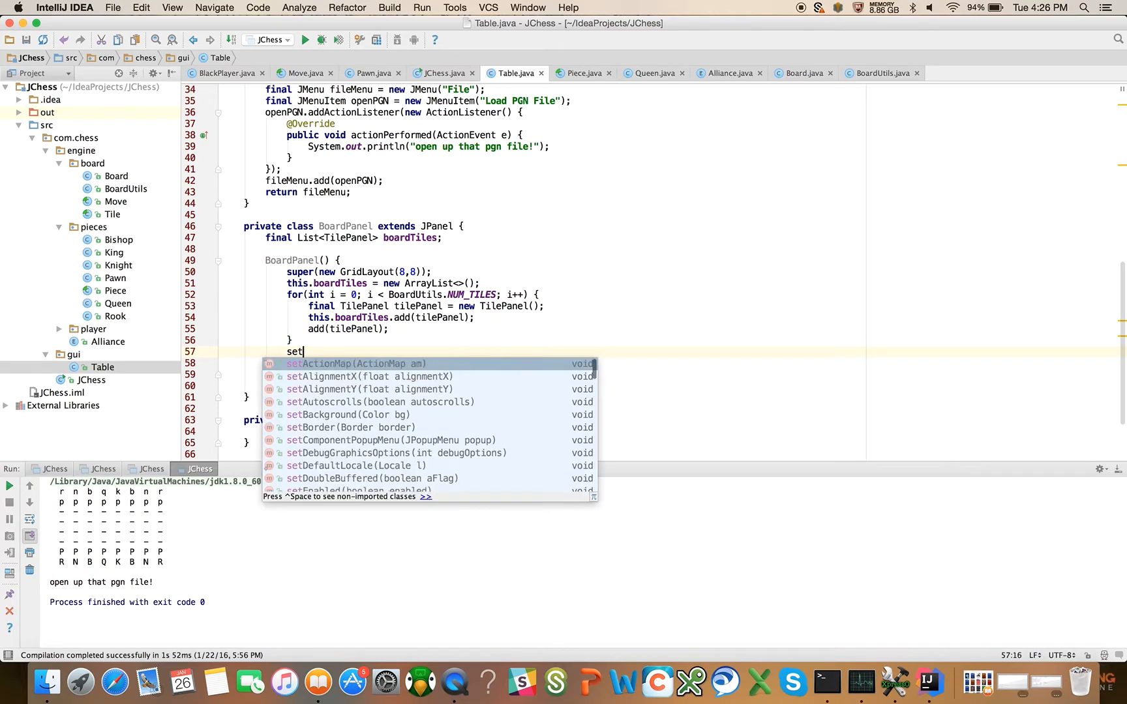
text(PreferredSize();)
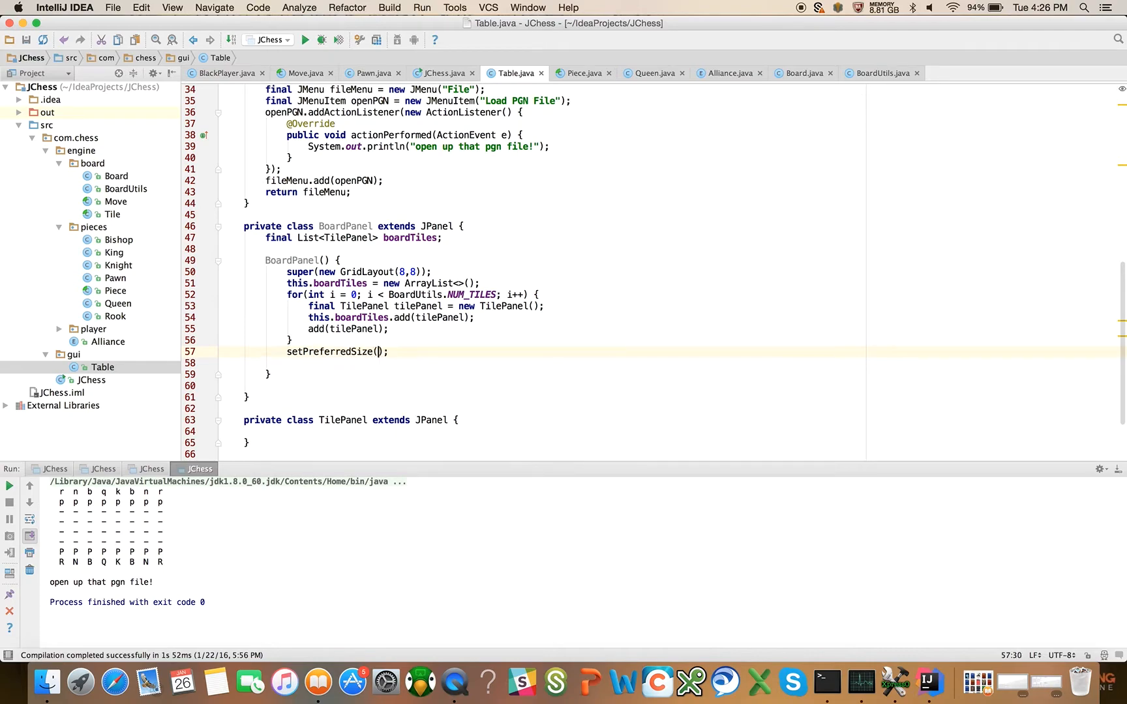
text(BO)
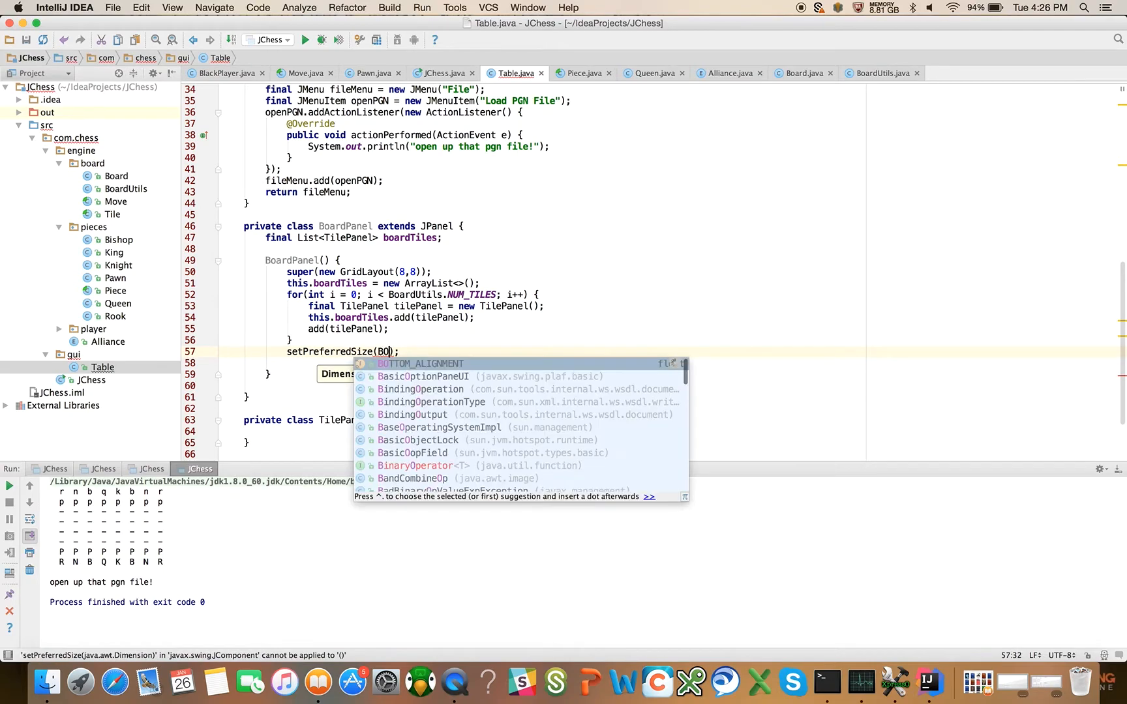
text(ARD_PANEL_DIMENSION)
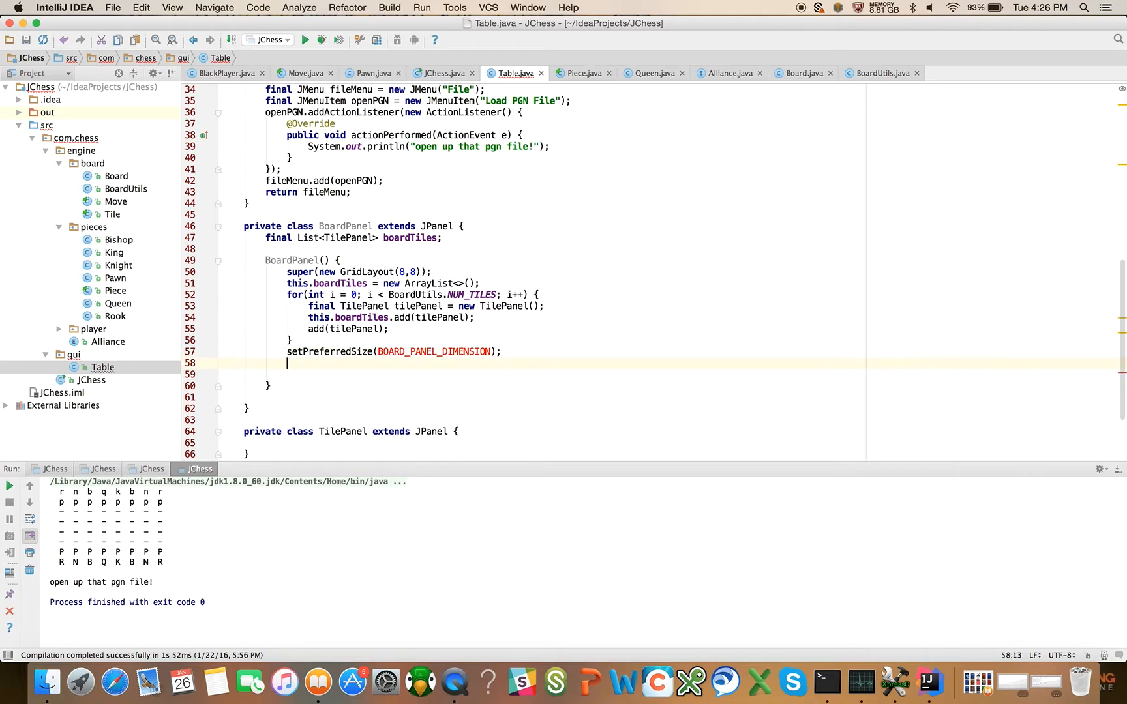
text(validate();;)
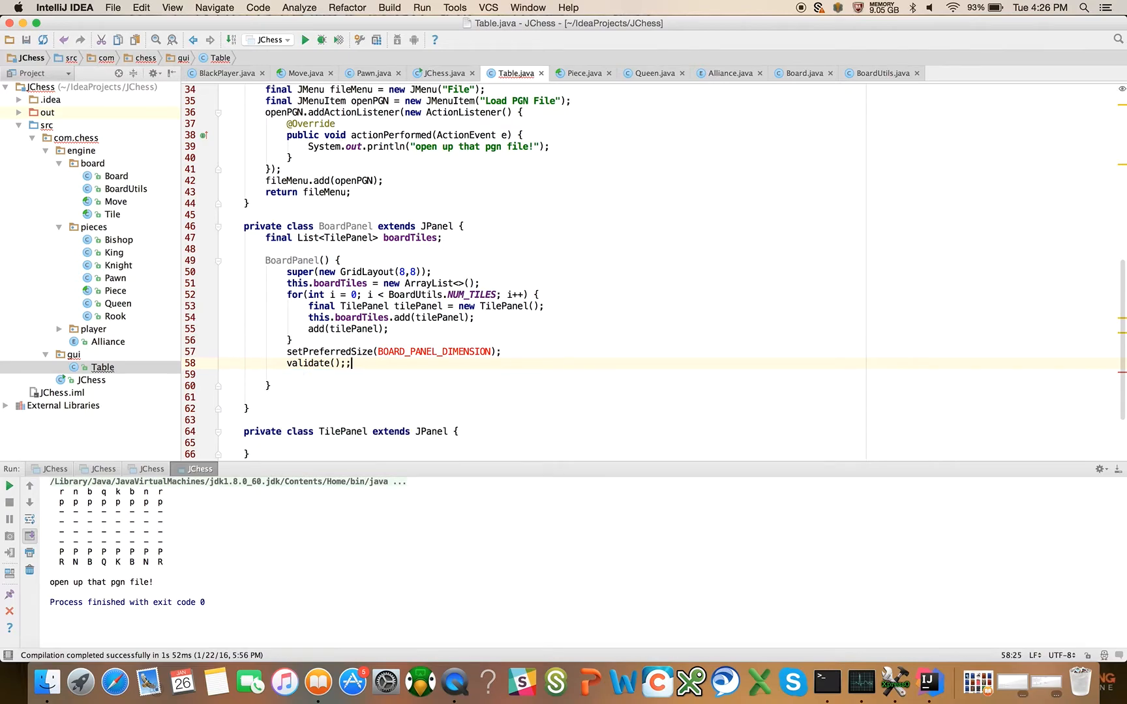
key(Backspace)
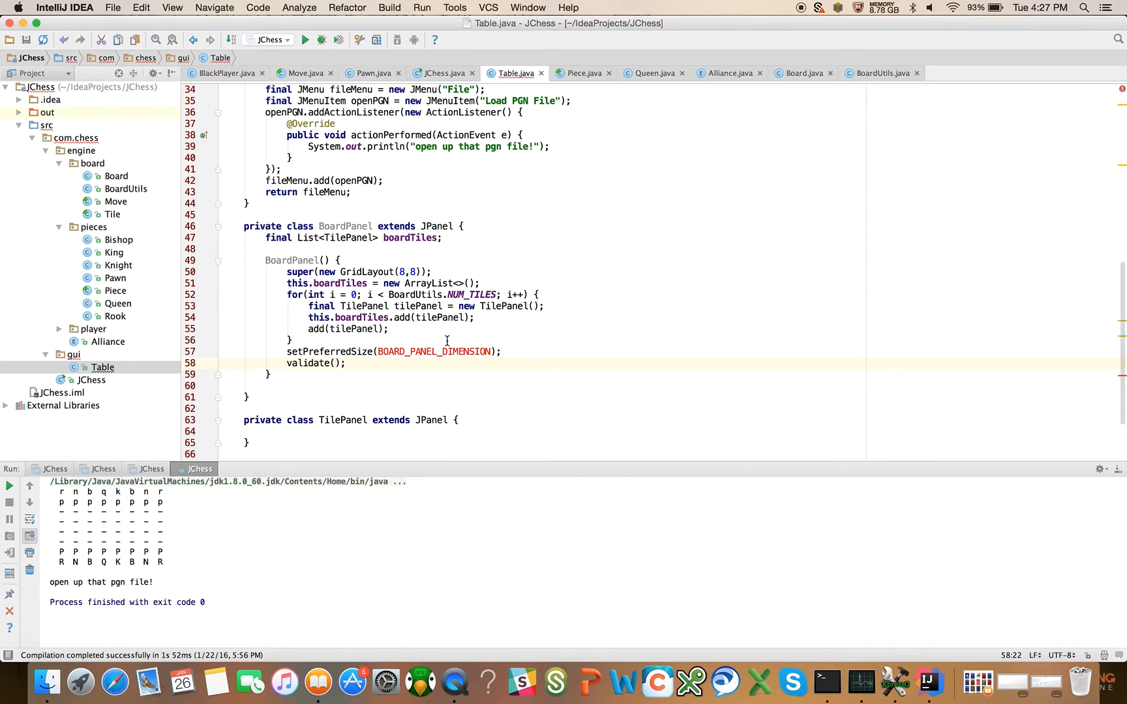
mouse_move(495, 307)
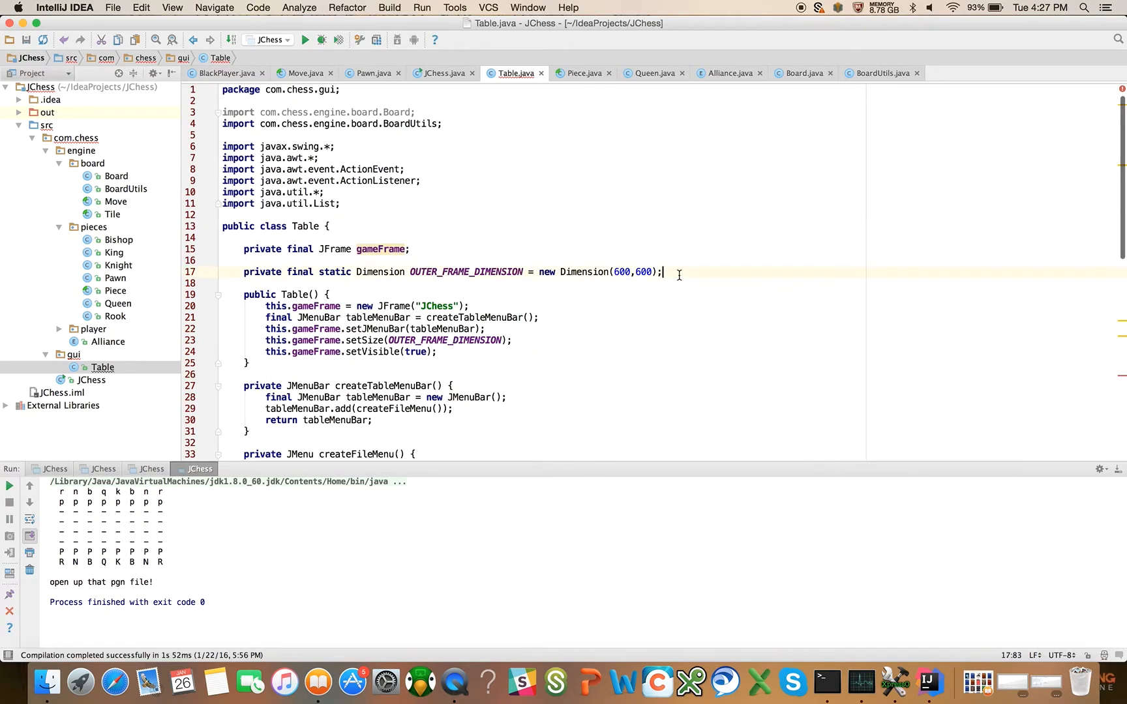
- Add private final static Dimension BOARD_PANEL_DIMENSION = new Dimension(400, 350) on line 18
text(private)
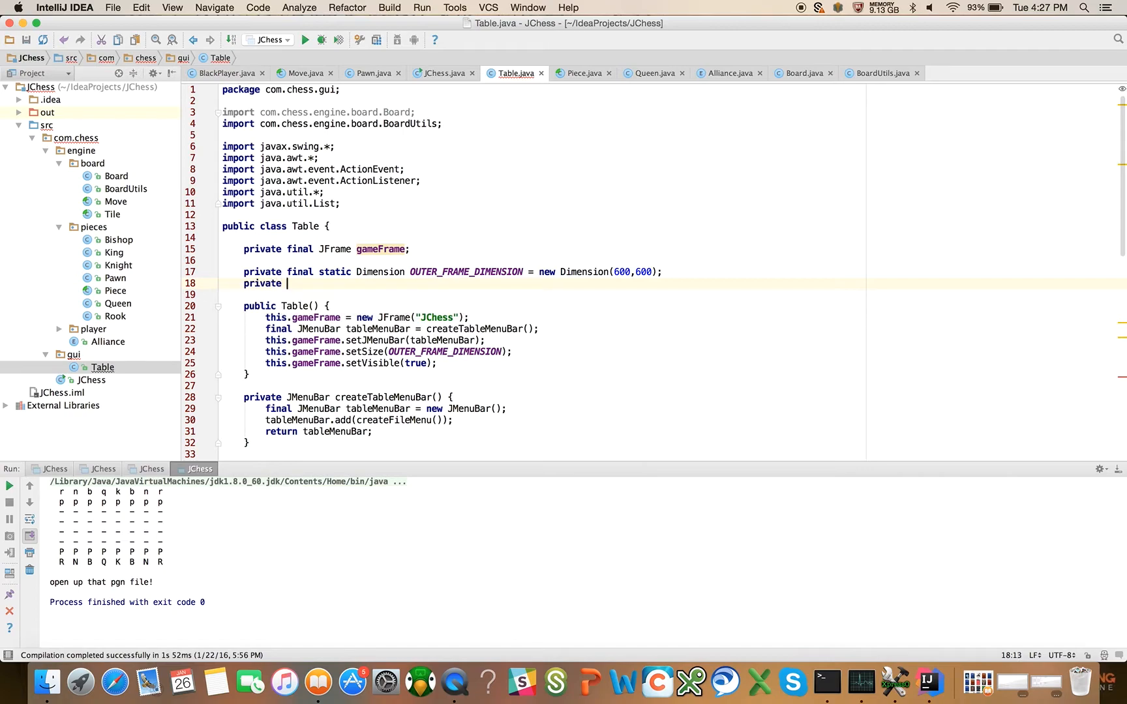
text(final static)
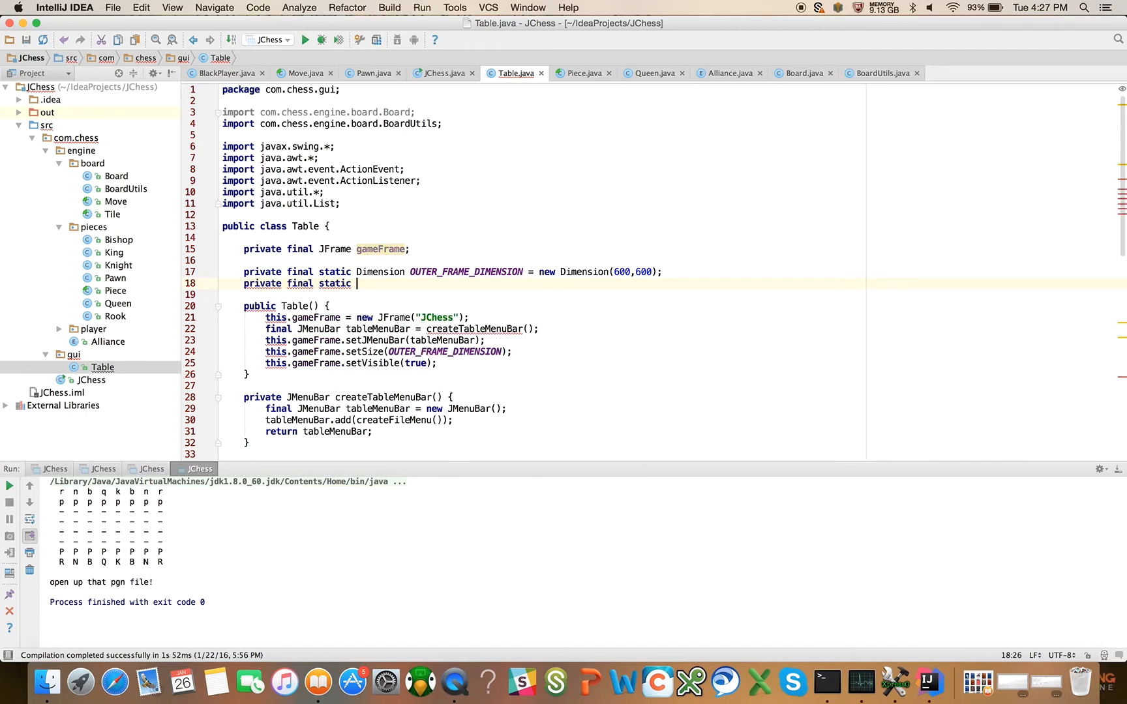
text(Dimension Boar)
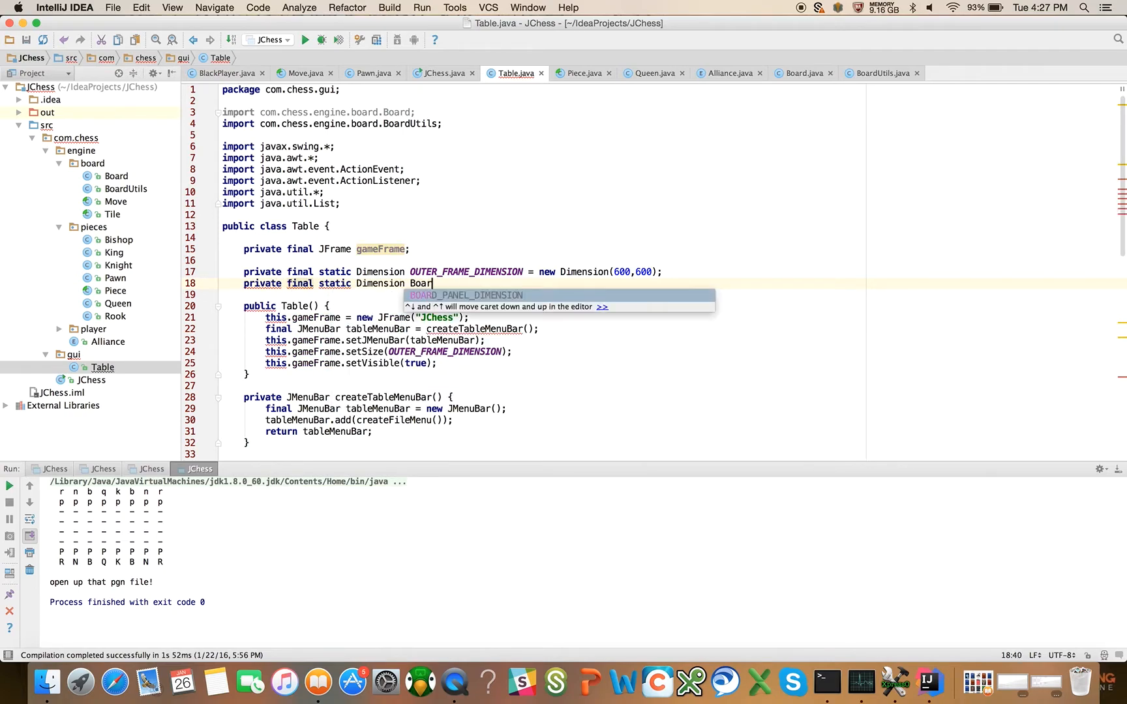
text(= new Dimension()
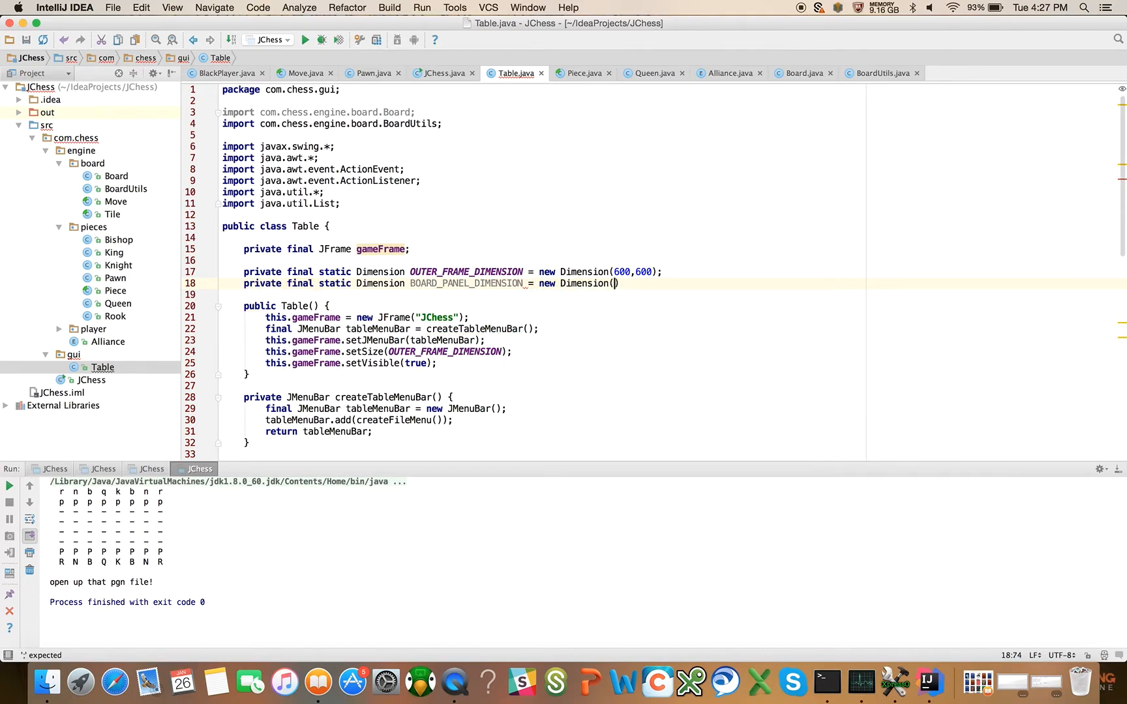
text(400)
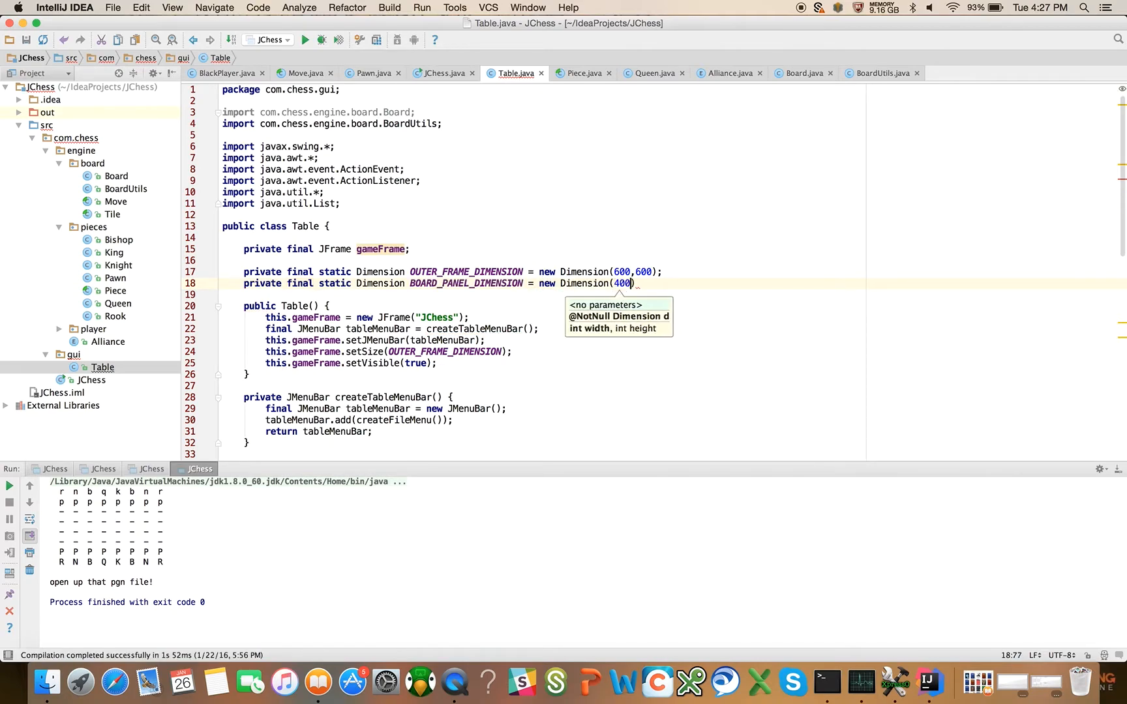
text(, 350)
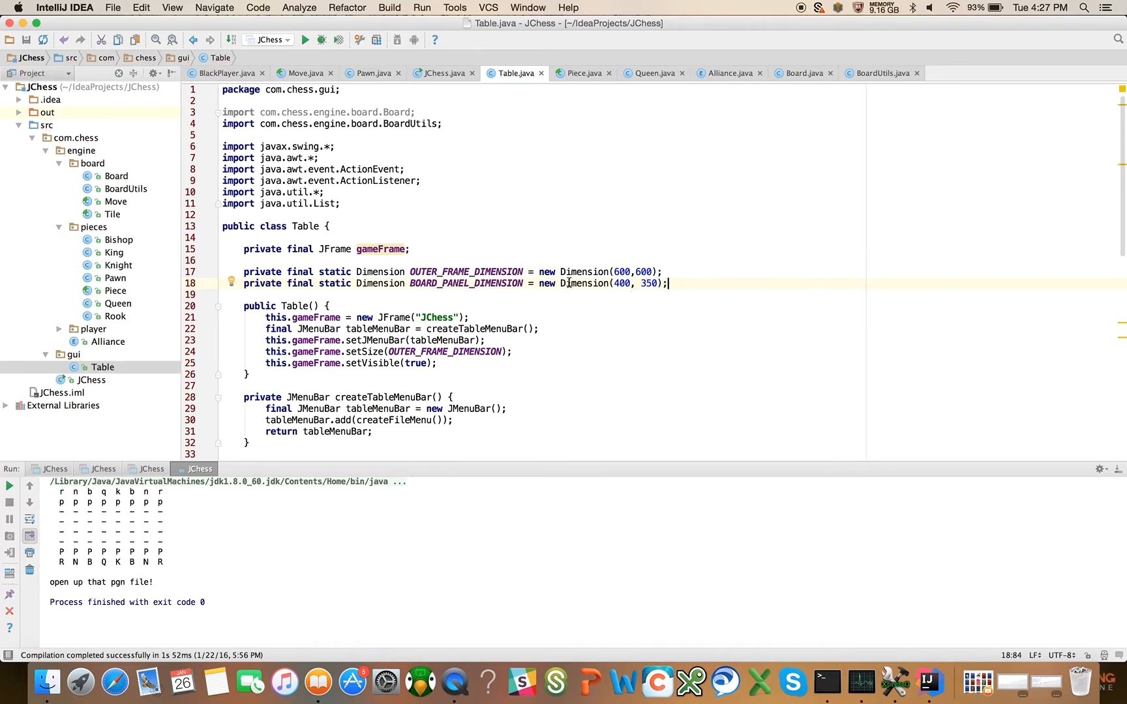
scroll(down, 3)
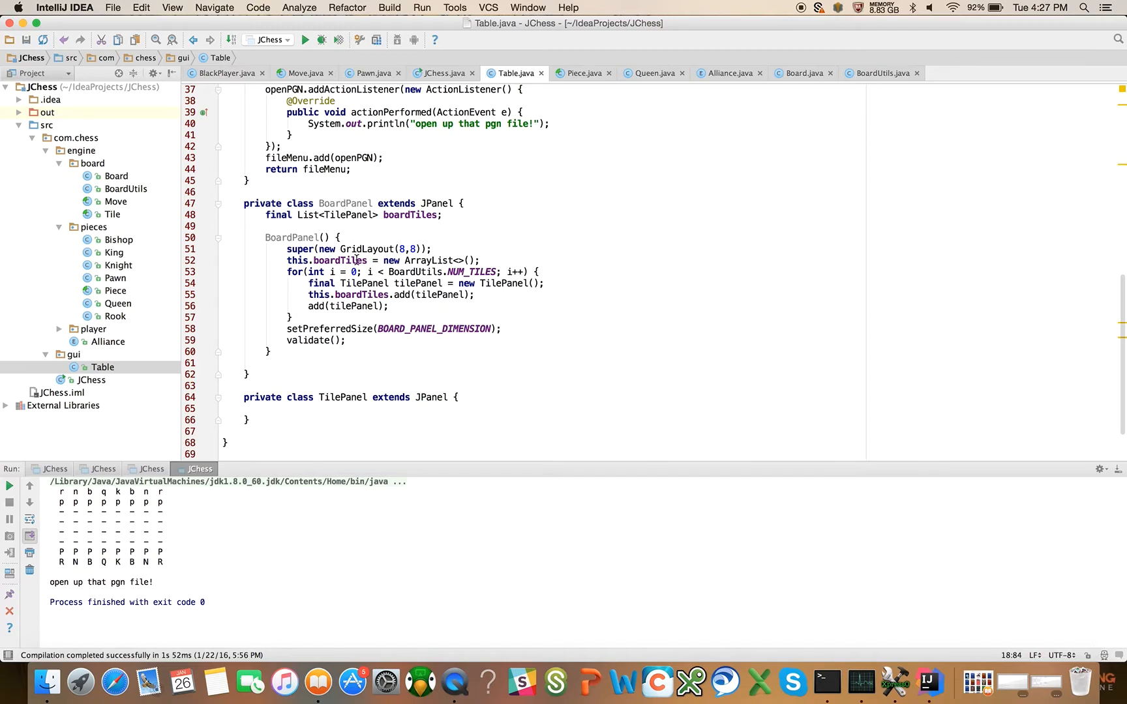
mouse_move(350, 203)
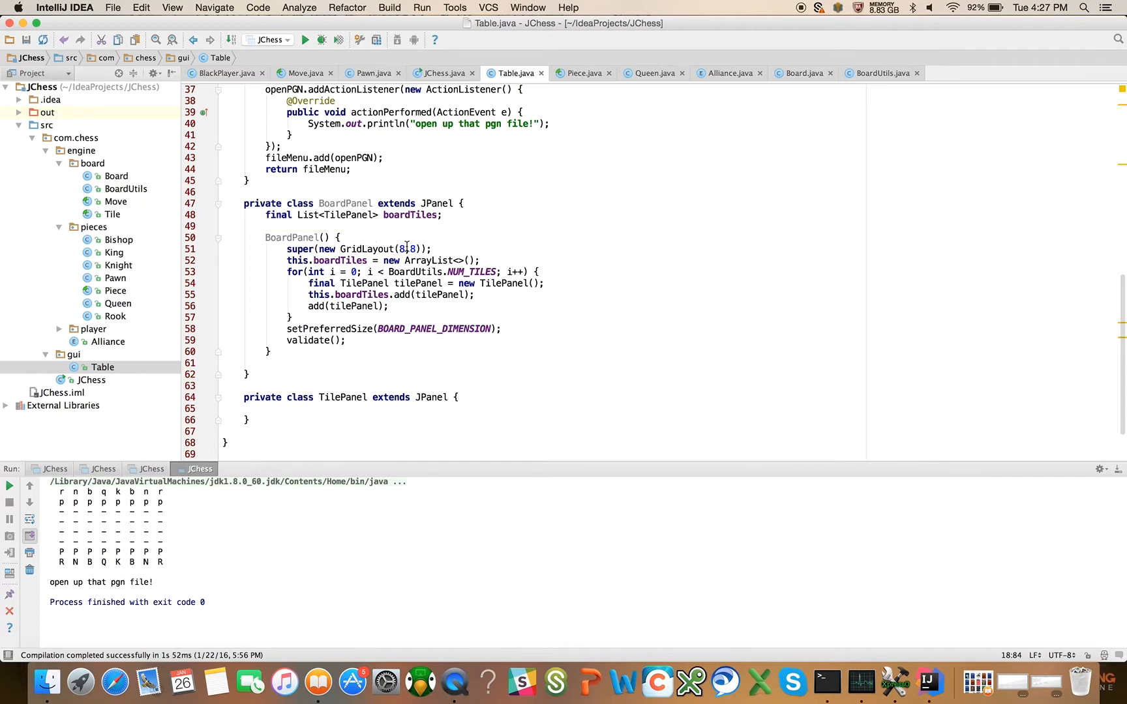
mouse_move(417, 283)
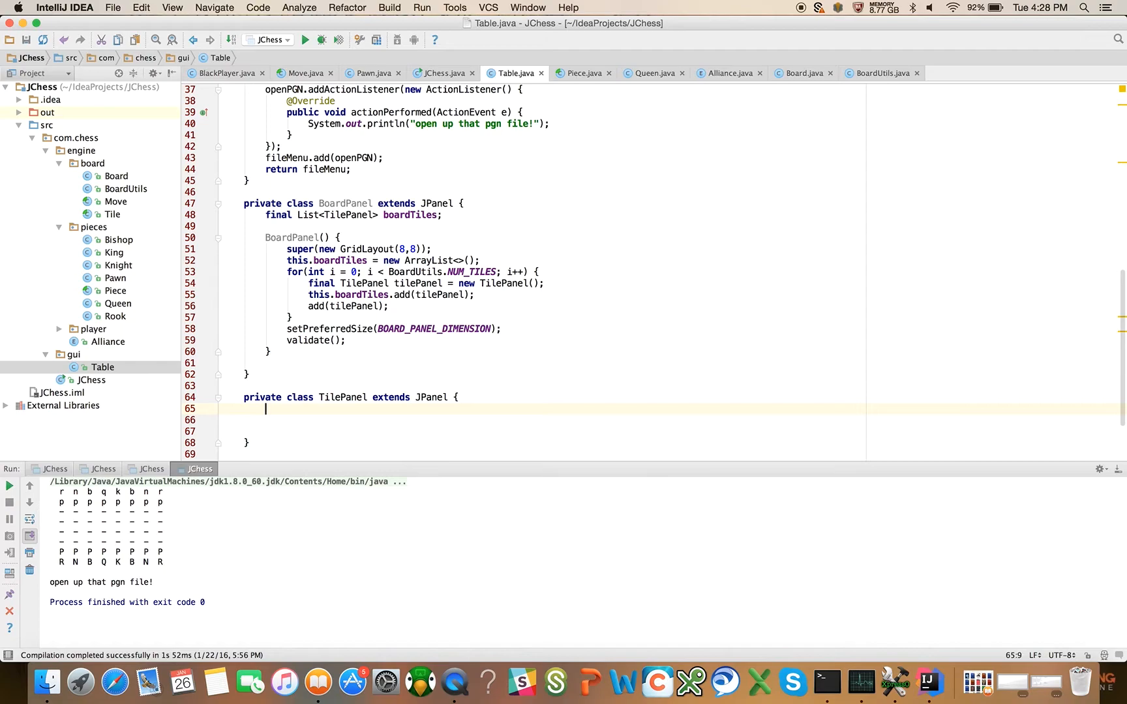
- Add a private final int tileId field to TilePanel
key(down)
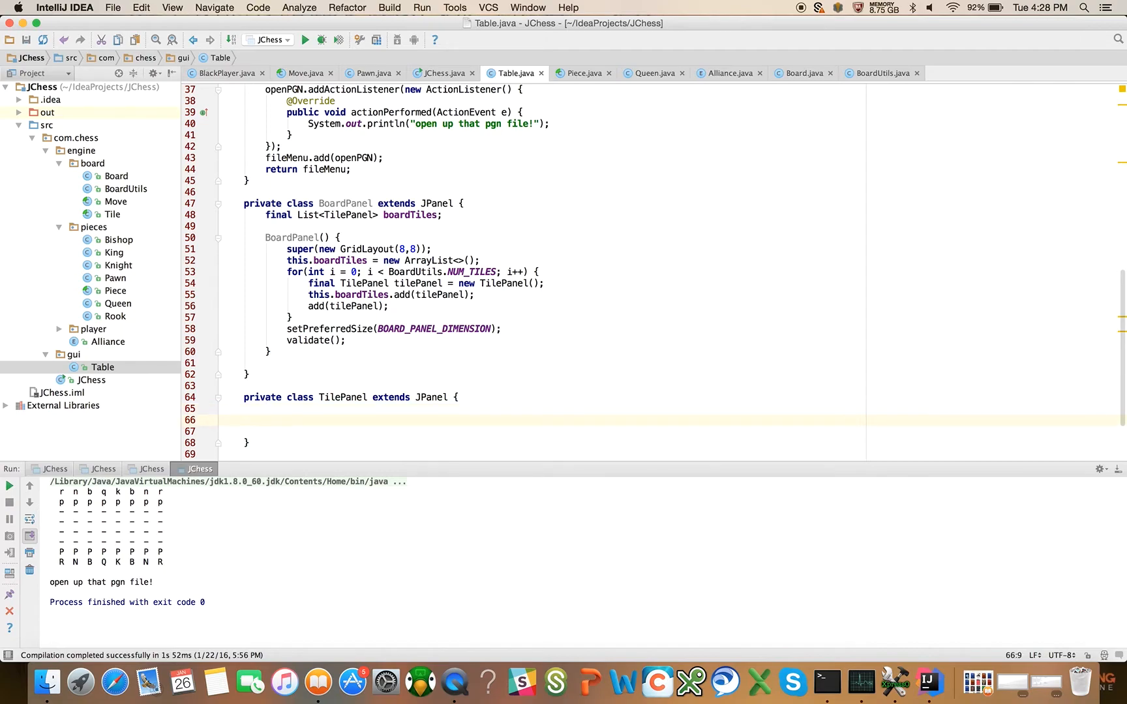
text(private final in)
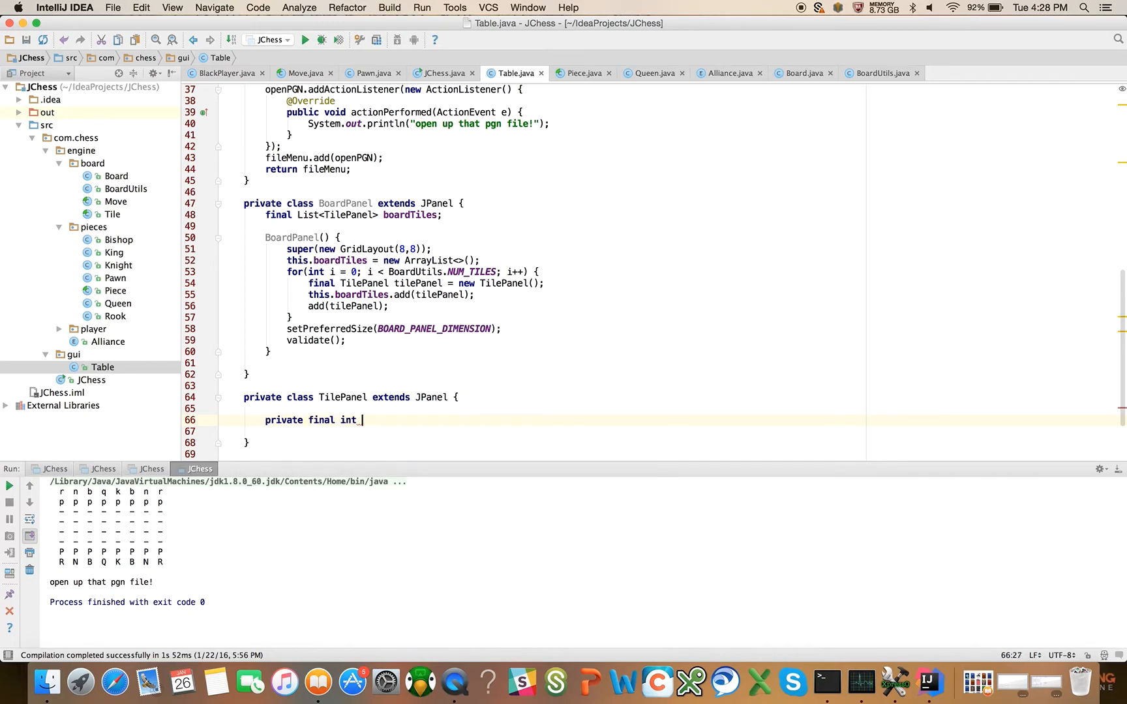
text(tileId;)
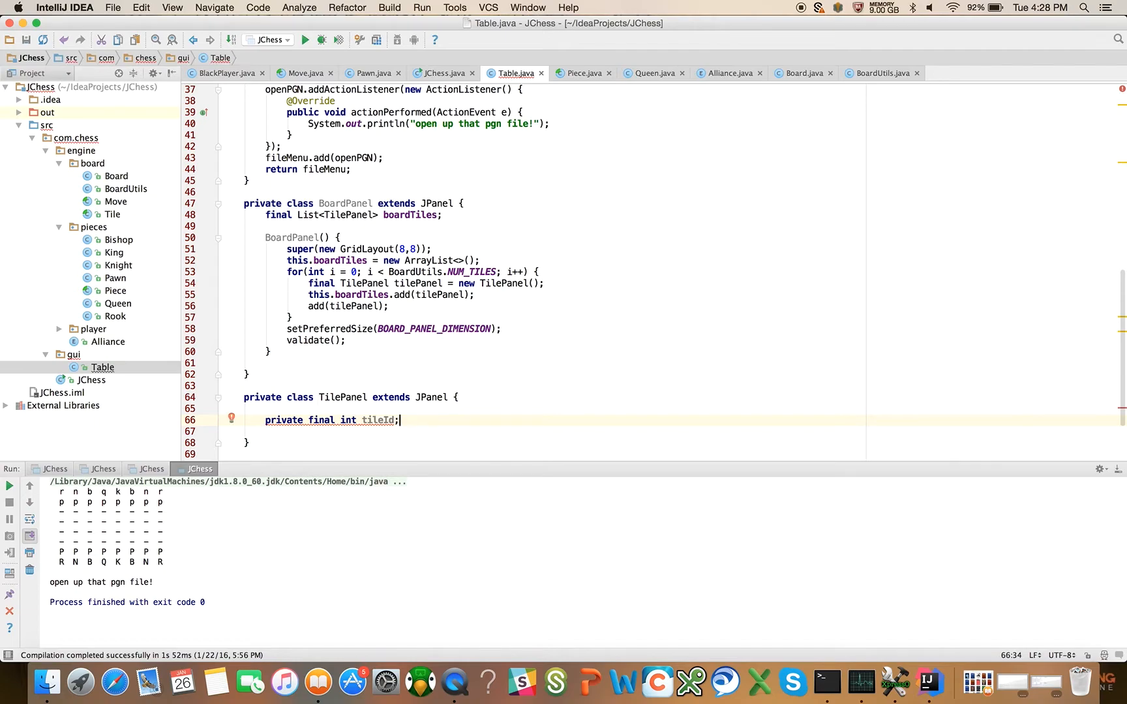
- Create a TilePanel constructor taking final BoardPanel boardPanel and final int tileId
text(TileP)
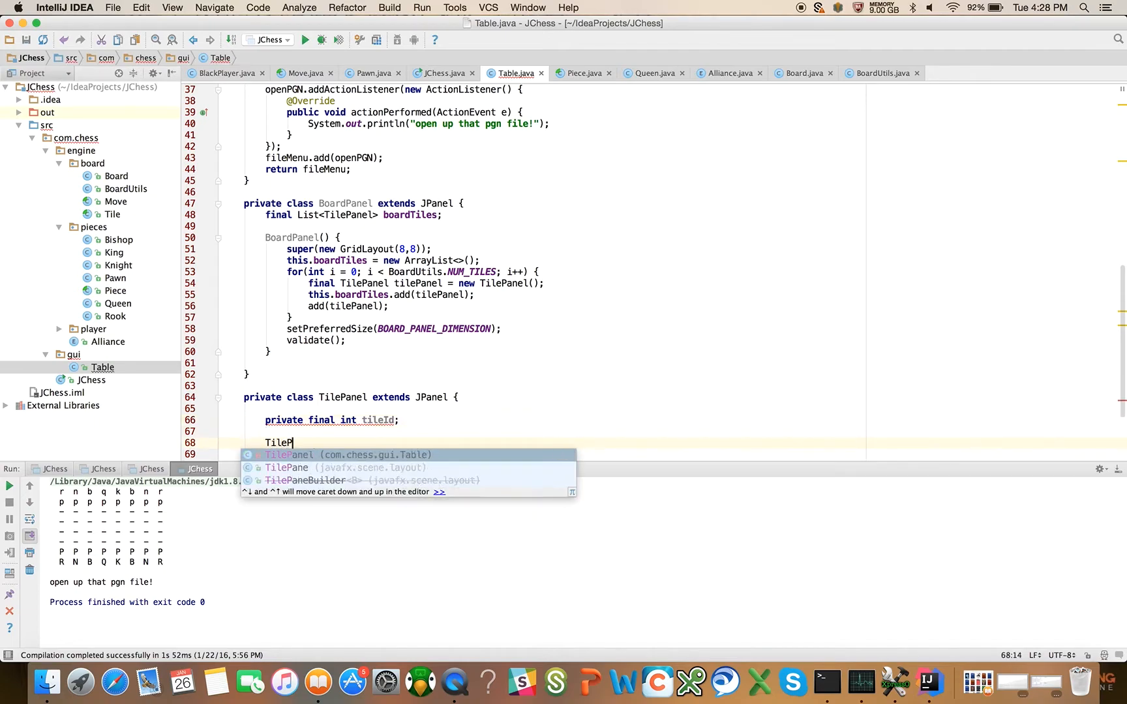
key(Enter)
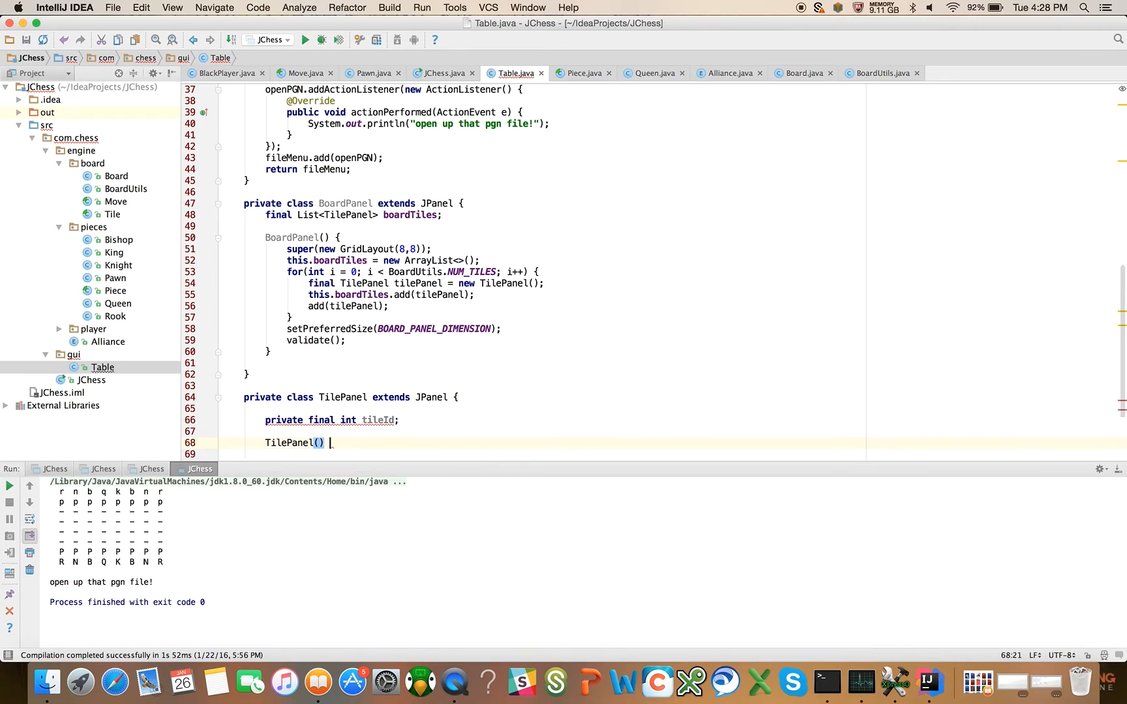
text({)
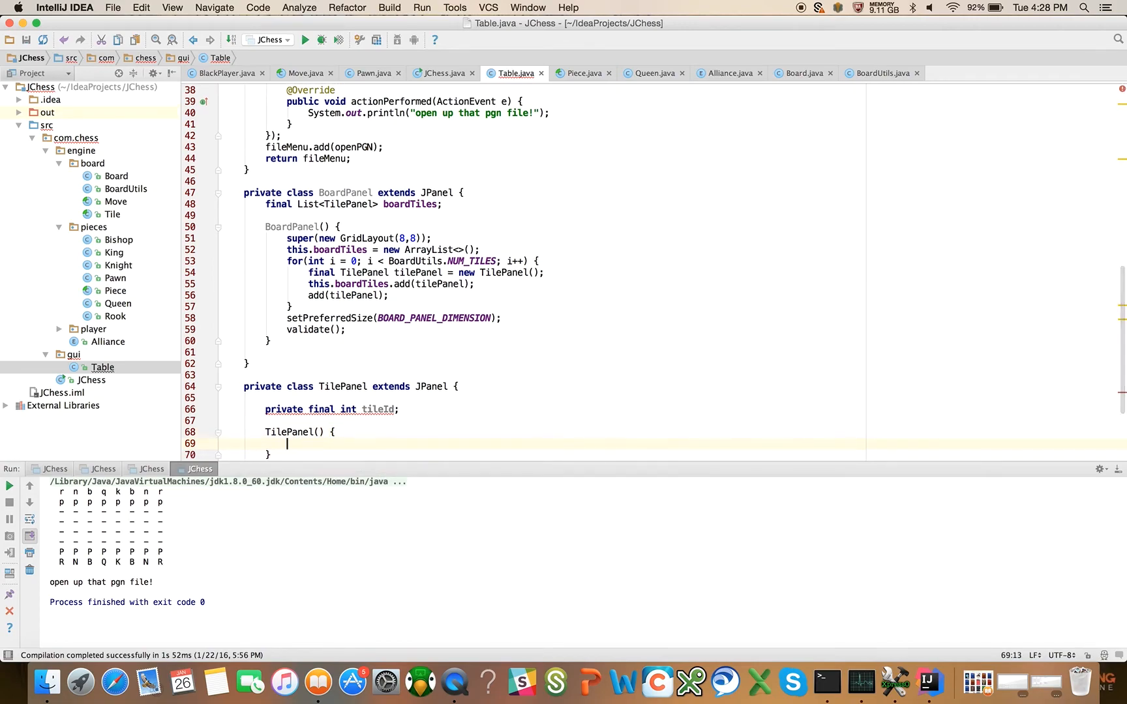
click(303, 431)
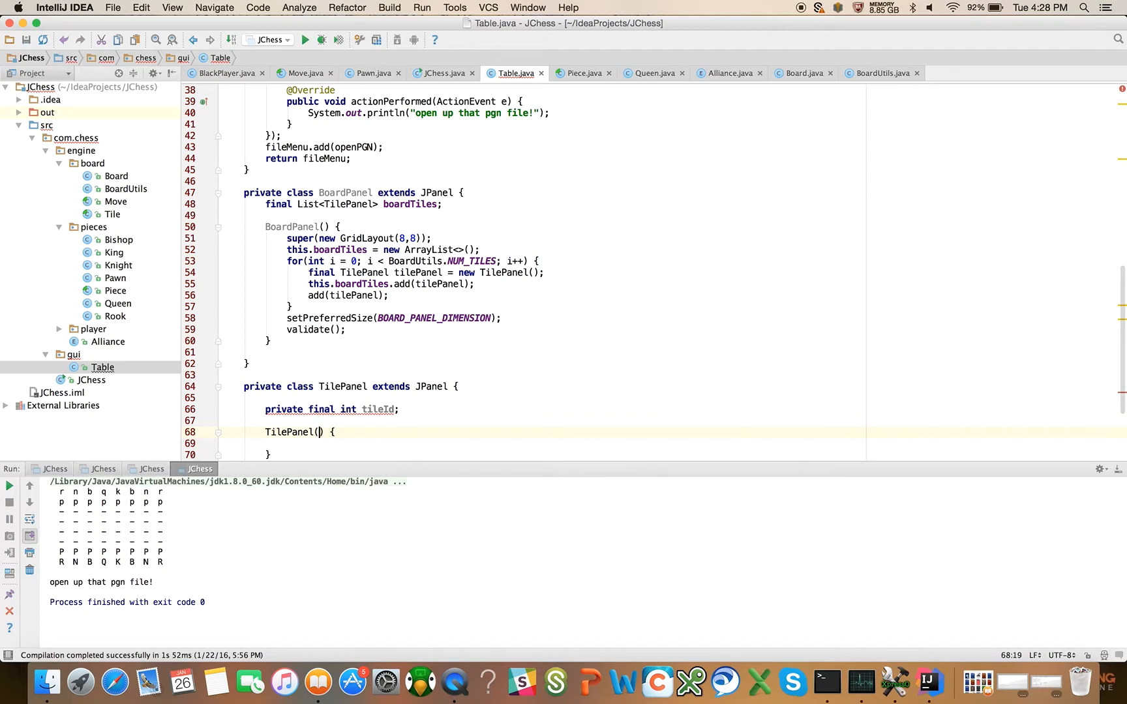
text(boa)
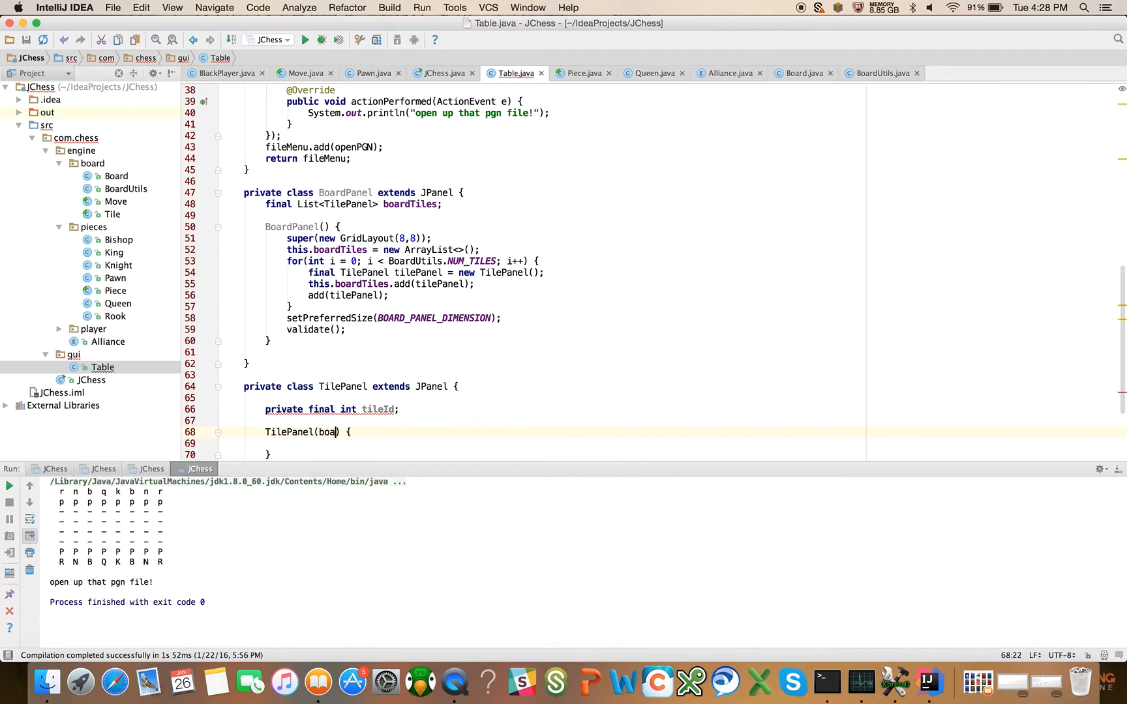
text(final BoardPanel)
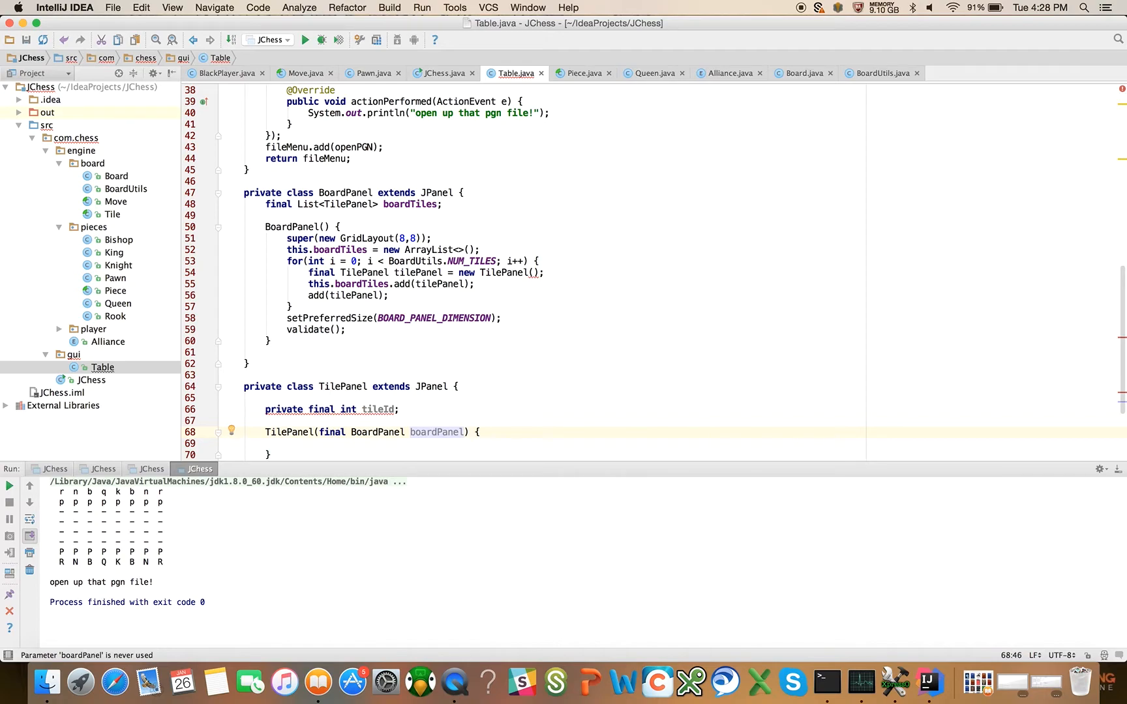
text(,)
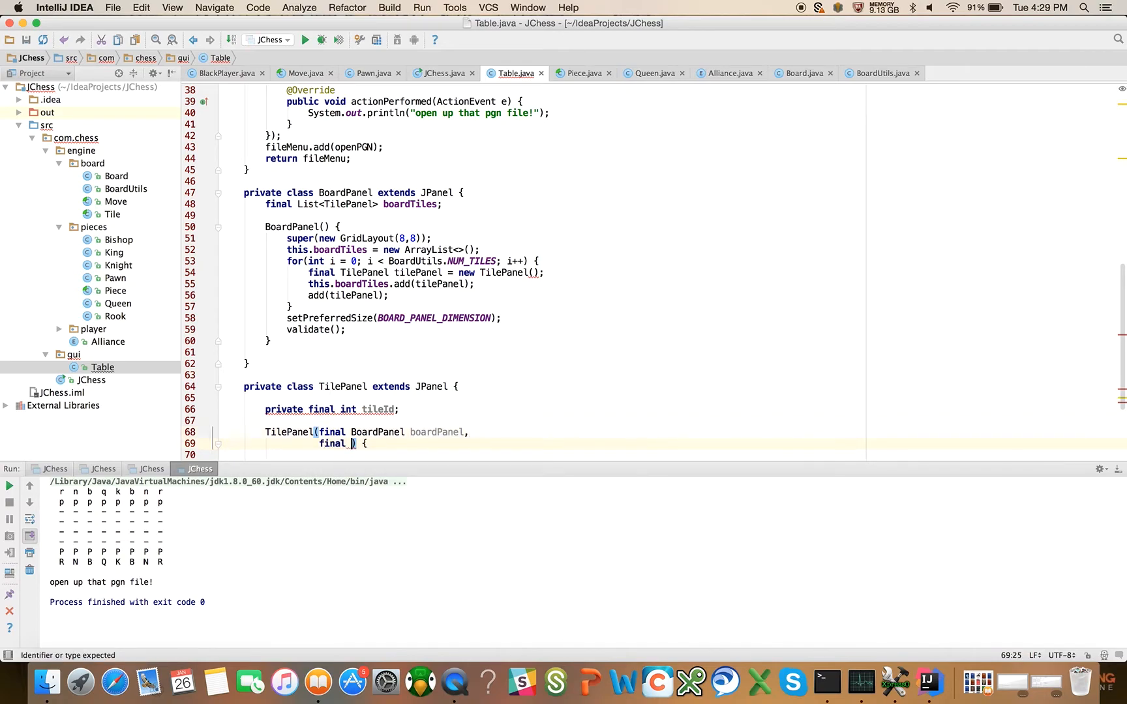
text(int tileId)
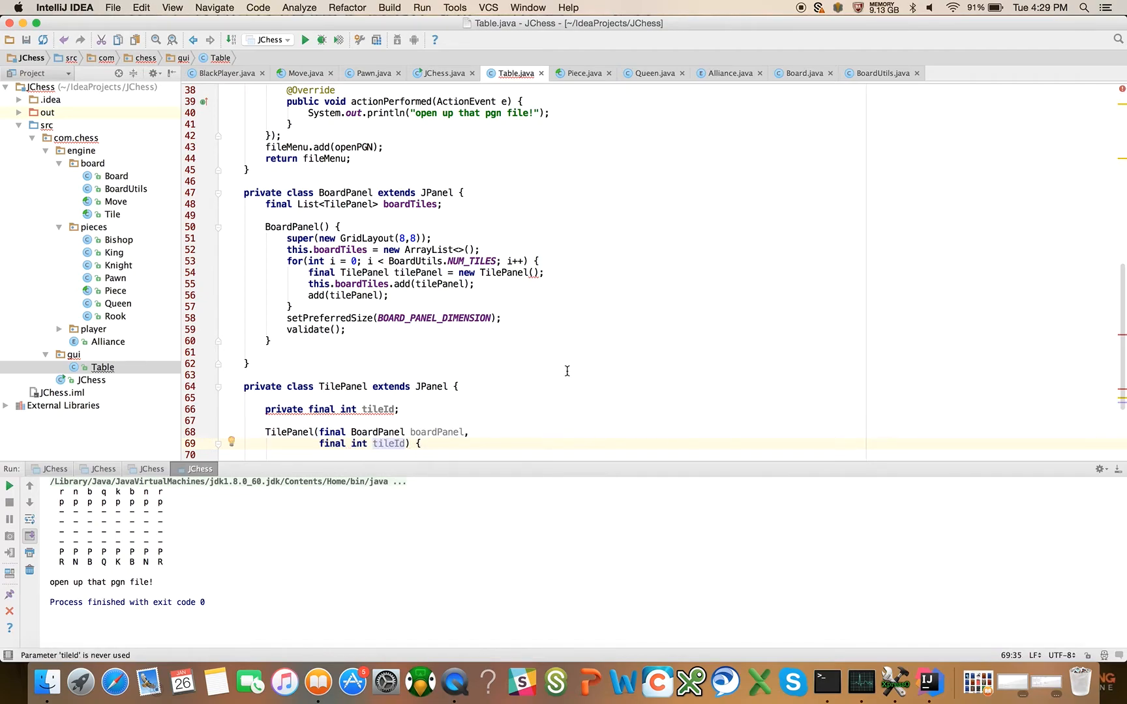
scroll(down, 3)
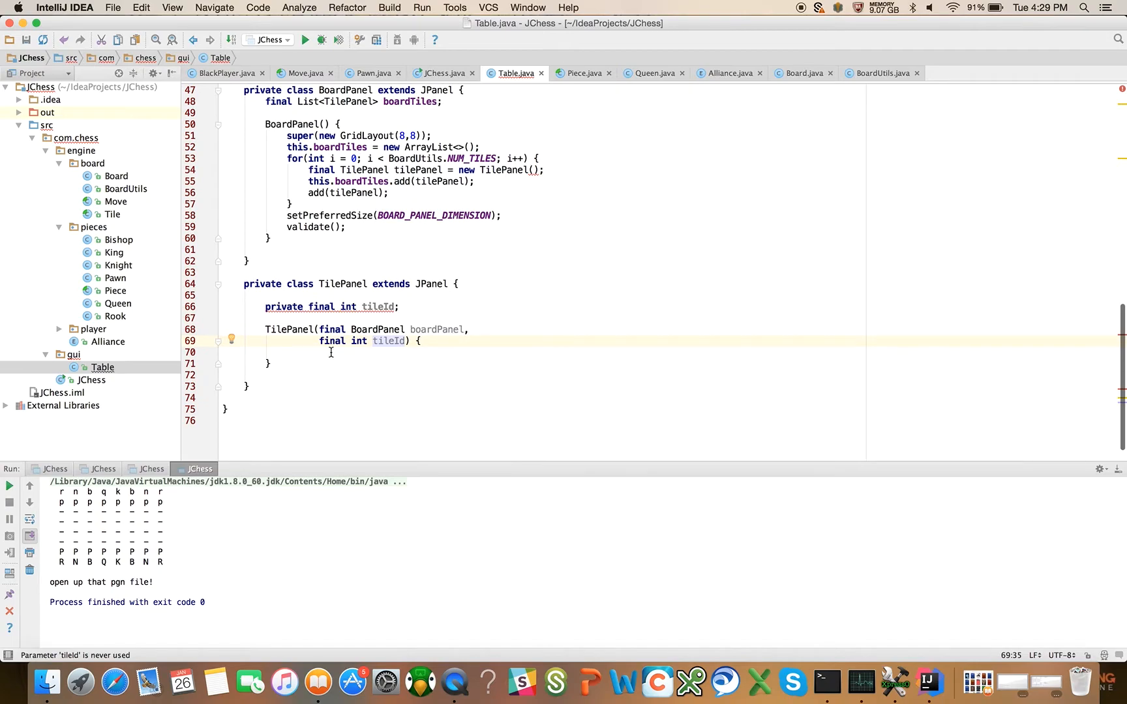
mouse_move(438, 347)
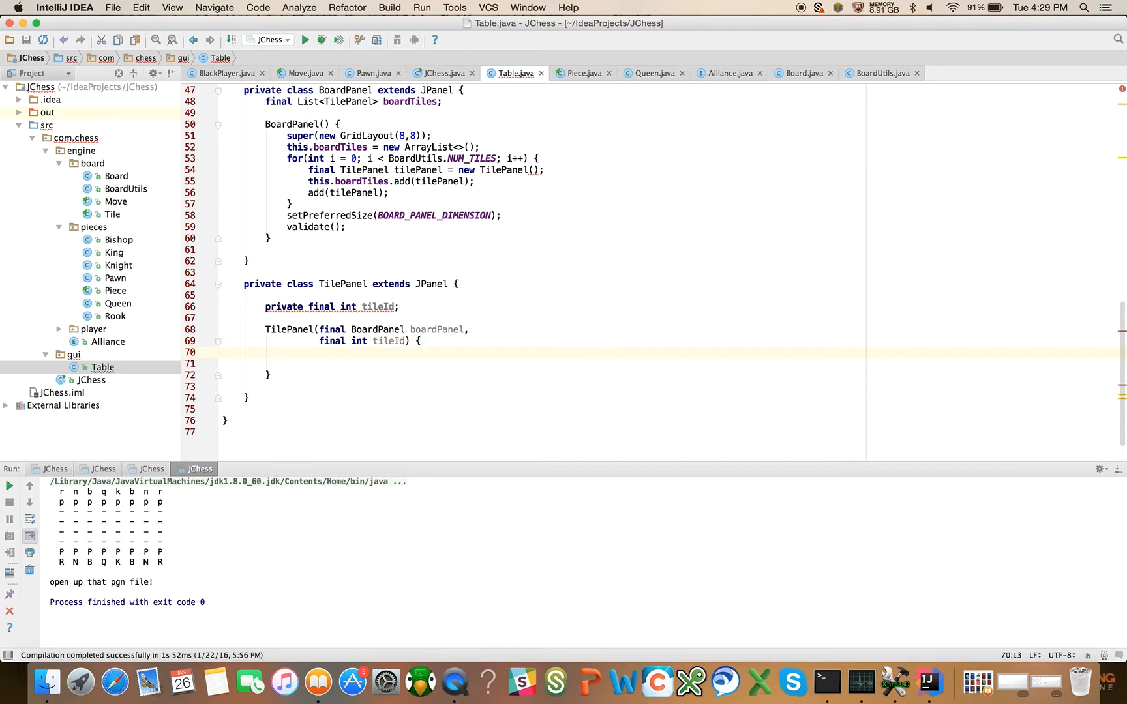
- Start the TilePanel constructor with super(new GridBagLayout());
text(super())
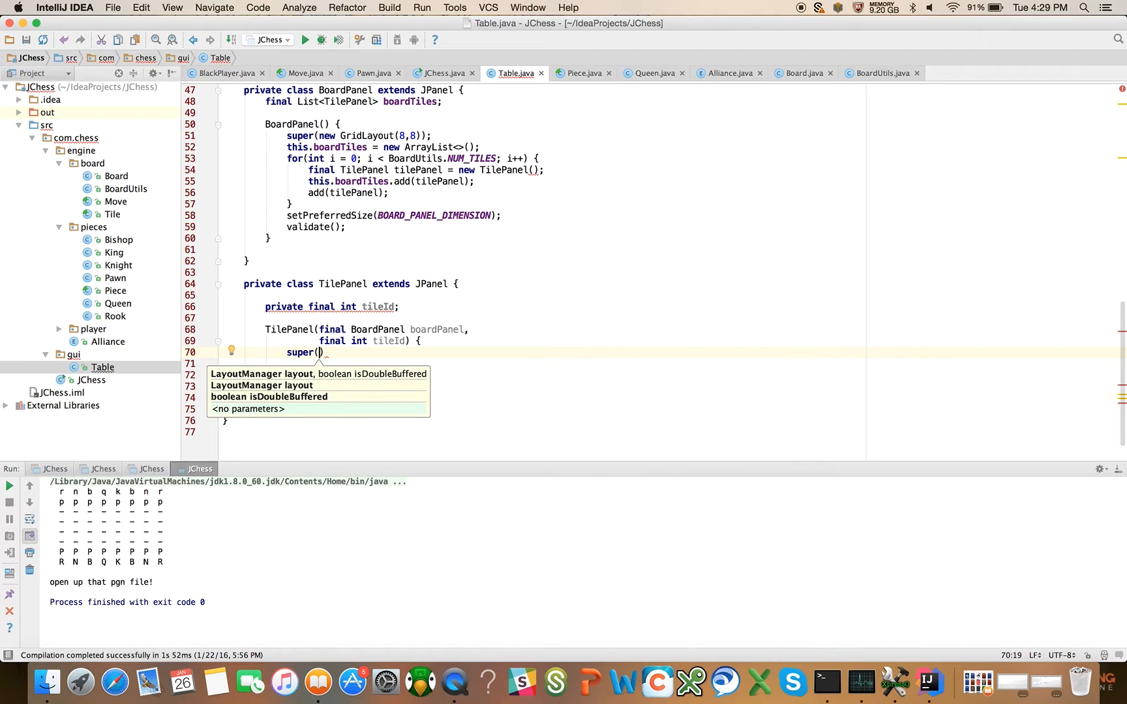
text(n)
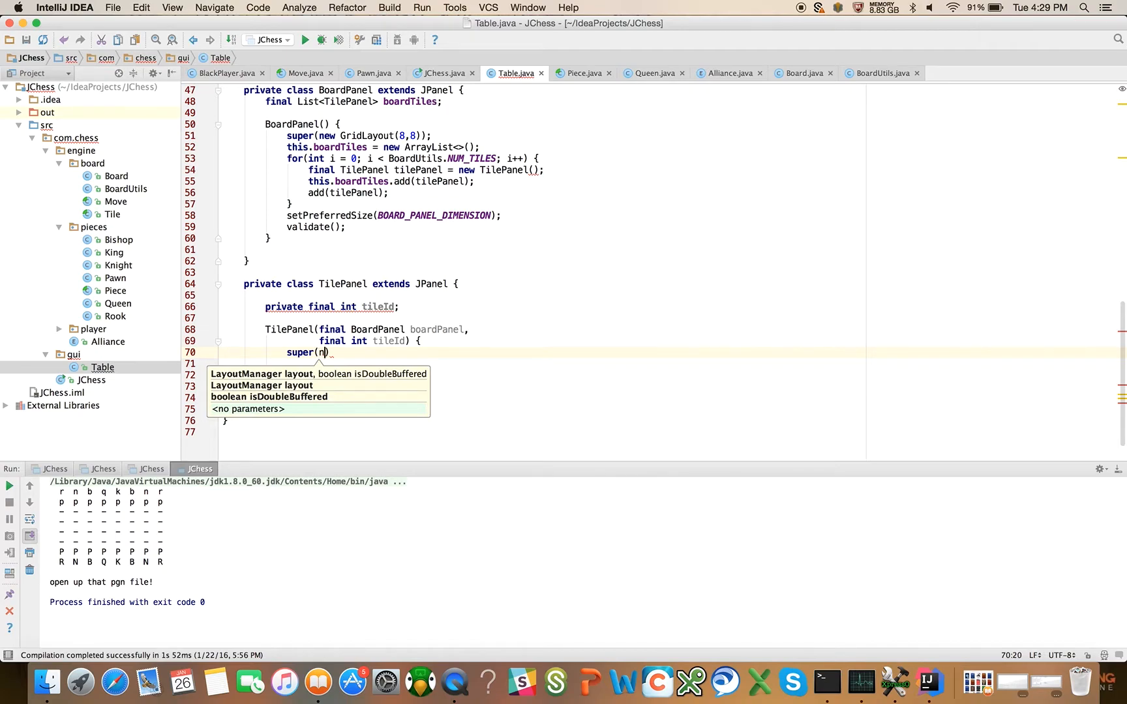
text(ew Grid)
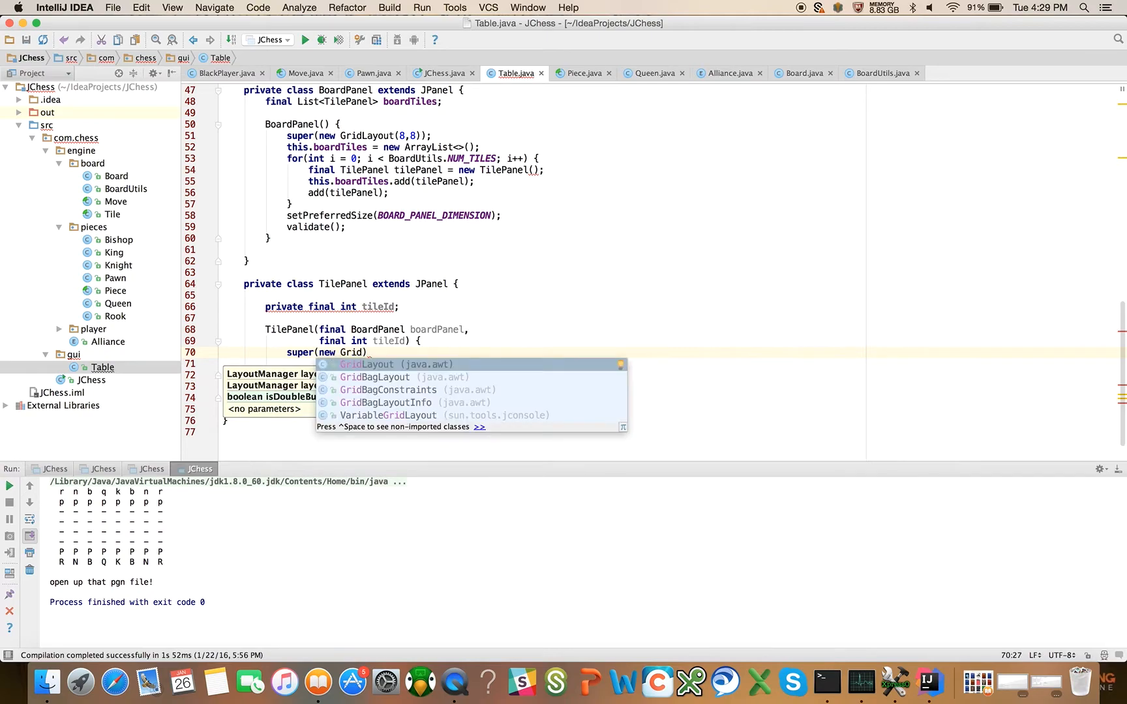
click(375, 378)
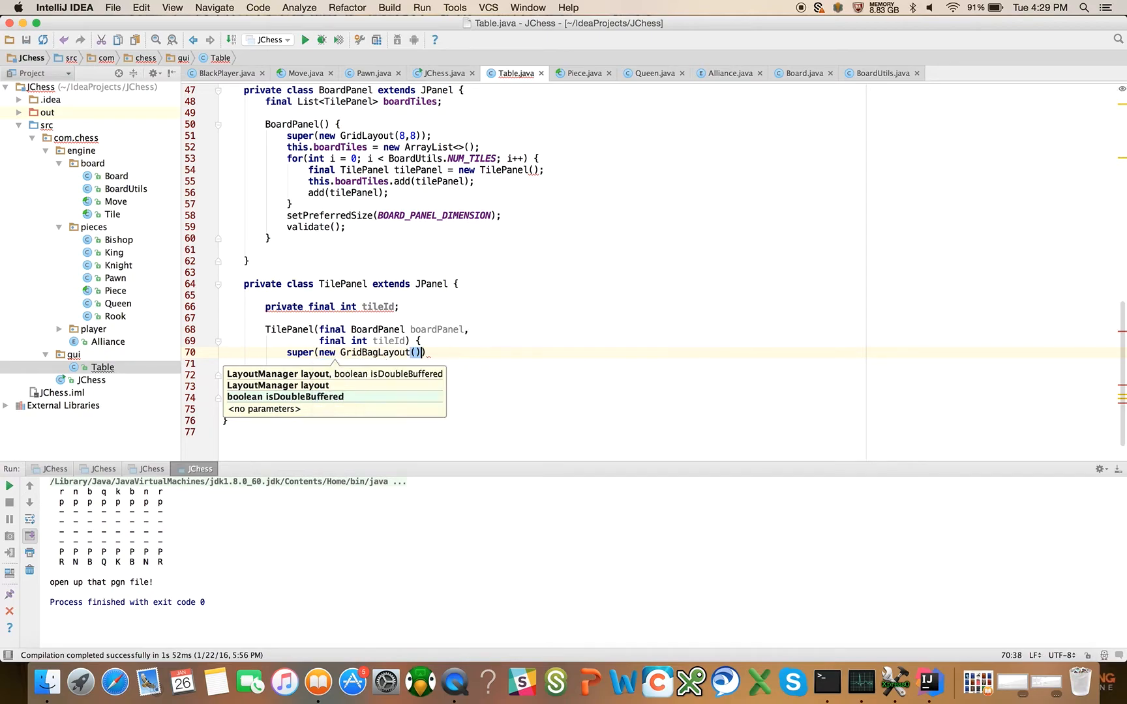
text(;)
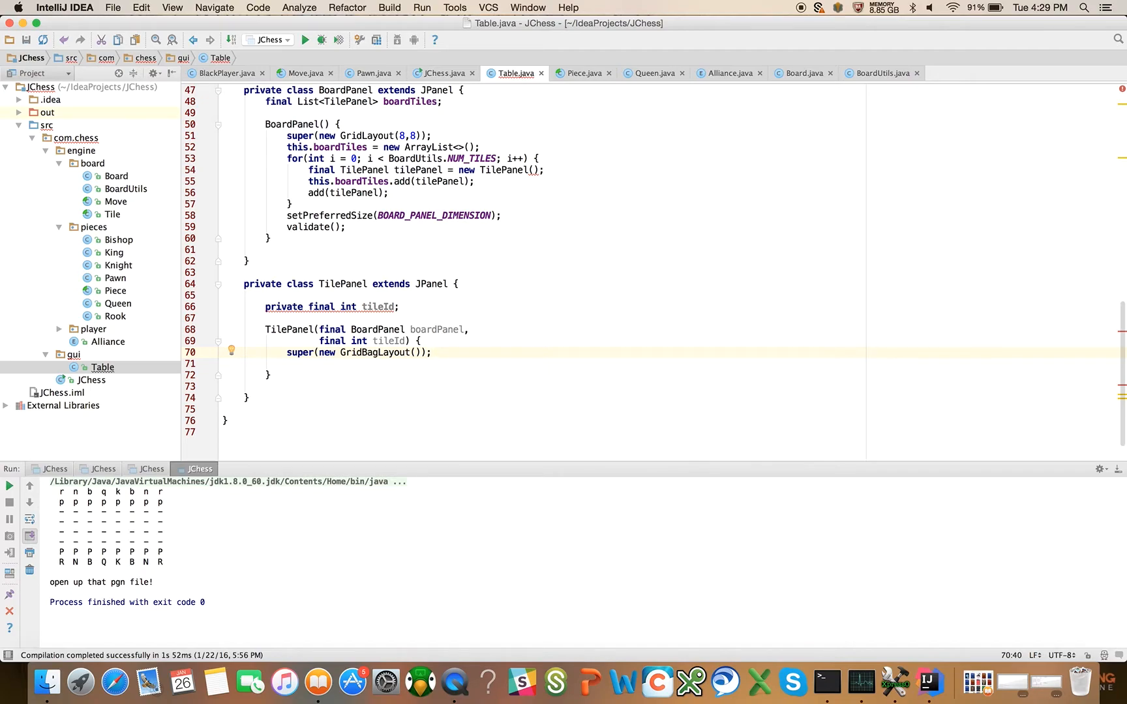
- In TilePanel's constructor, store tileId and set preferred size to TILE_PANEL_DIMENSION
key(enter)
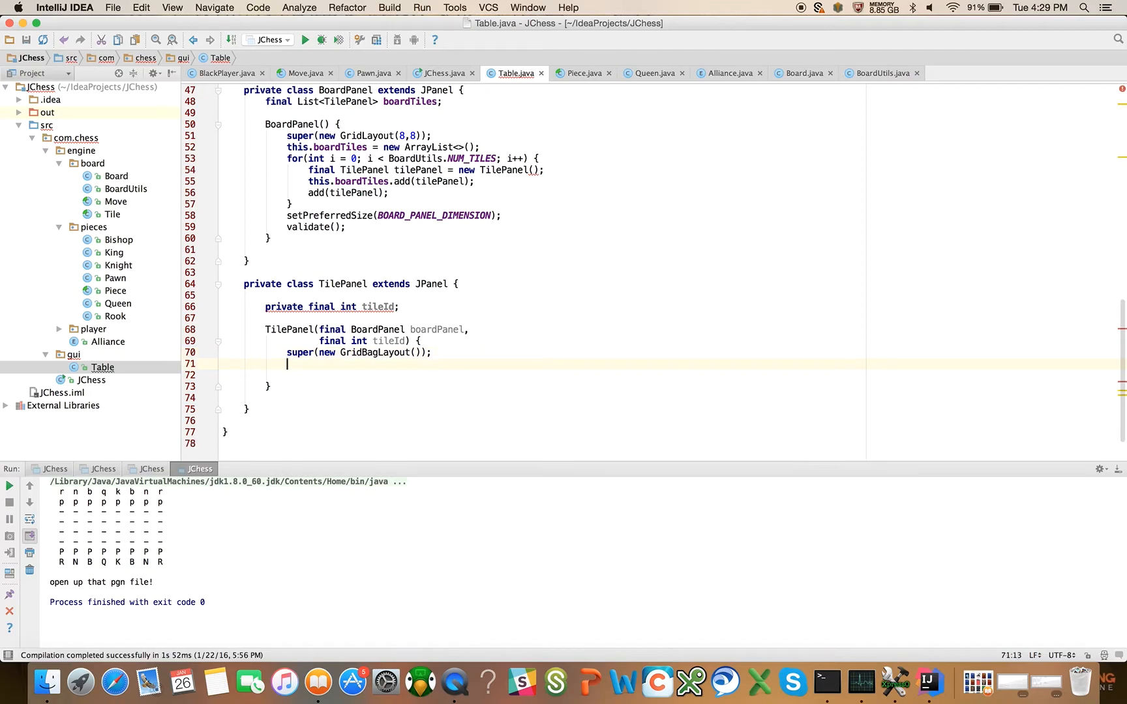
text(this.tileId = tileId;)
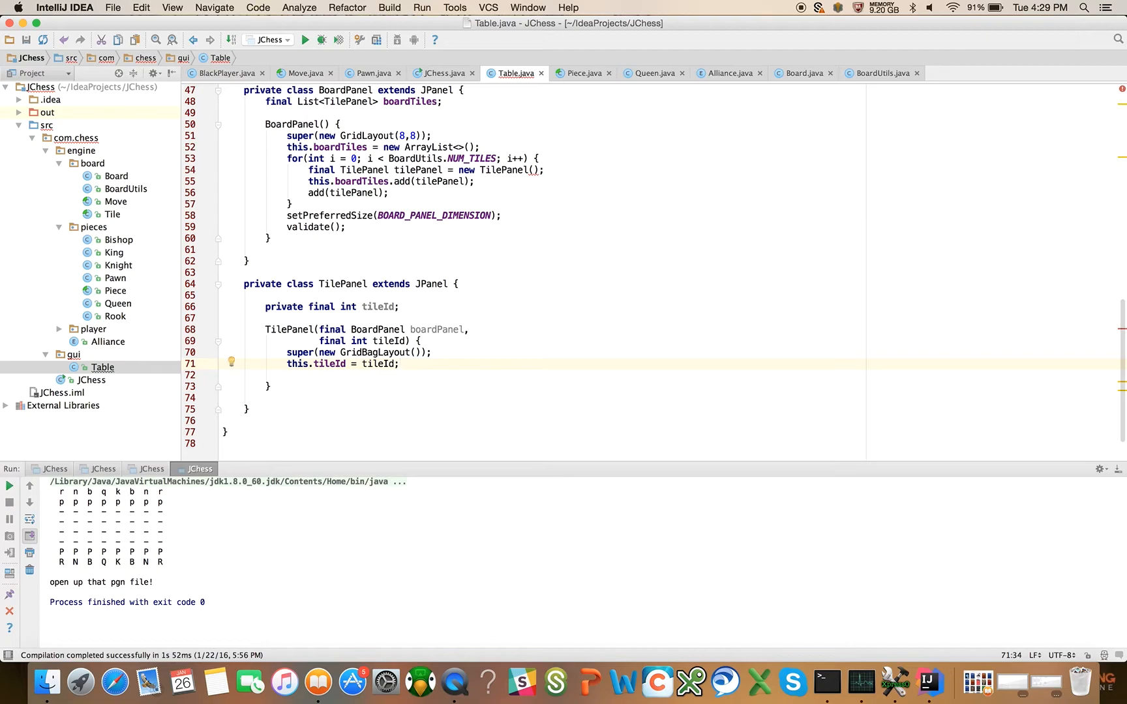
text(setPreferredSize();)
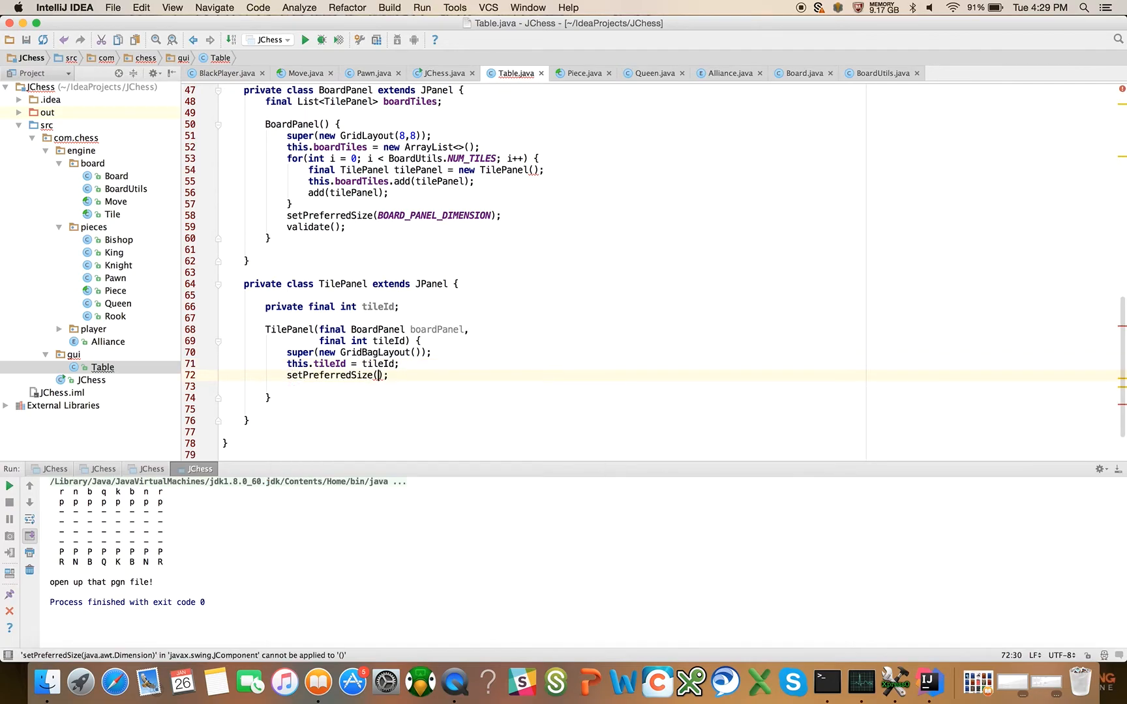
text(tile)
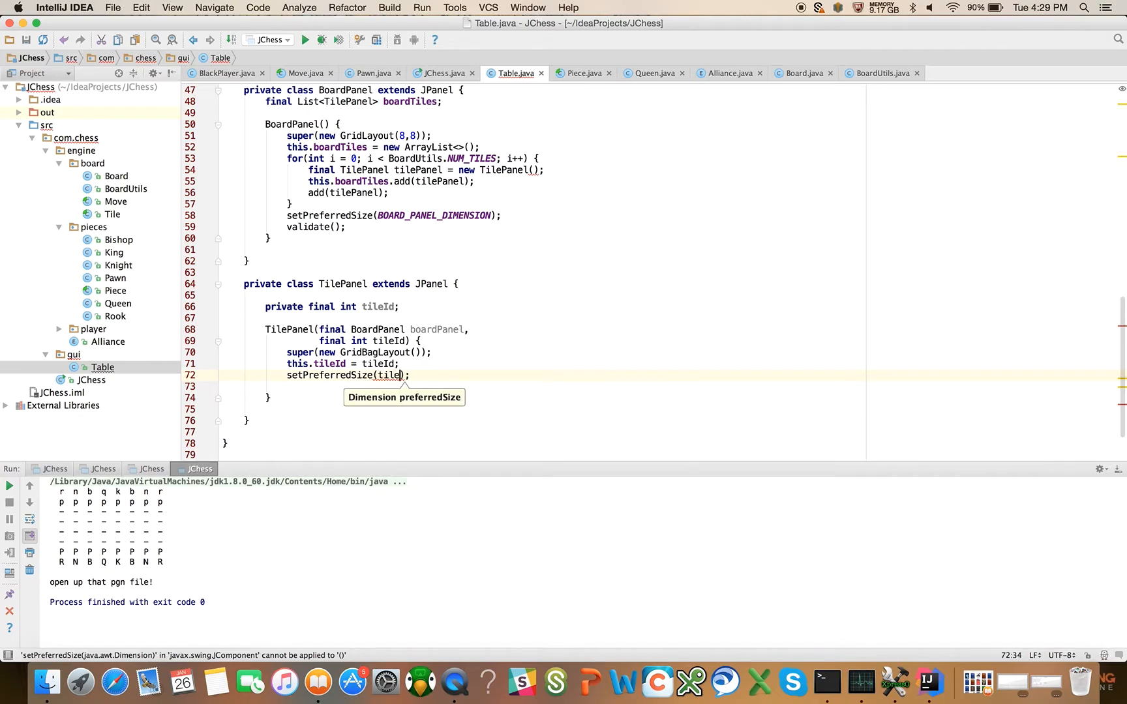
text(TILE_)
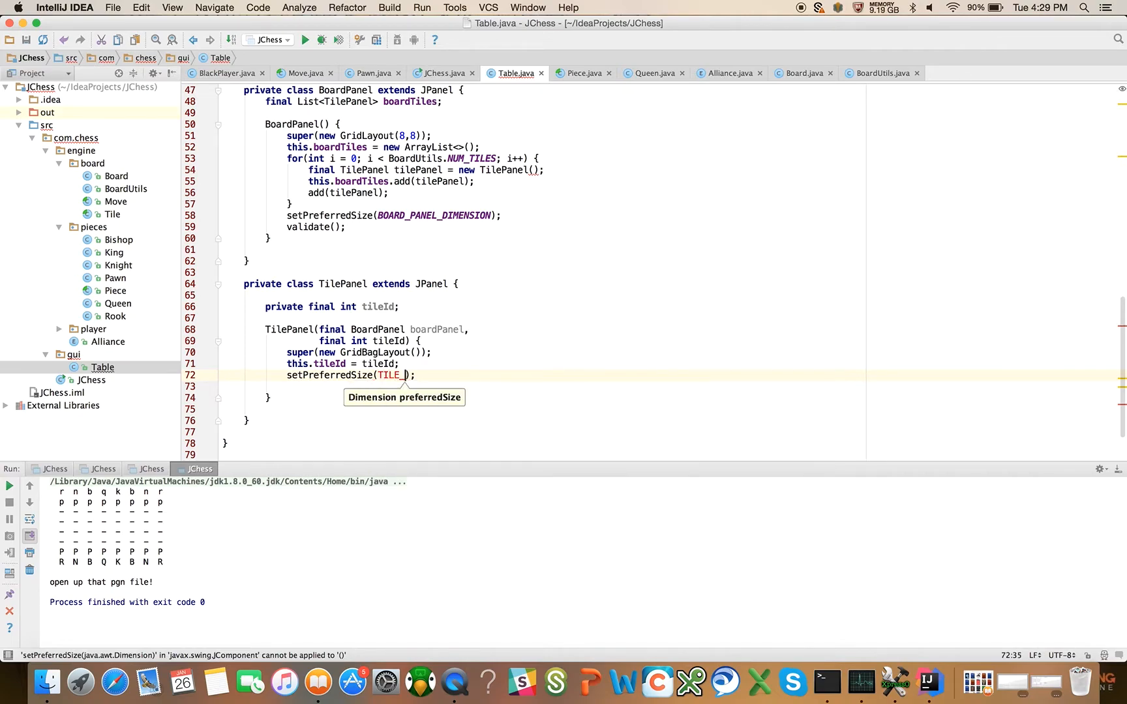
text(PANE)
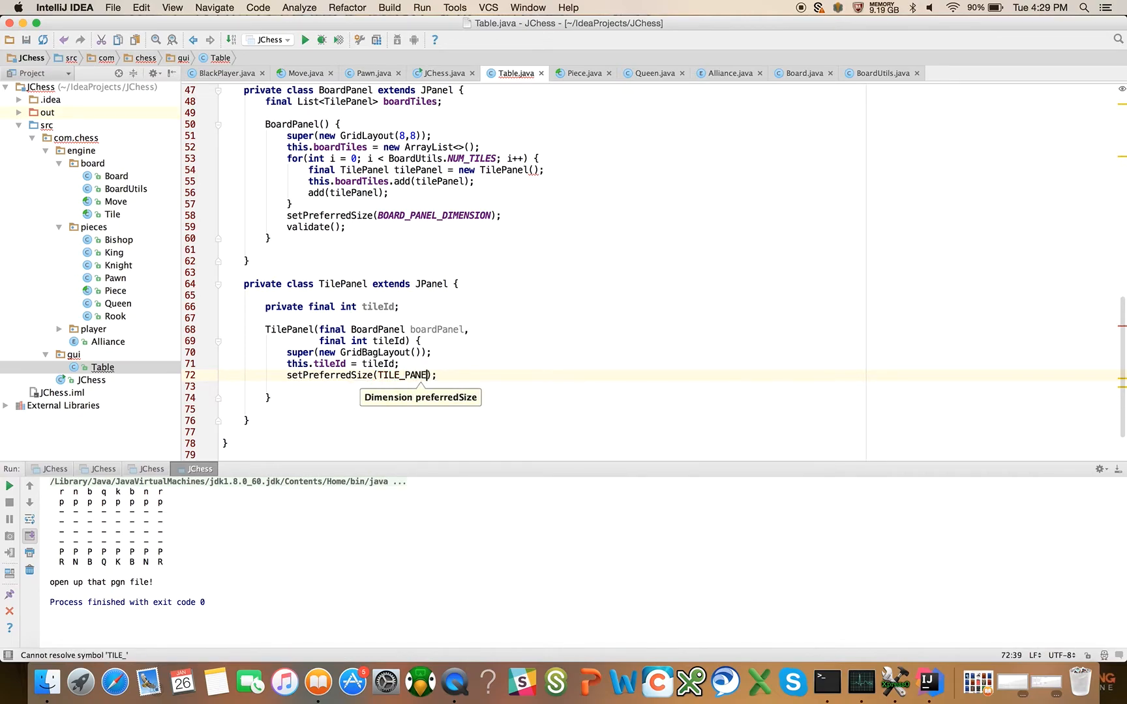
text(L_DIMENSION)
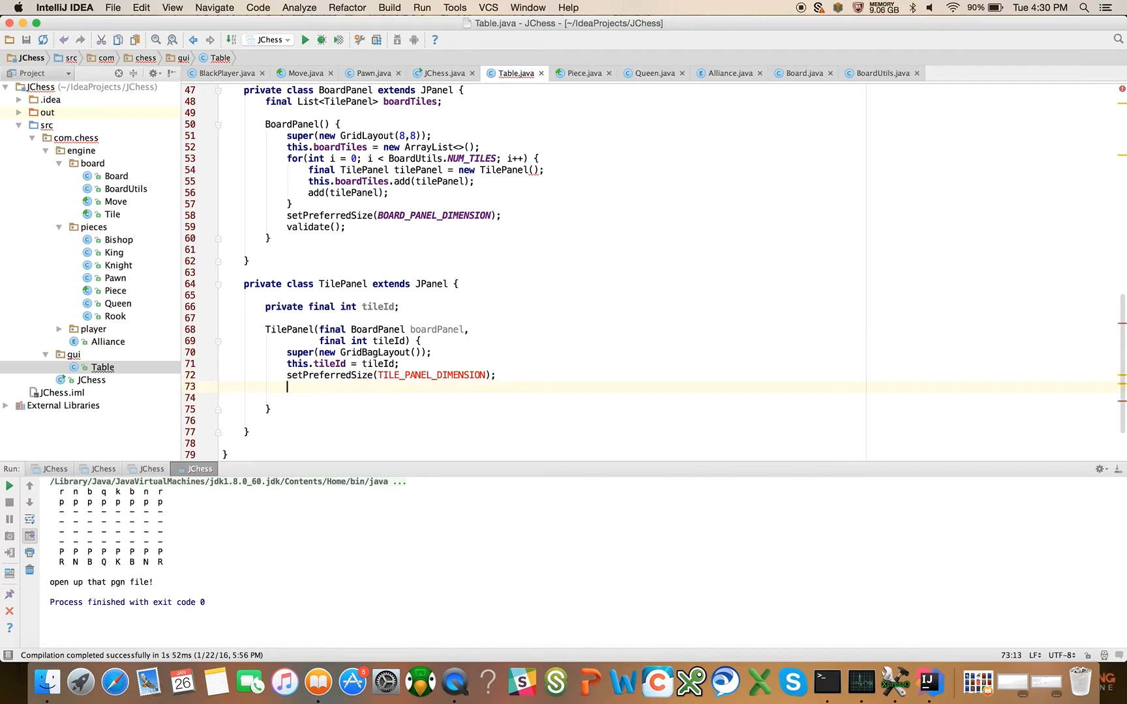
- Call assignTileColor() in the constructor and delete the unfinished duplicate line
text(ass)
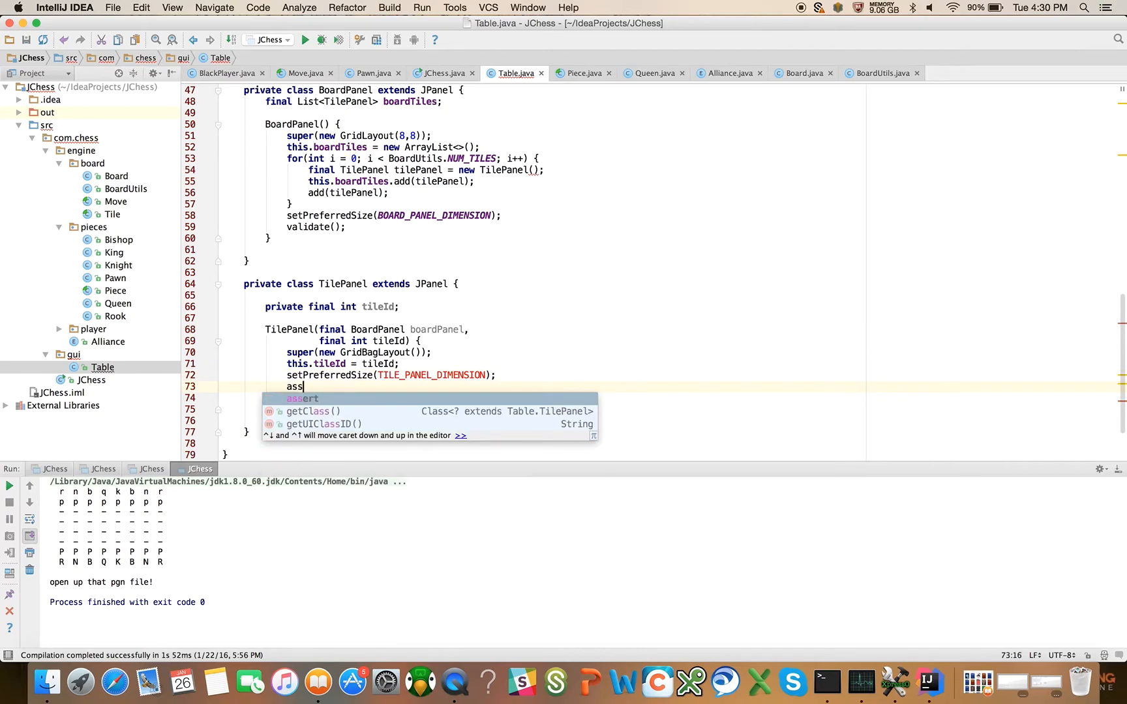
text(ig)
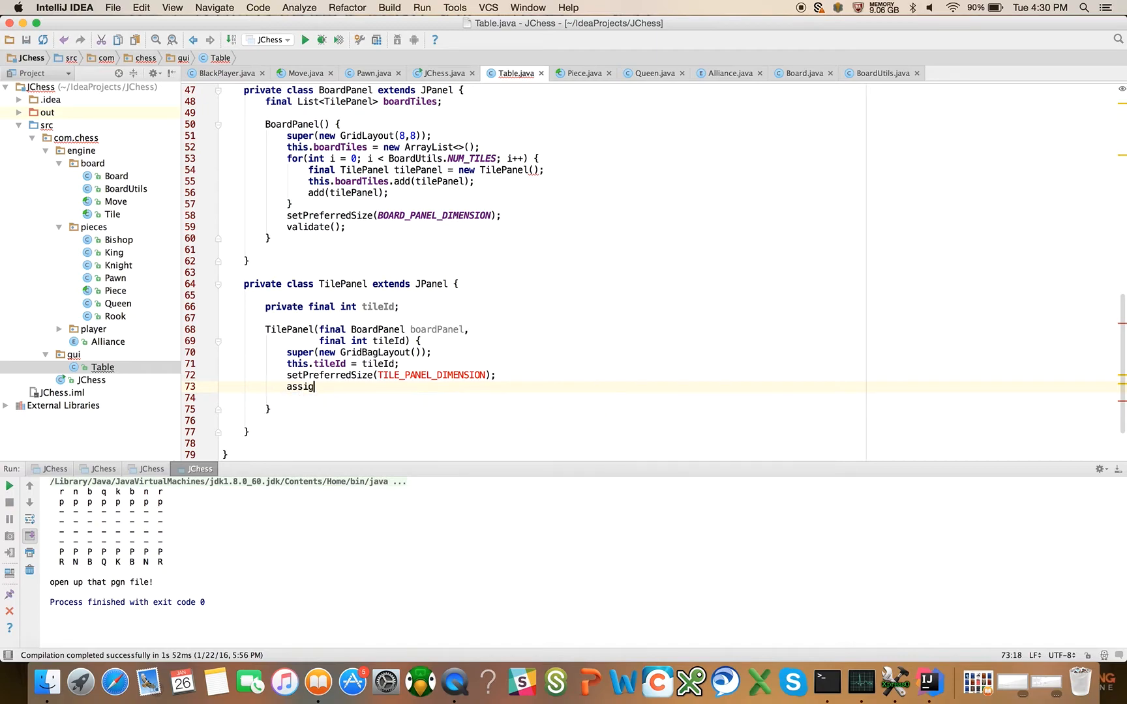
text(nTileColor();)
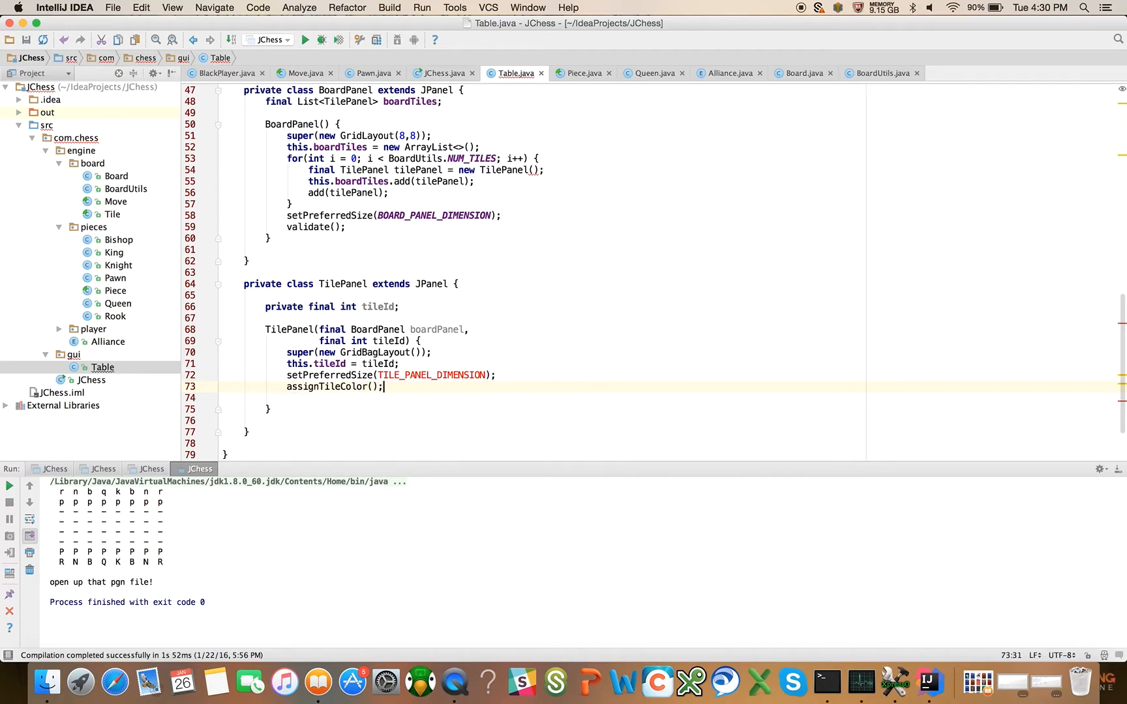
text(ass)
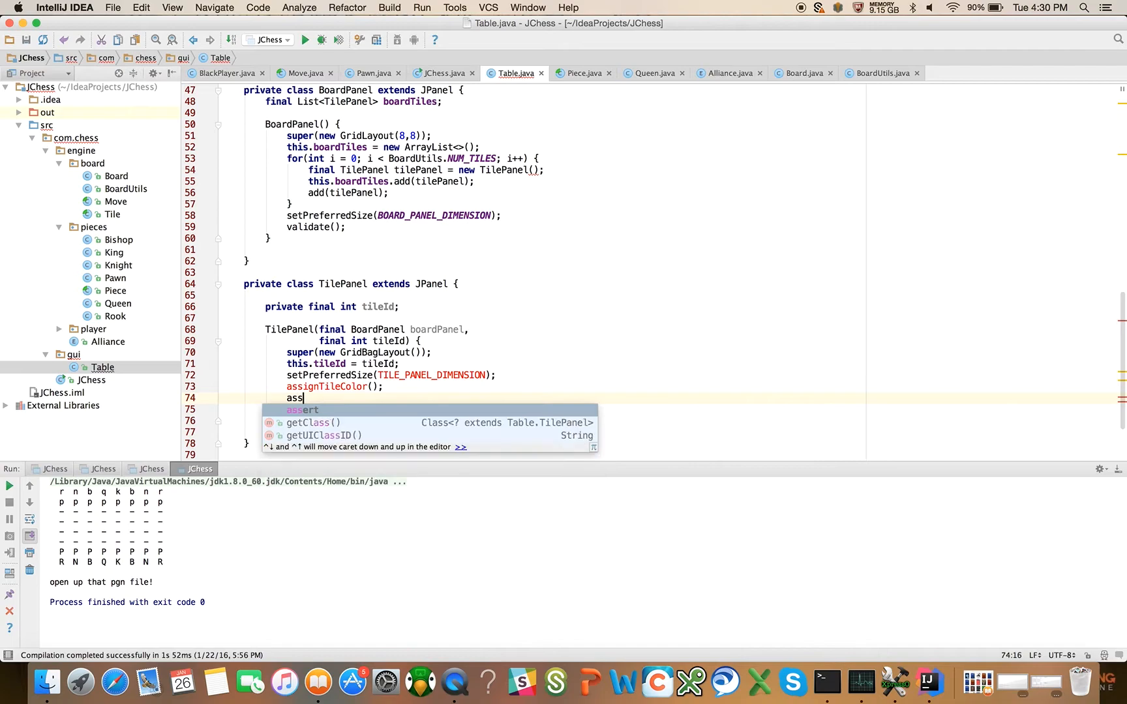
text(ign)
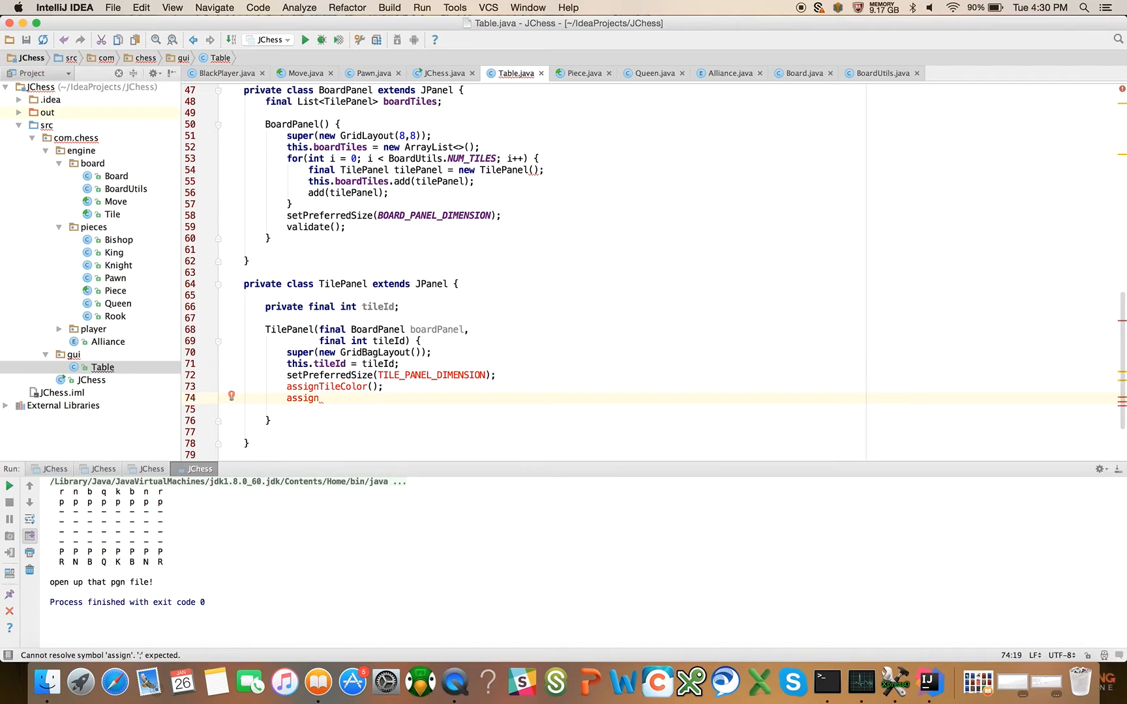
key(backspace)
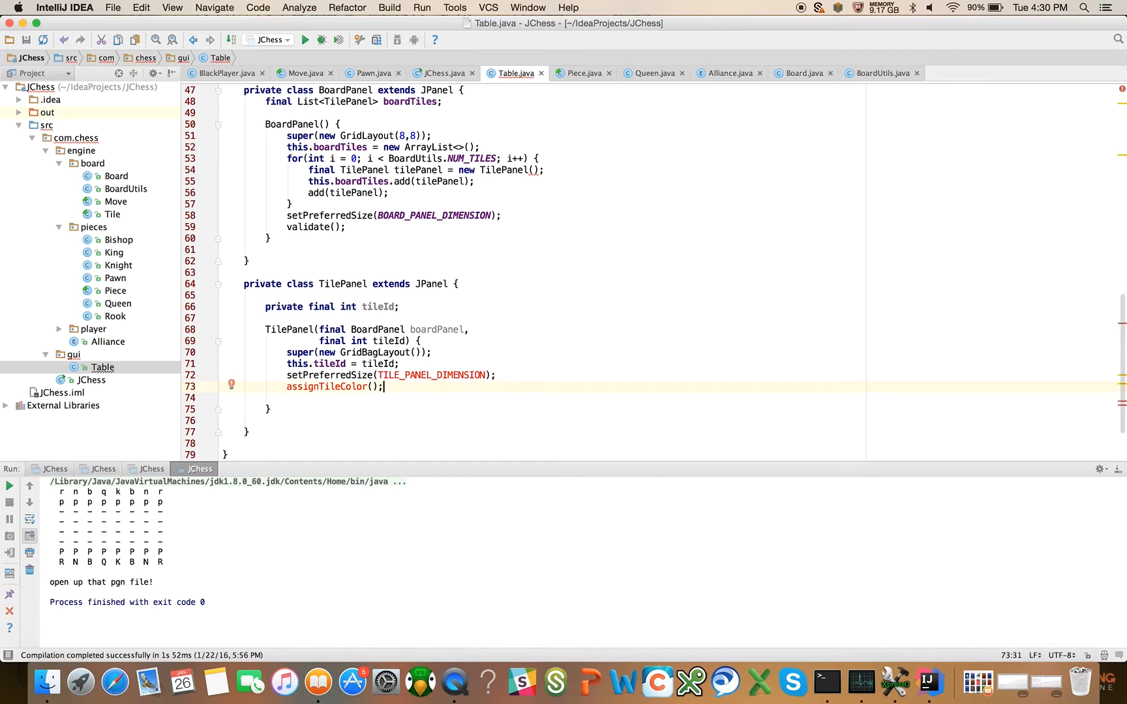
text(val)
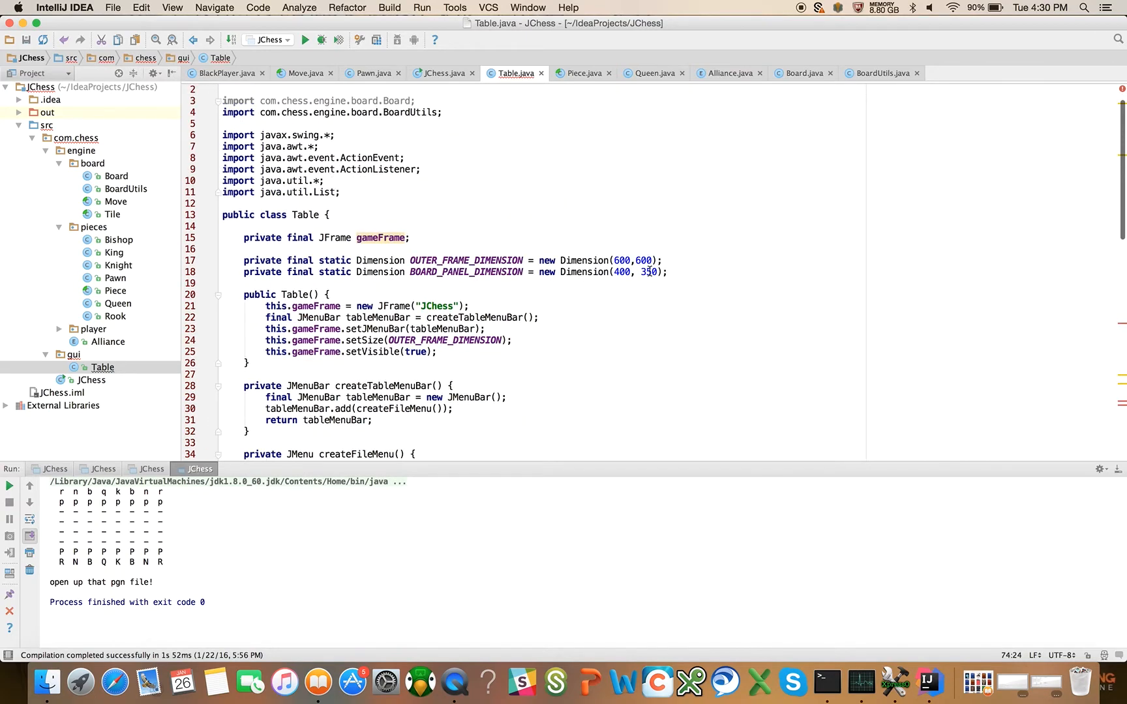
- Add 'private final static Dimension TILE_PANEL_DIMENSION = new Dimension(10,10);' to Table
text(p)
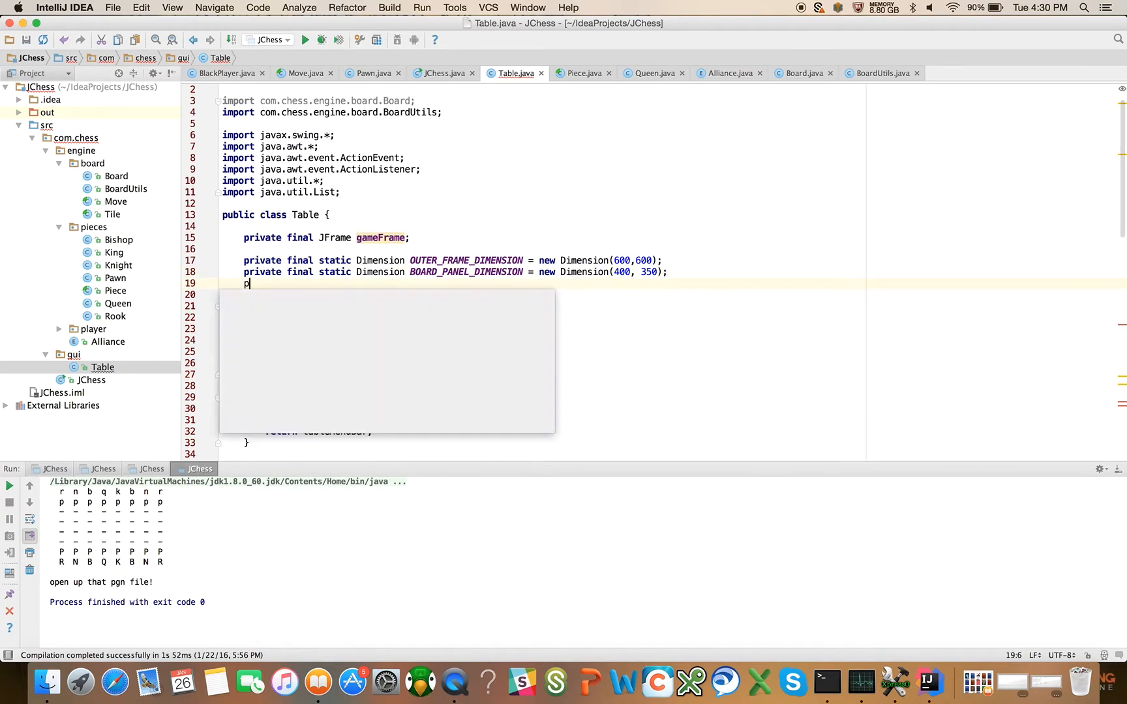
text(rivate final static Dimension)
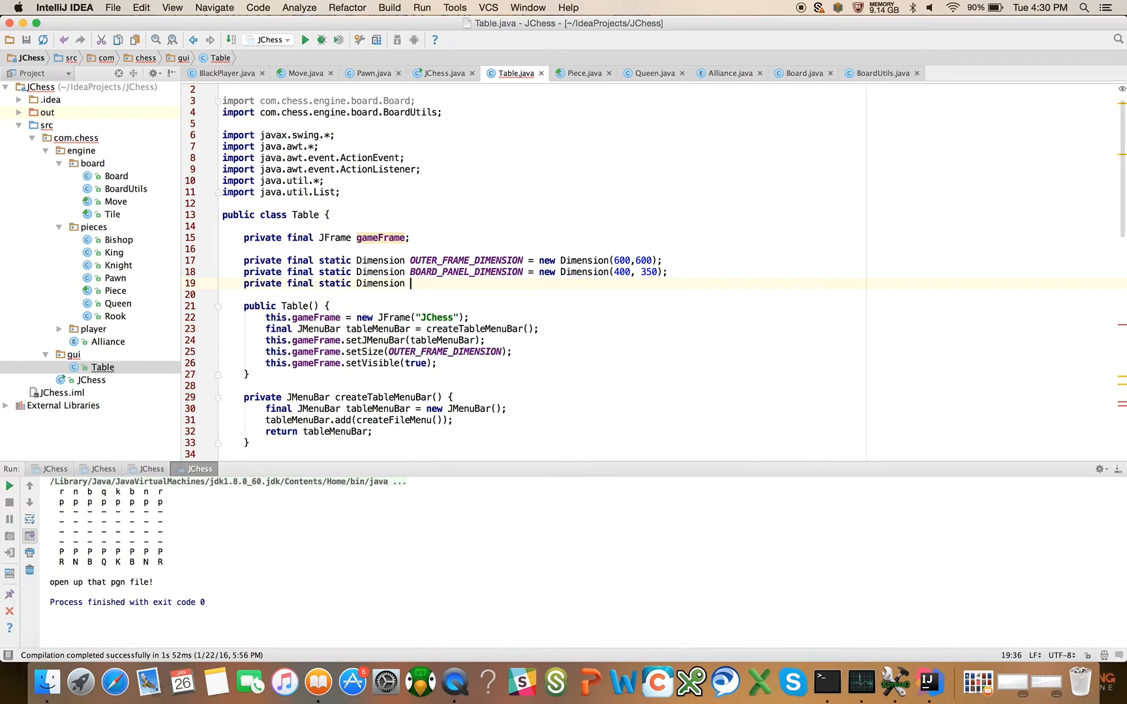
text(TILE_PANEL_DIMENSION)
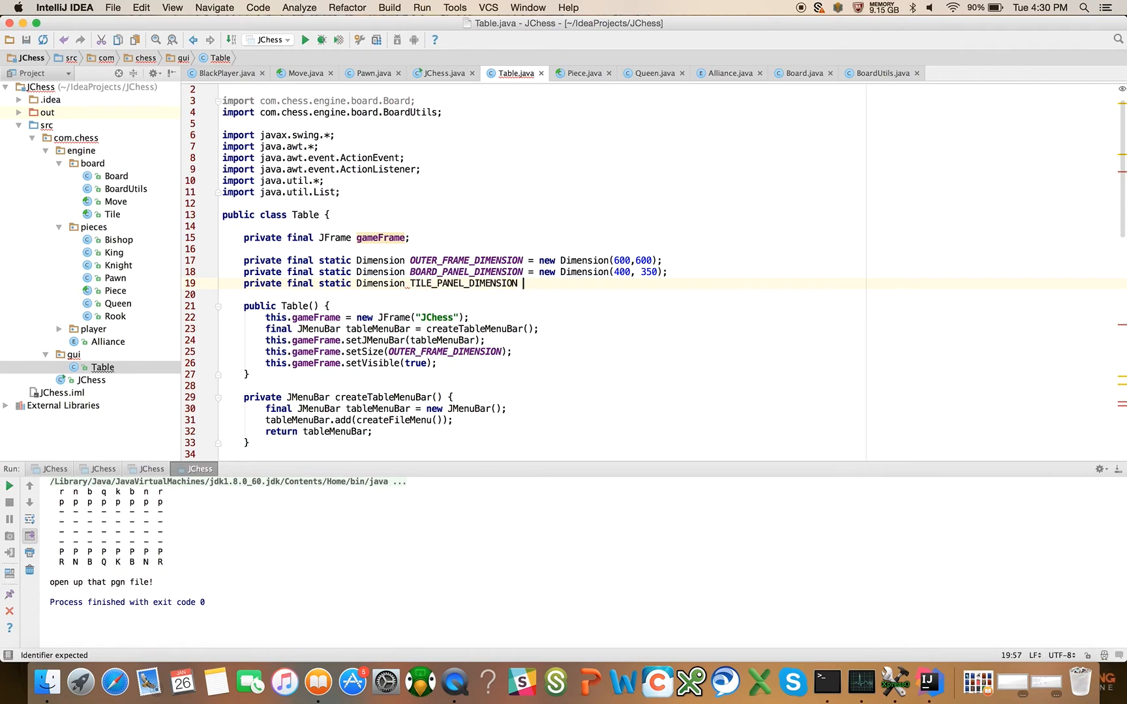
text(= new Dimension(1-,)
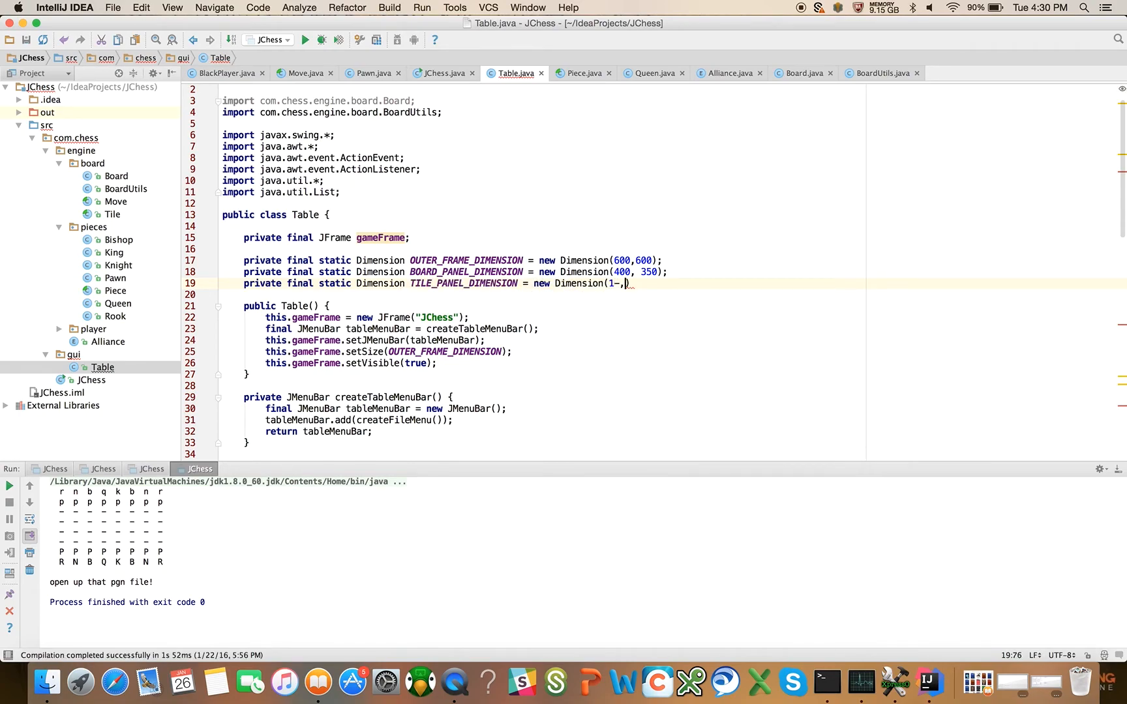
text(10,10))
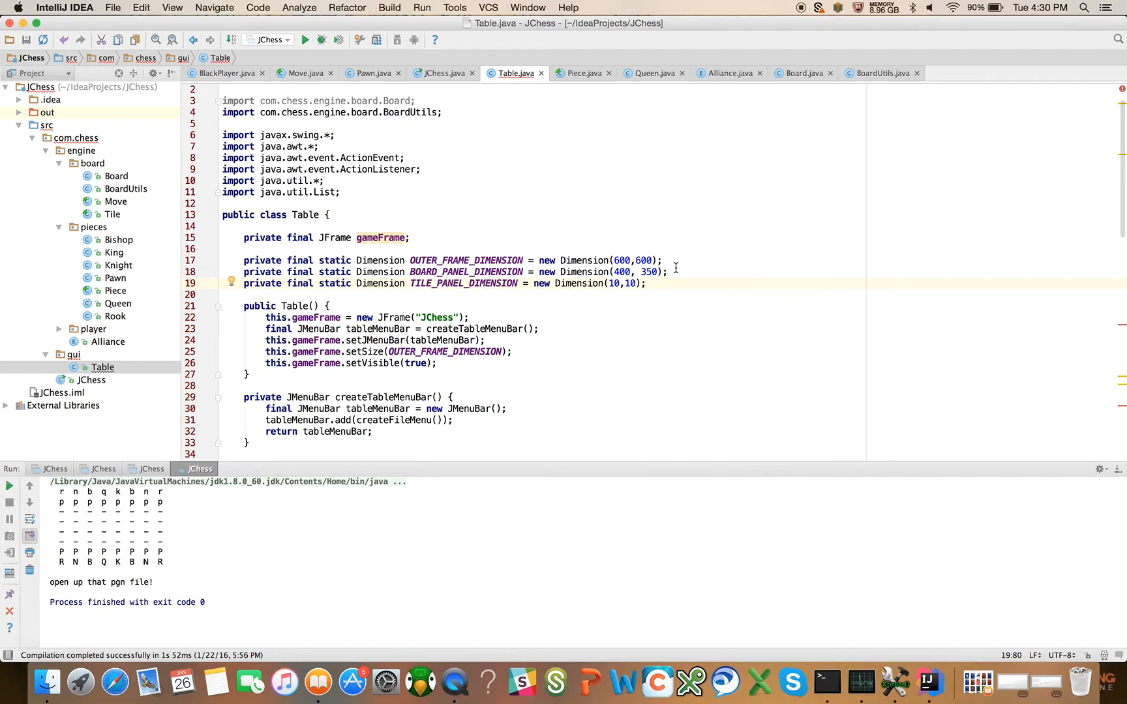
mouse_move(487, 351)
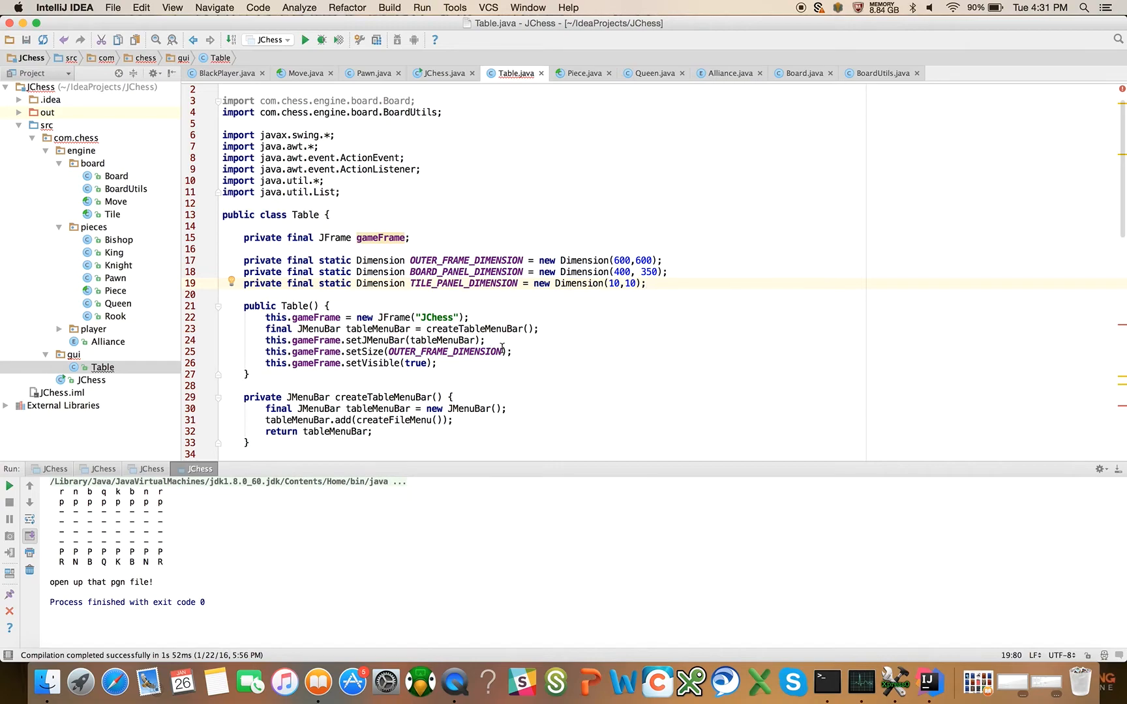
- Declare a private final BoardPanel boardPanel field beside gameFrame in Table
scroll(down, 3)
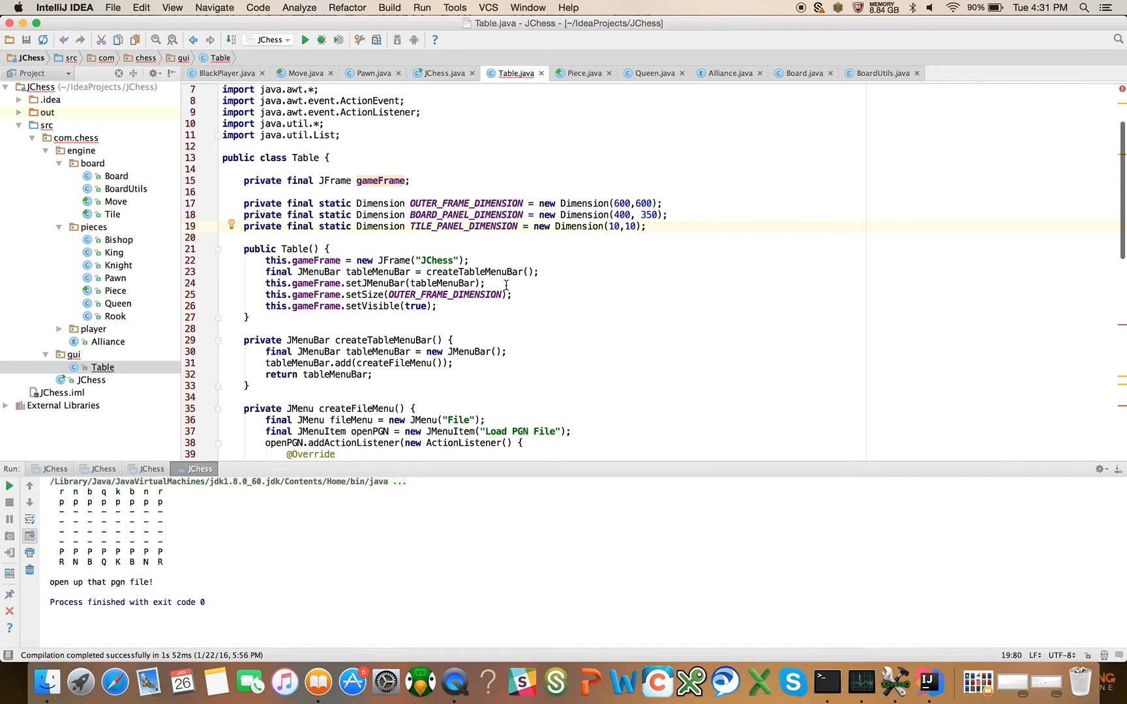
click(487, 282)
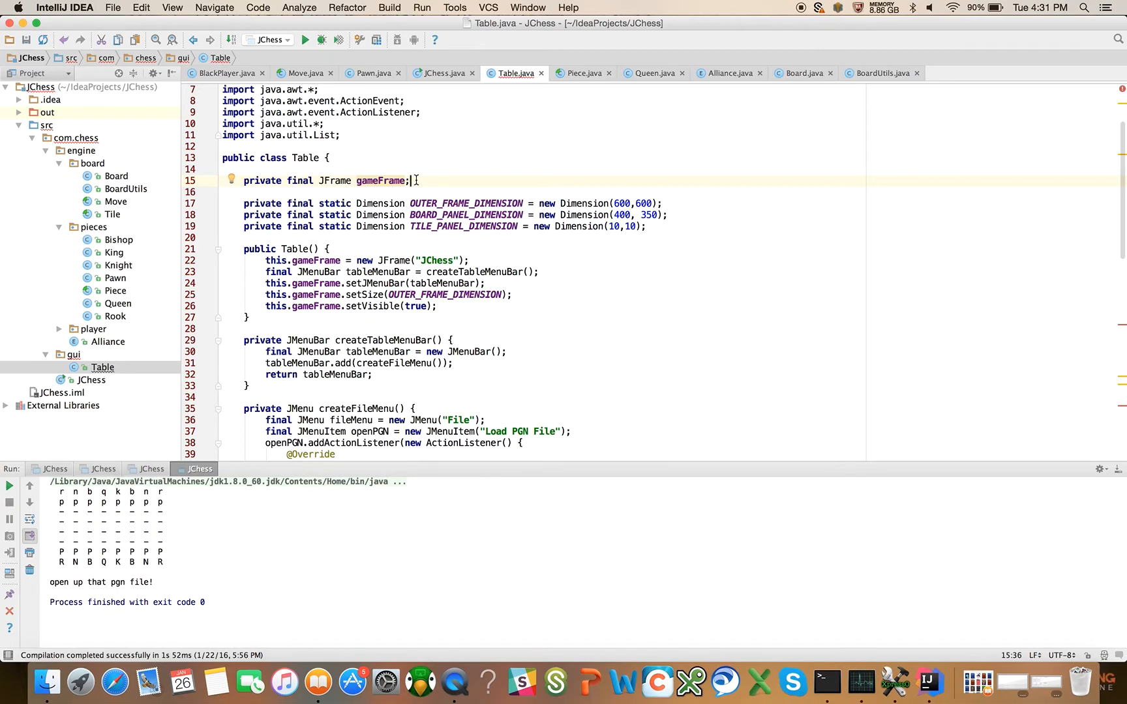
text(private final)
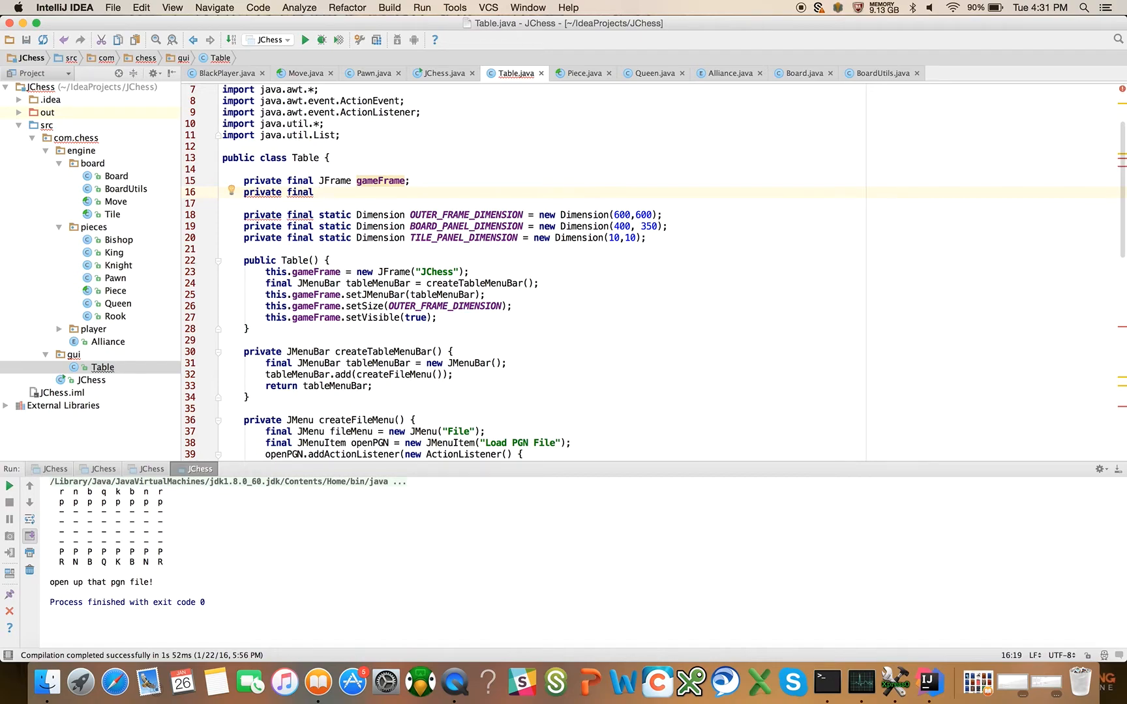
text(BoardPanel boardPanel;)
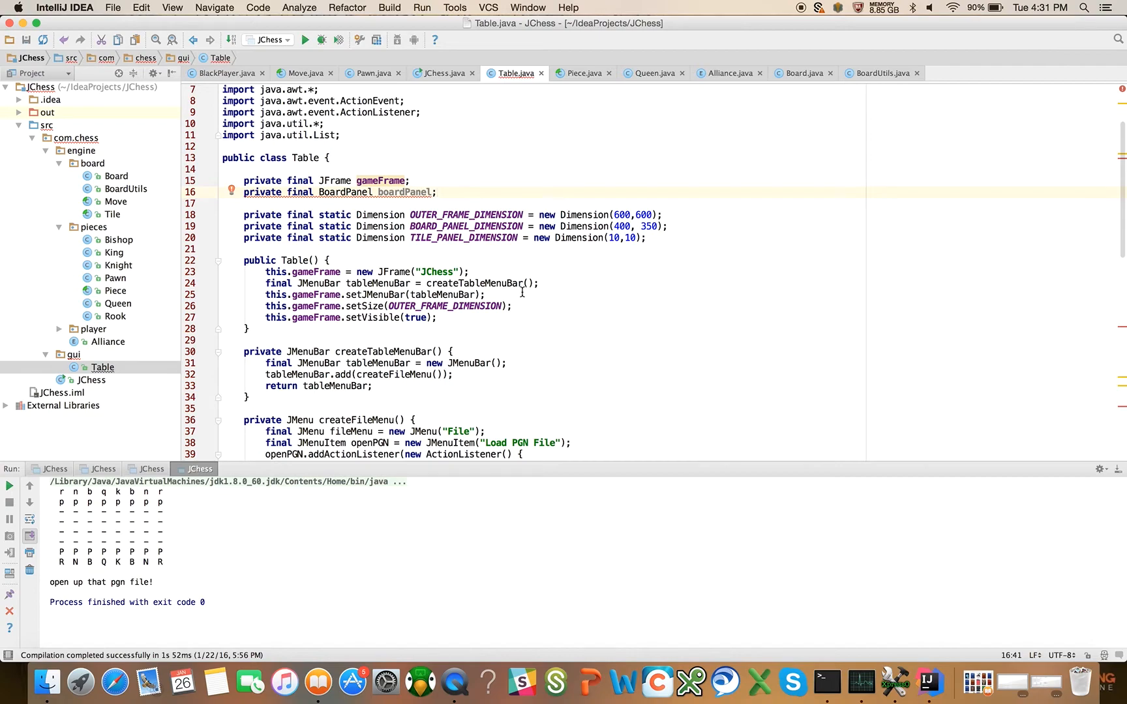
mouse_move(503, 295)
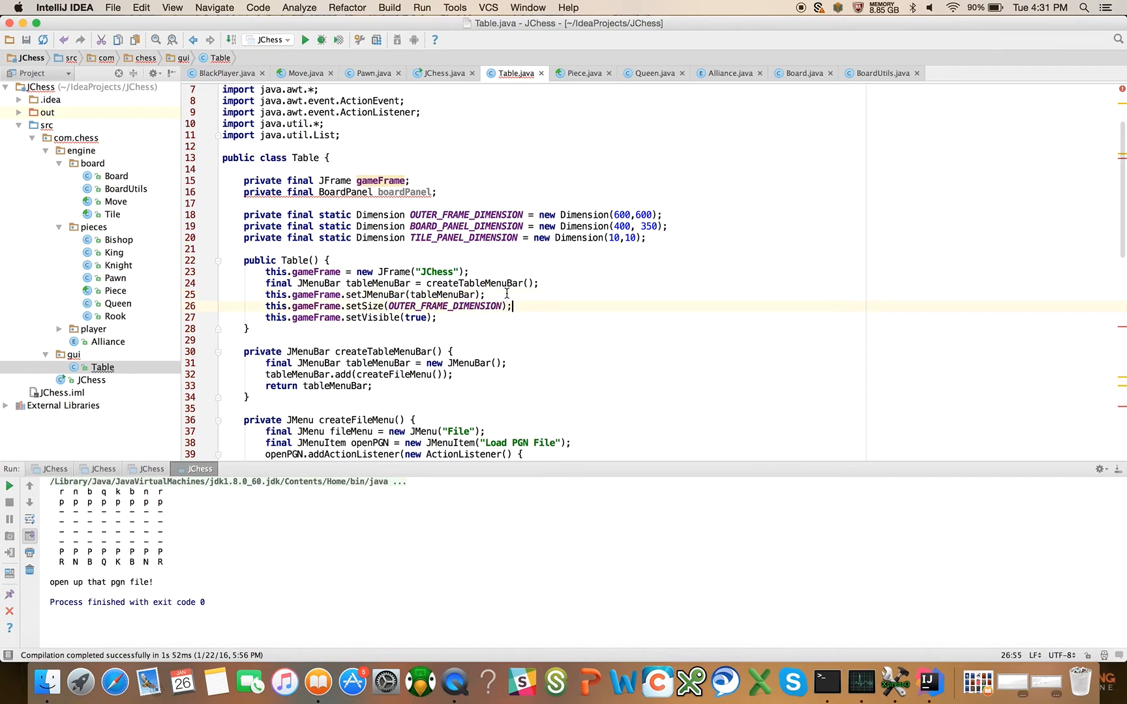
- Assign this.boardPanel = new BoardPanel() in the Table constructor
key(enter)
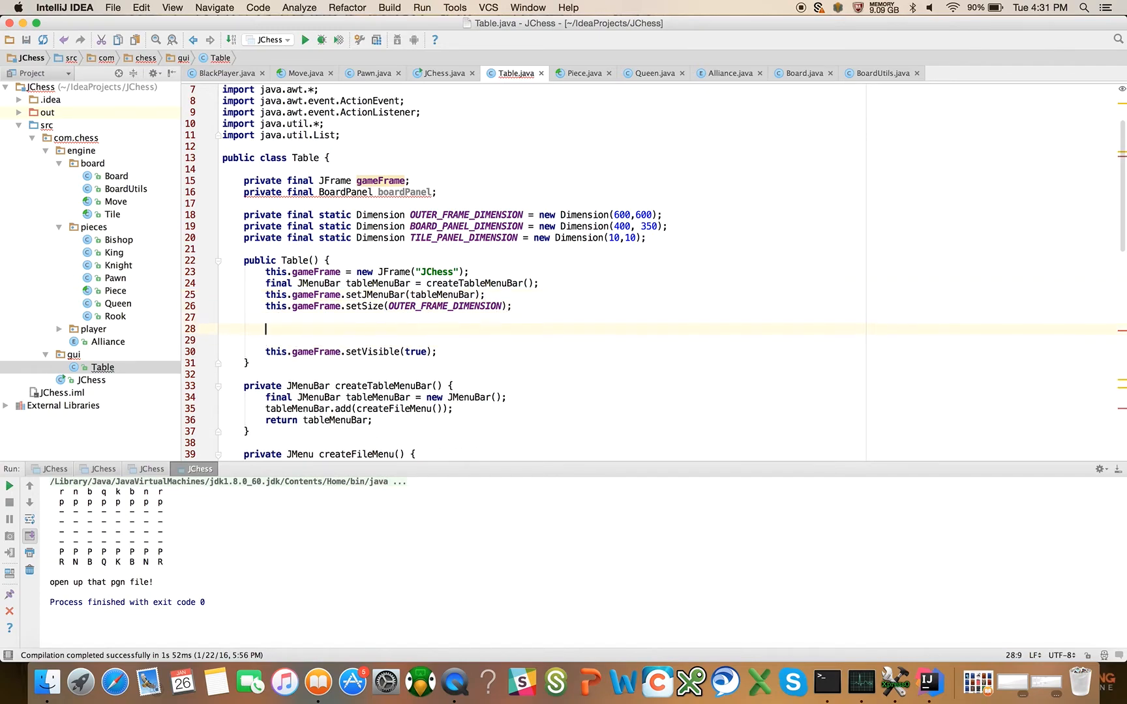
text(this.boardPanel =)
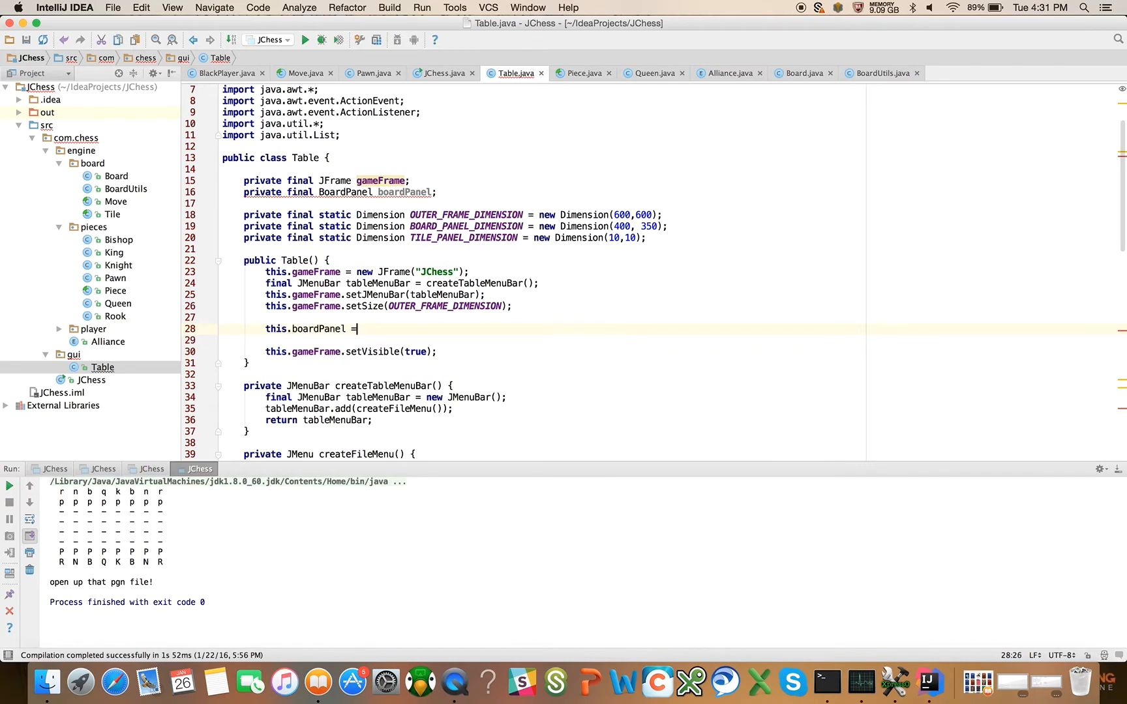
text(new BoardPanel();)
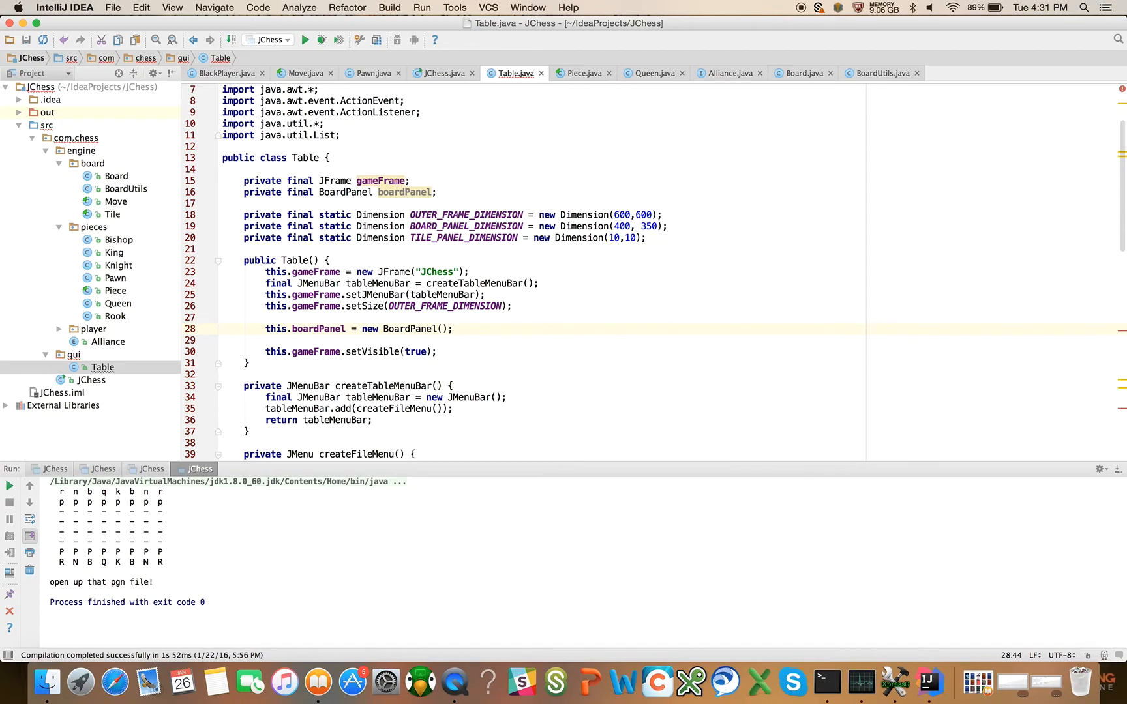
key(Return)
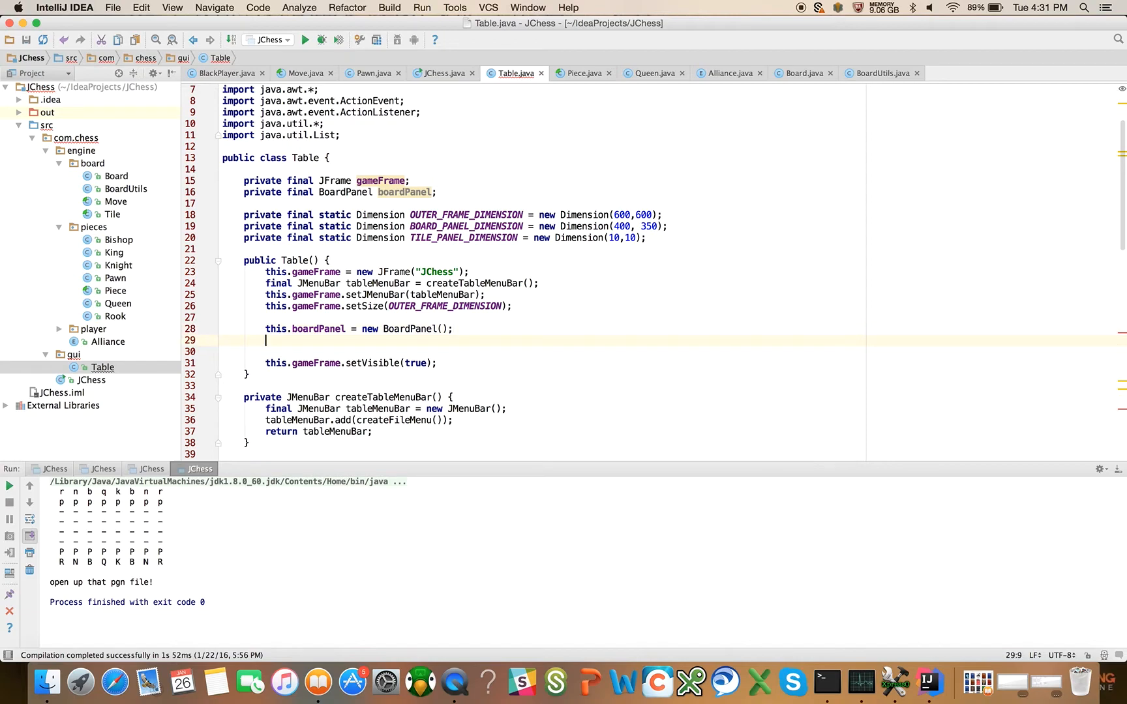
- Add boardPanel to gameFrame at BorderLayout.CENTER and set the frame's layout to new BorderLayout()
text(this.gameFrame.add()
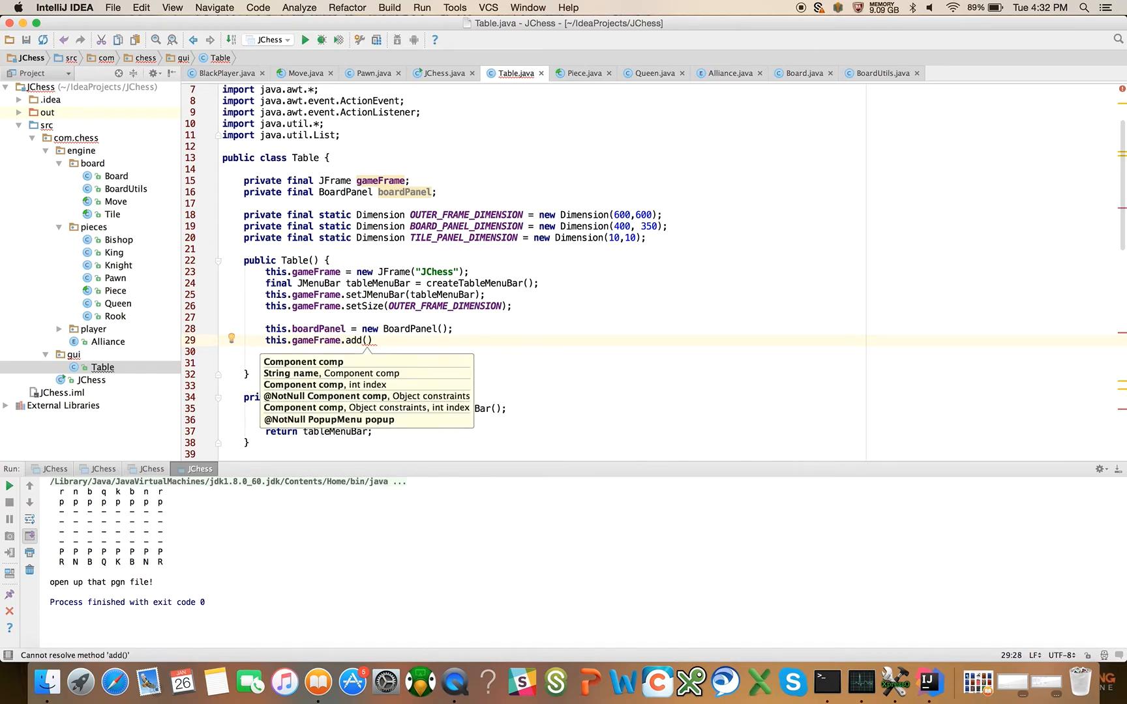
text(this.boardPanel, BoarderLay)
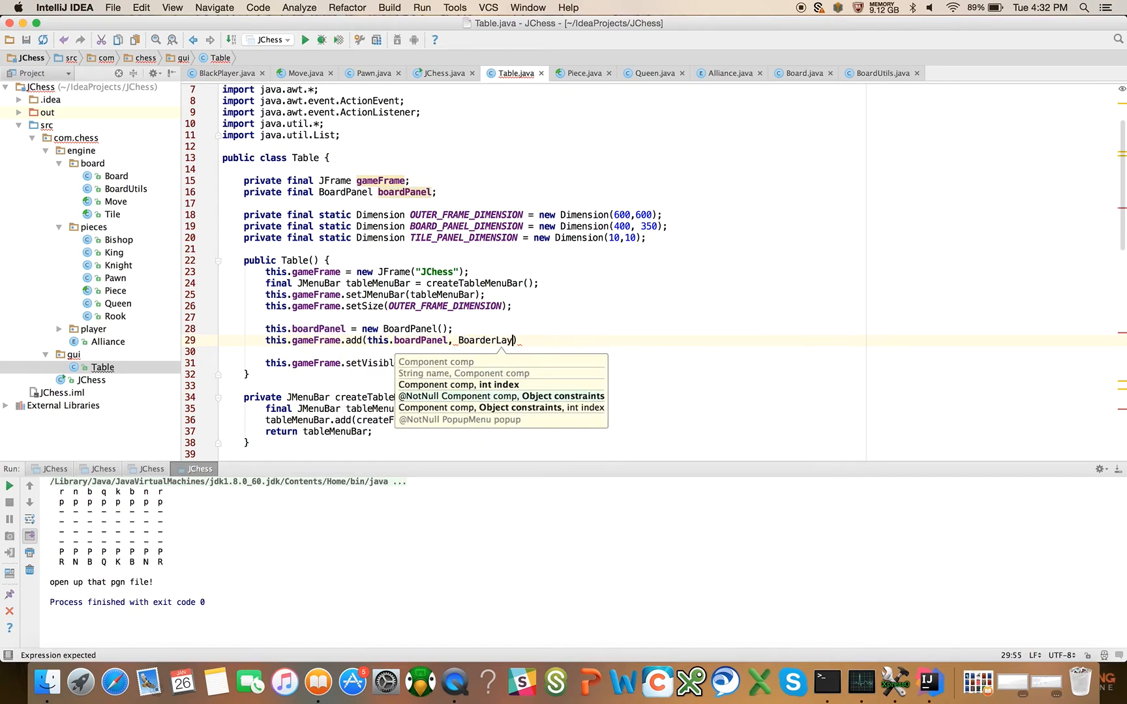
text(out.CENTER)
text(this.setLa)
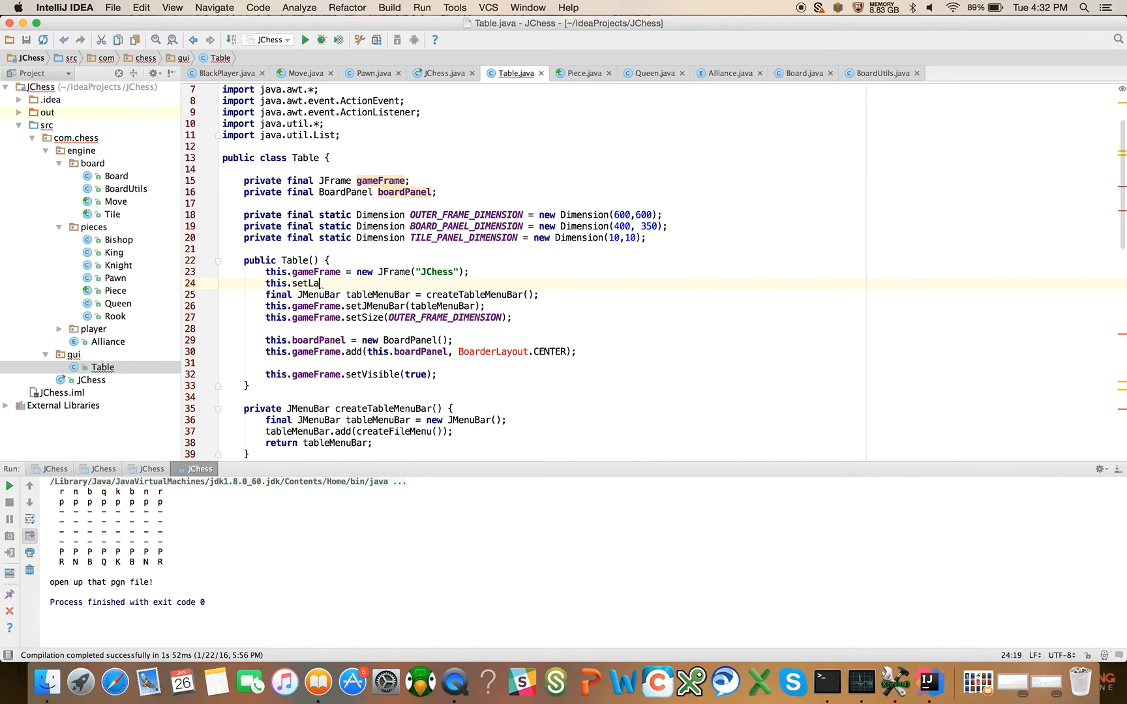
text(yo)
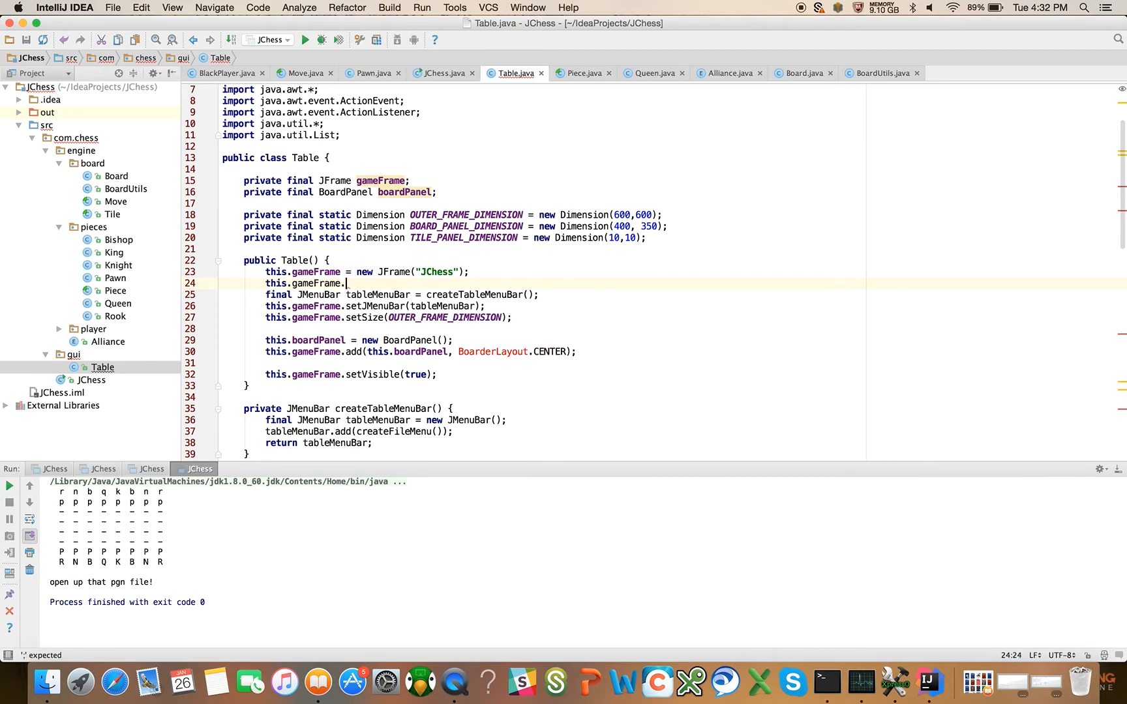
text(setLayout();)
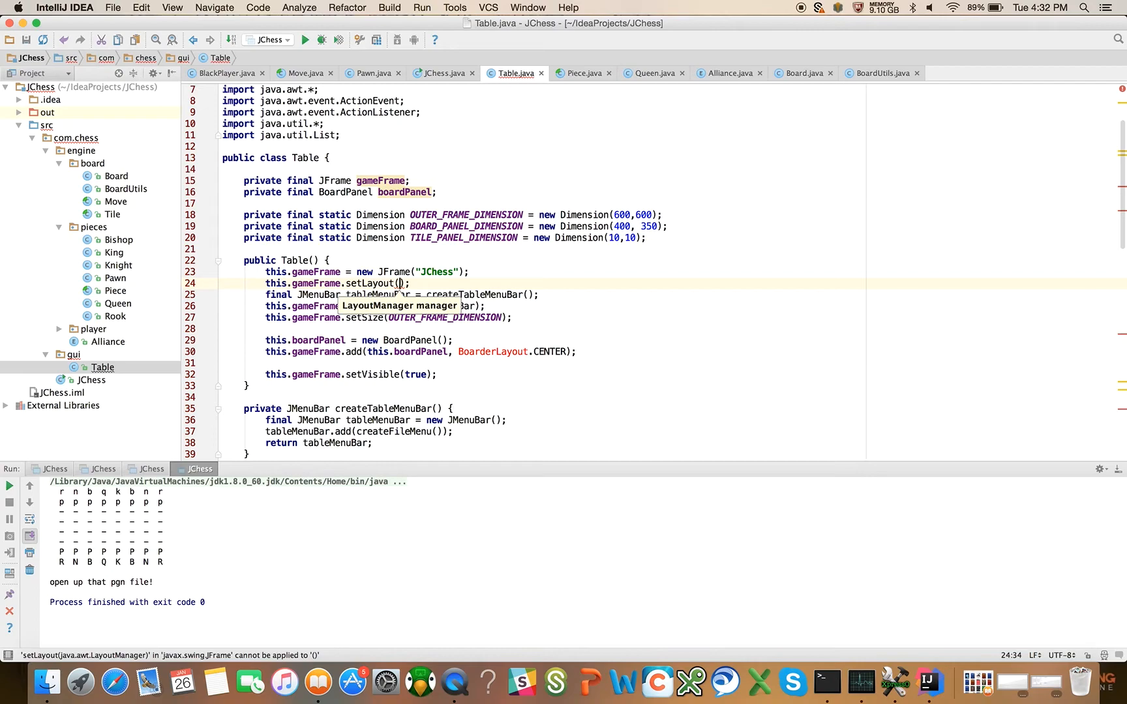
text(new BorderLayout()
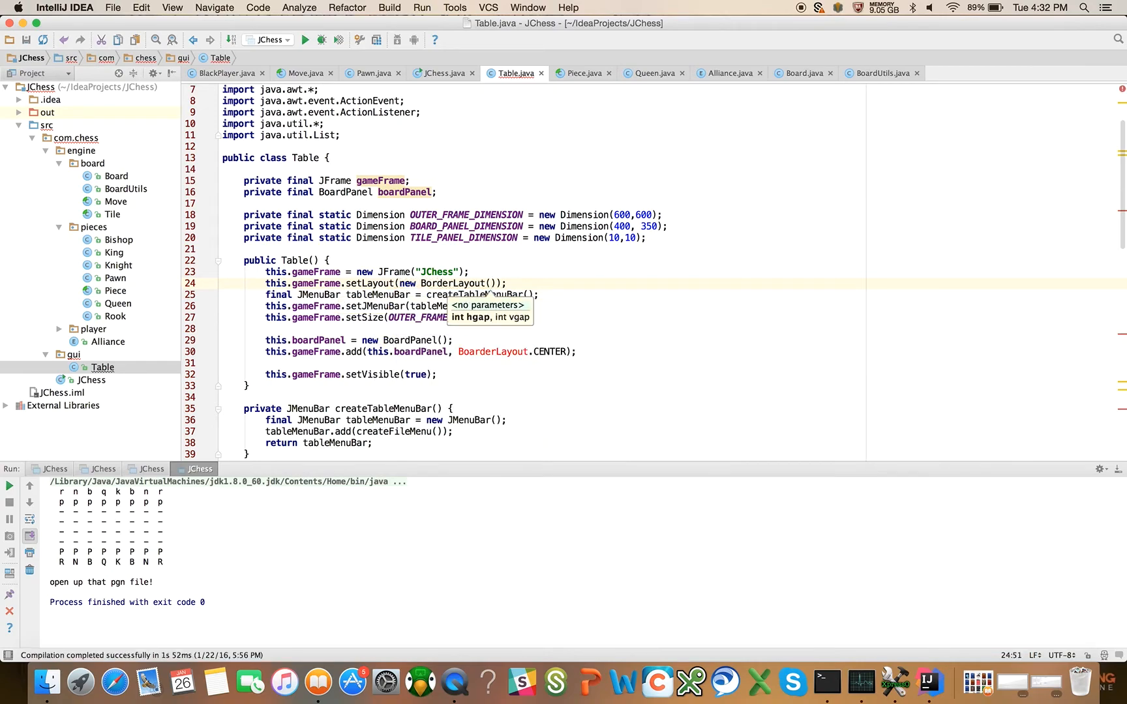
mouse_move(474, 352)
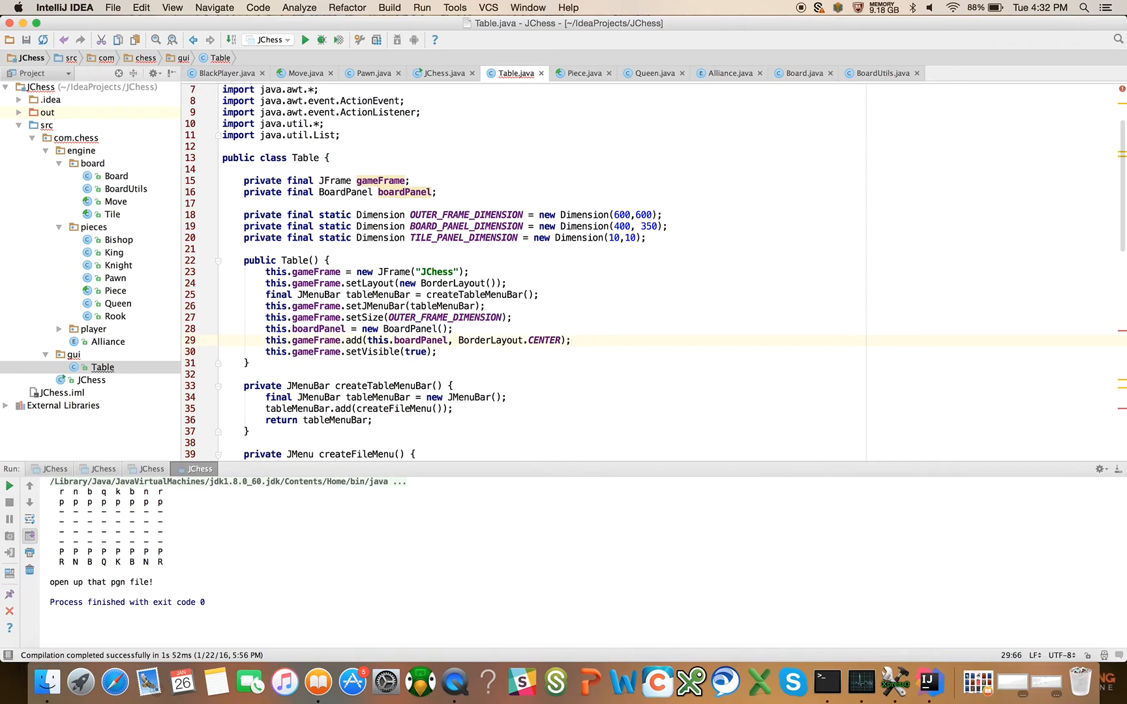
- Change BoardPanel's loop to create each tile with new TilePanel(this, i)
scroll(down, 3)
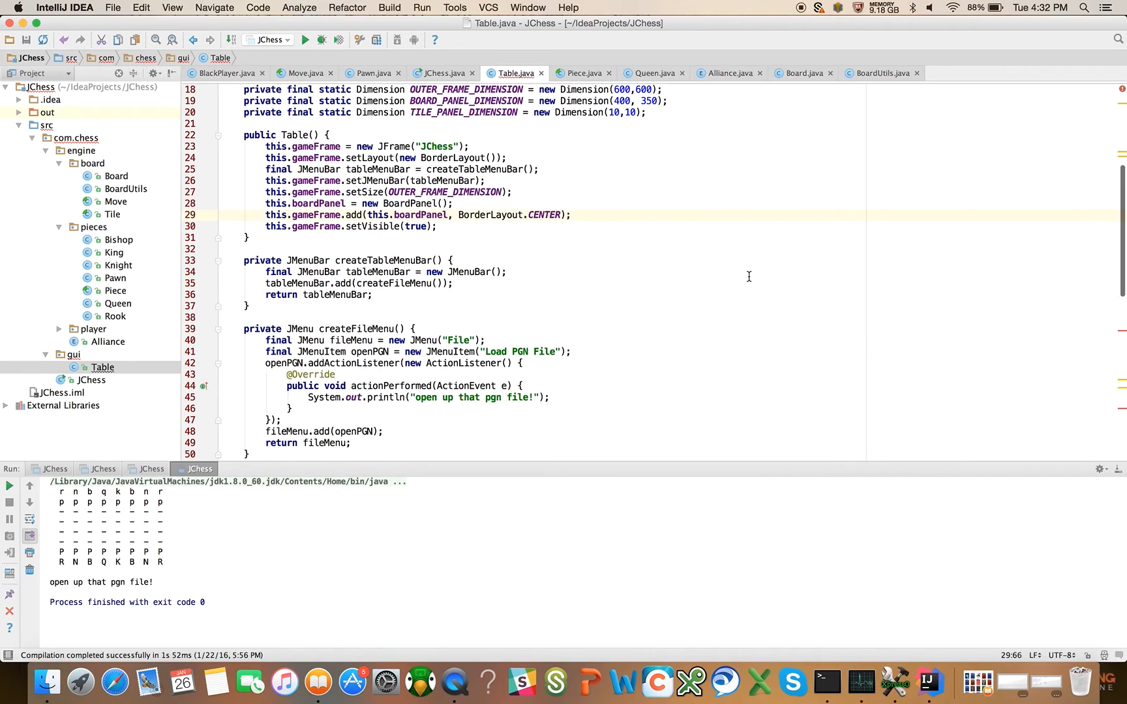
scroll(down, 3)
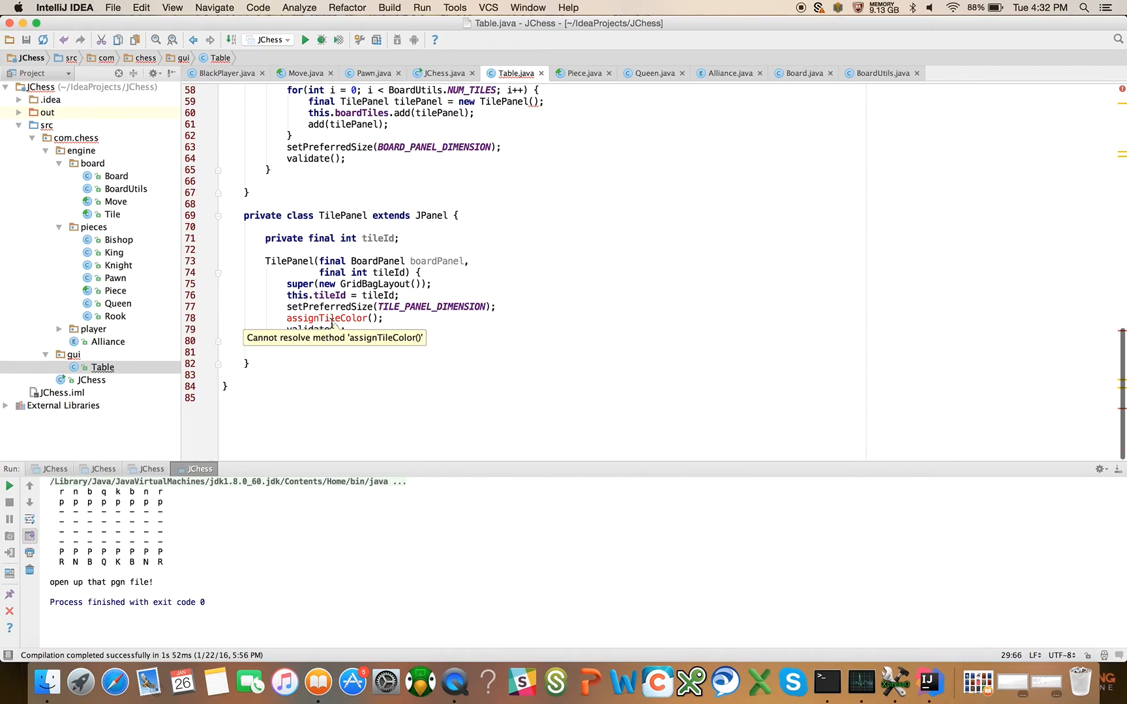
click(334, 317)
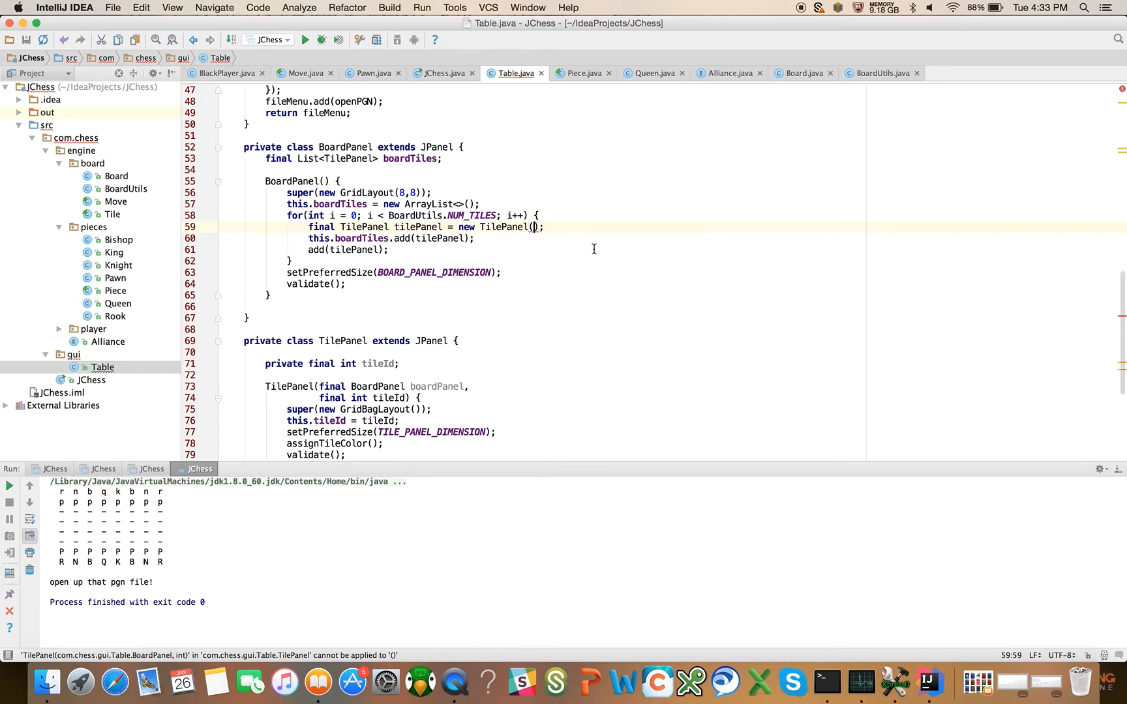
text(this,)
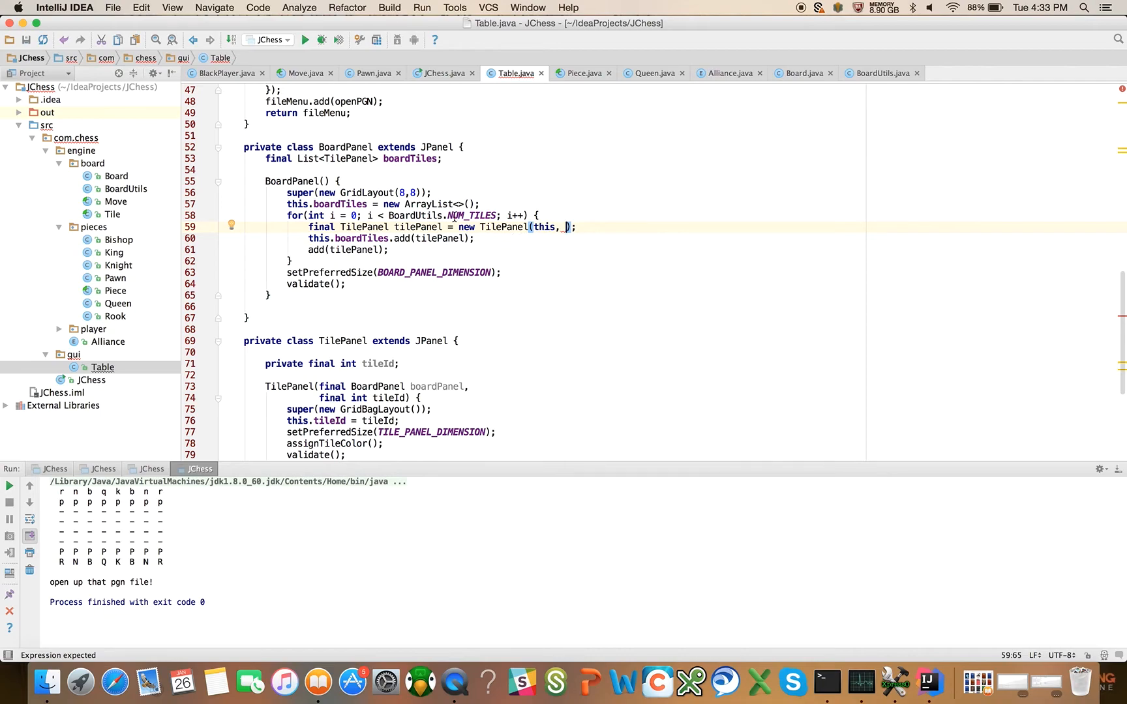
text(u)
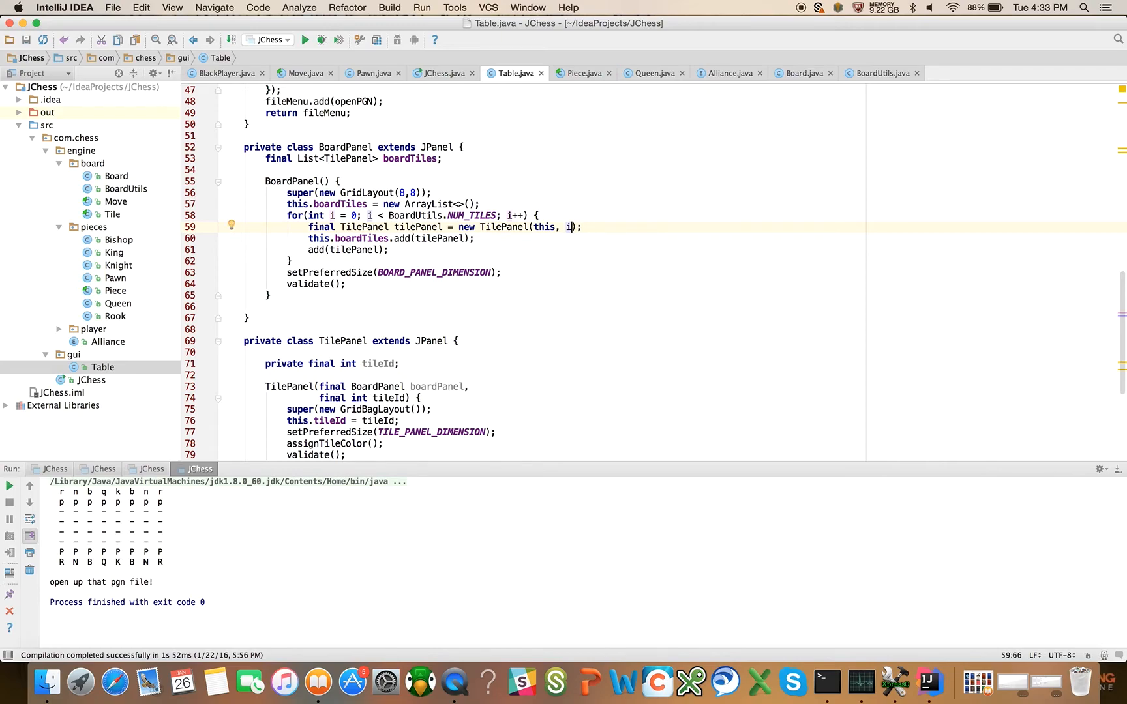
mouse_move(509, 171)
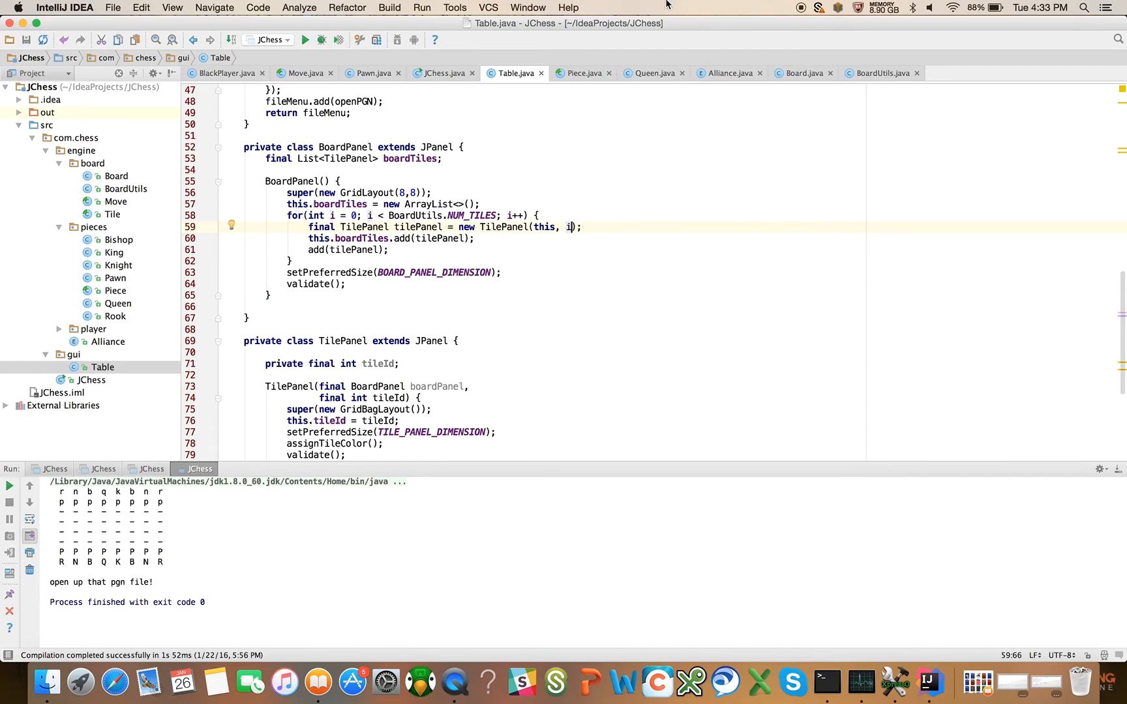
mouse_move(514, 45)
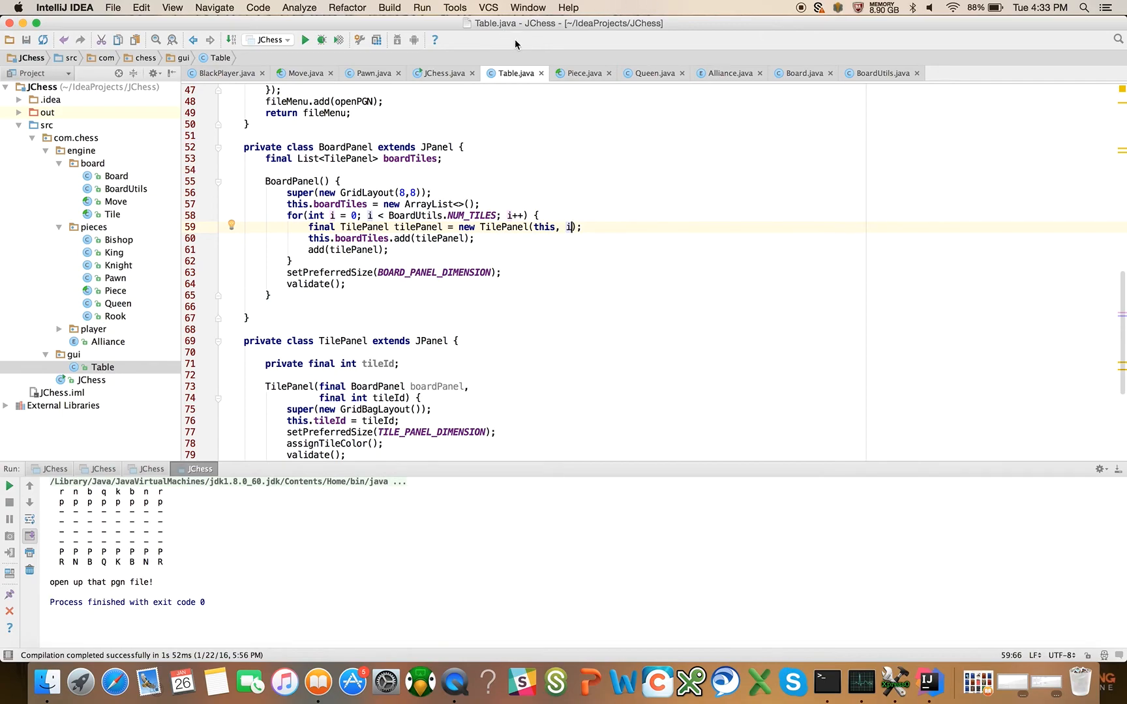
mouse_move(304, 40)
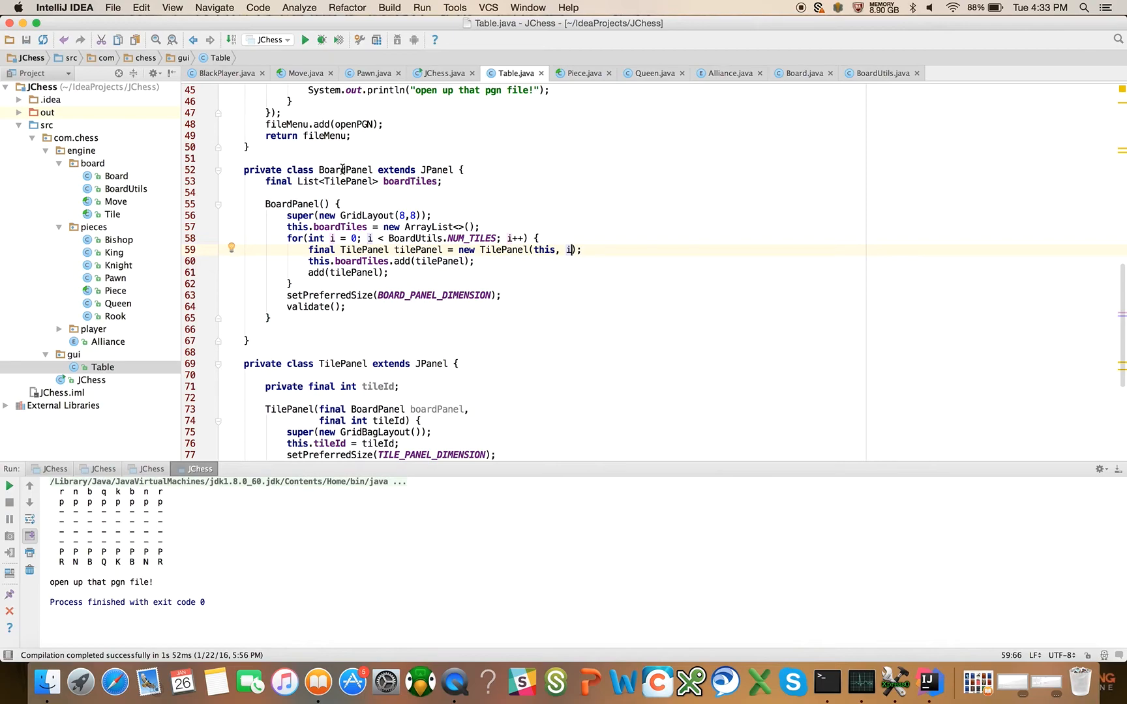
mouse_move(450, 305)
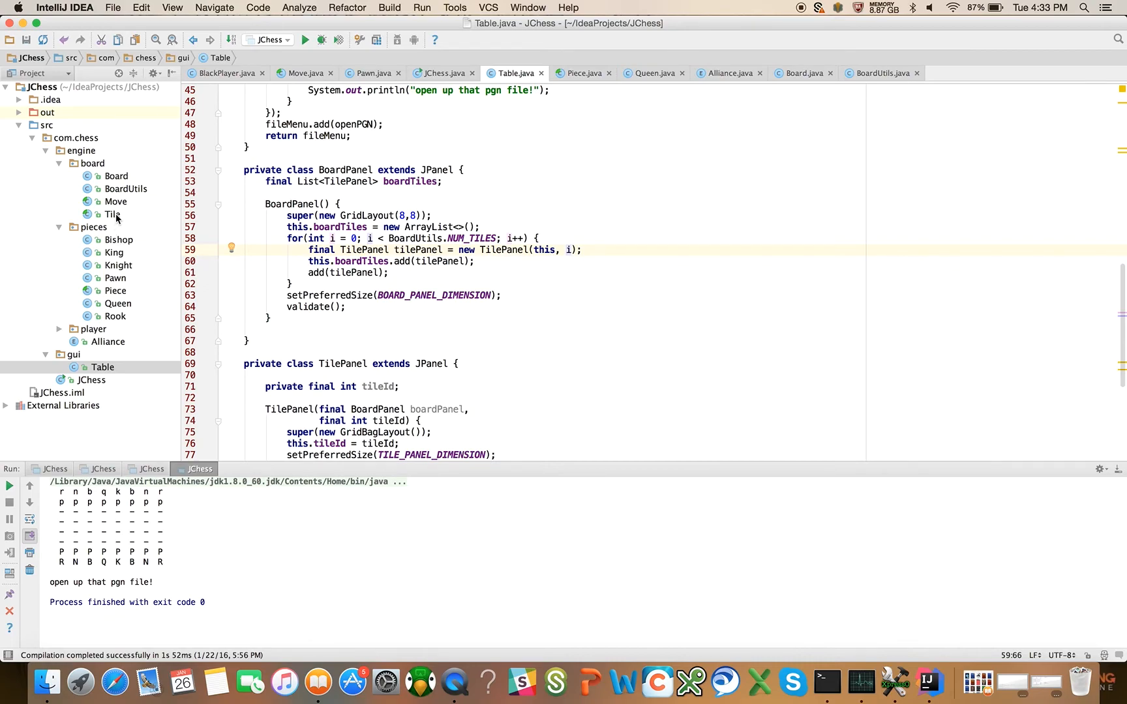
mouse_move(422, 212)
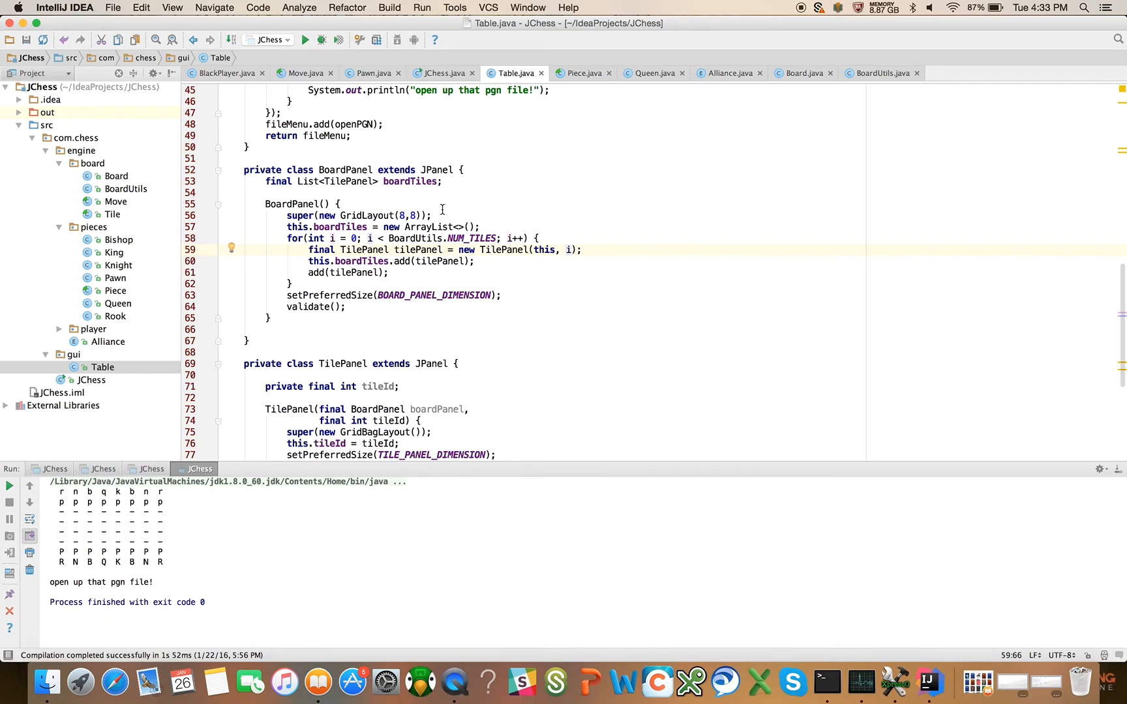
mouse_move(602, 415)
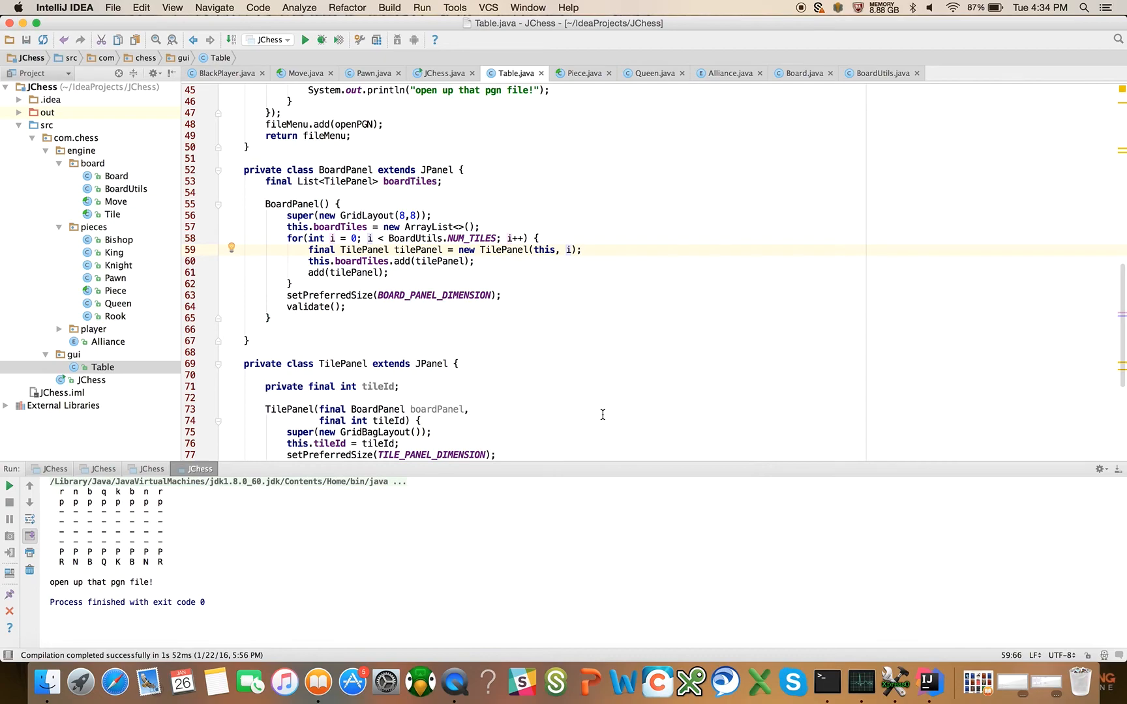
mouse_move(366, 200)
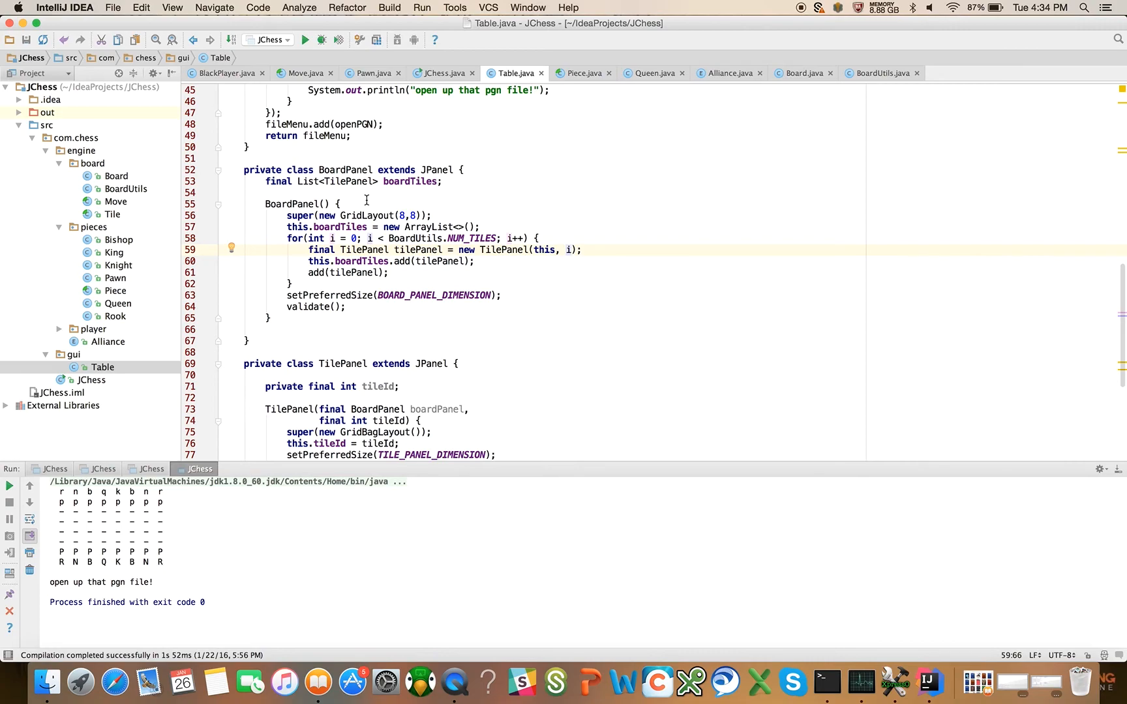
mouse_move(411, 224)
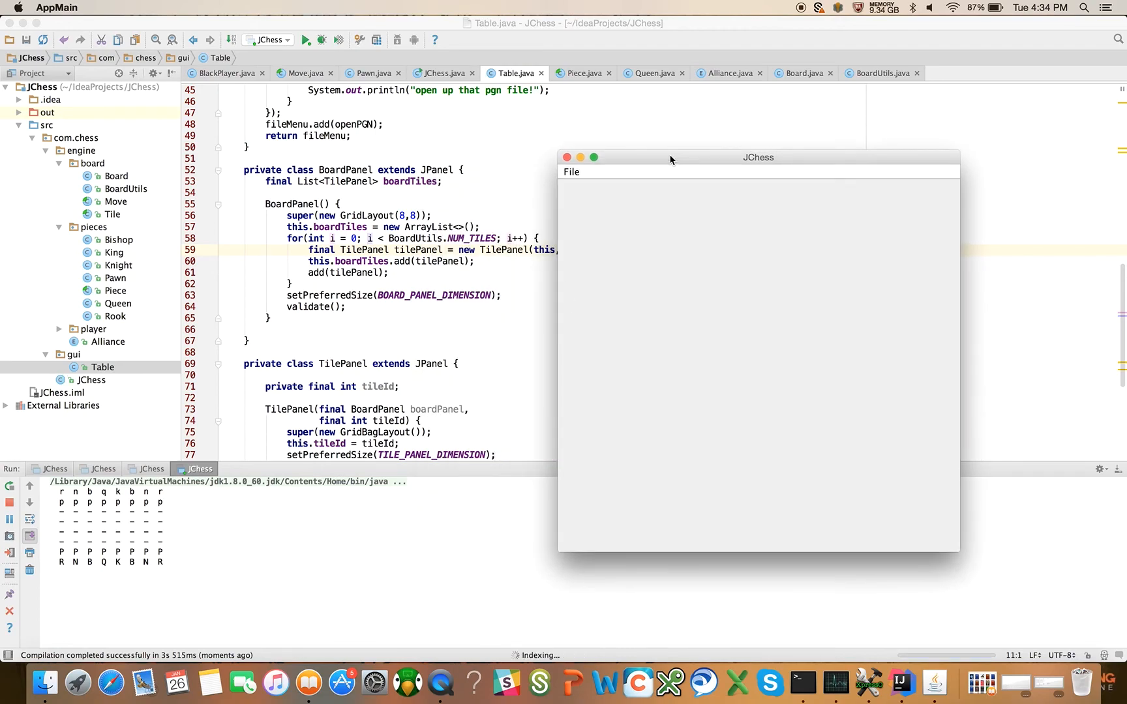
- Move the empty JChess window aside and close it
drag(669, 156, 610, 127)
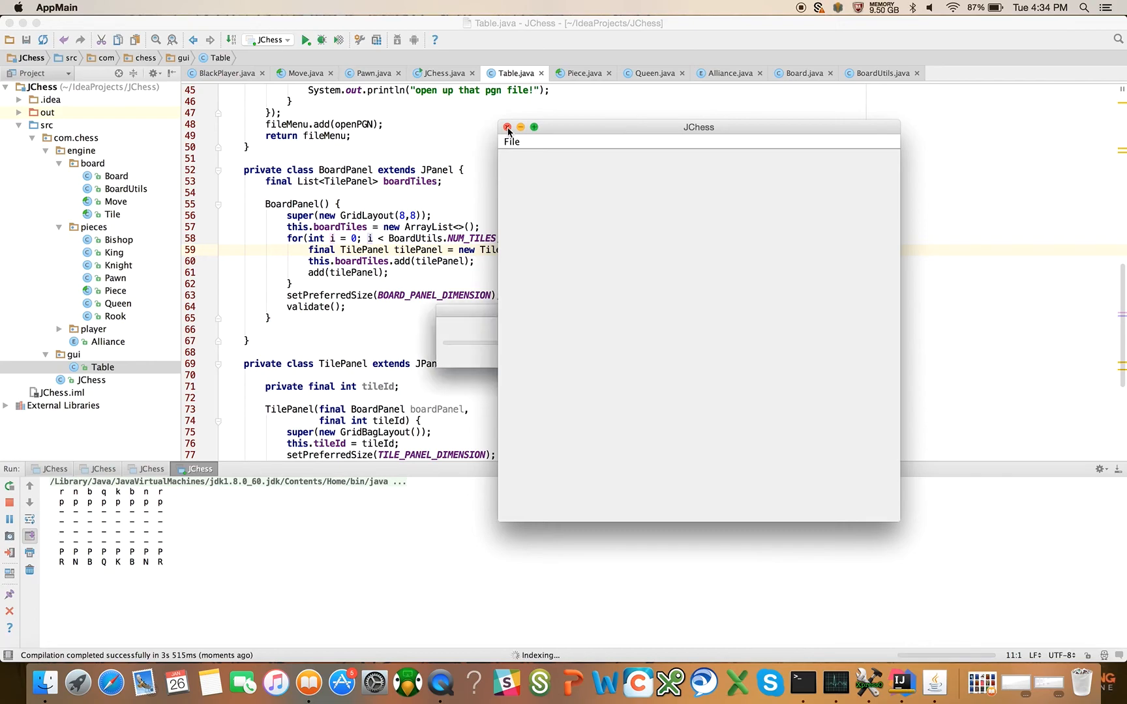
click(508, 127)
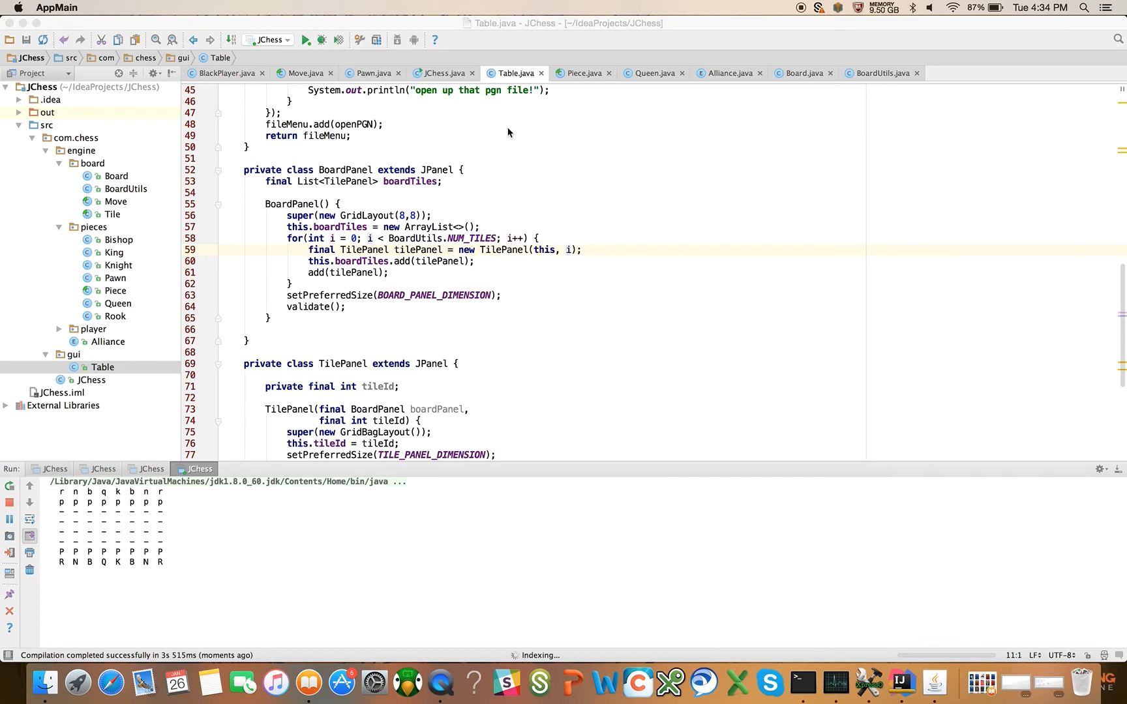
mouse_move(397, 420)
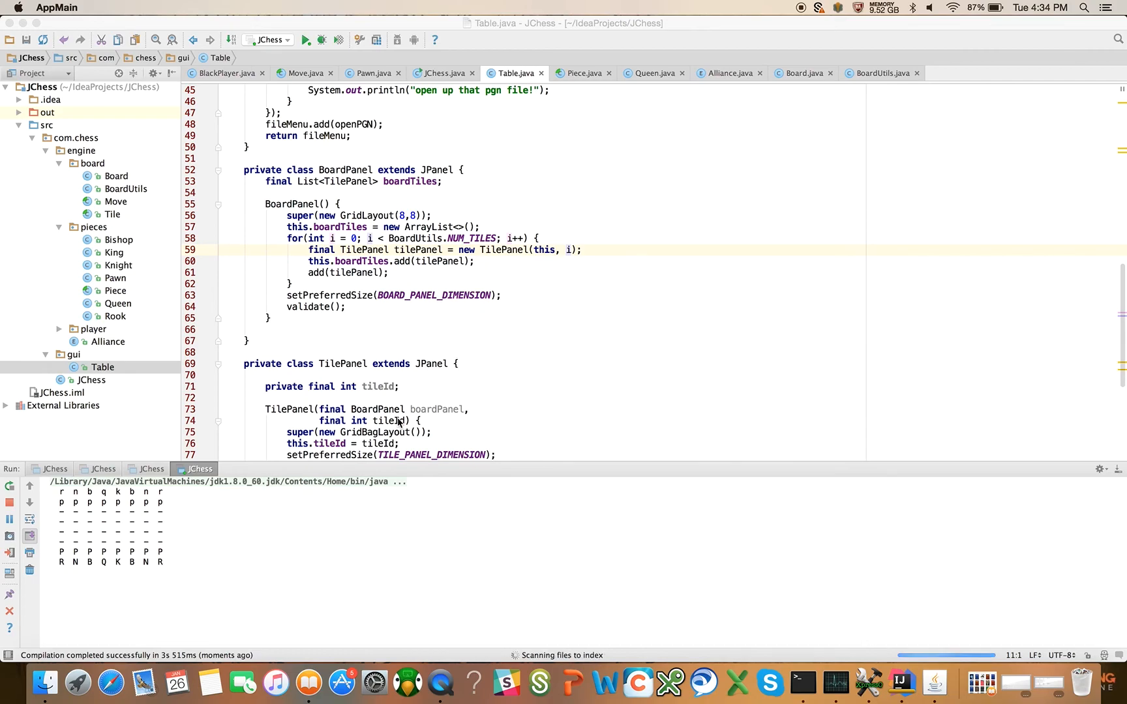
mouse_move(427, 363)
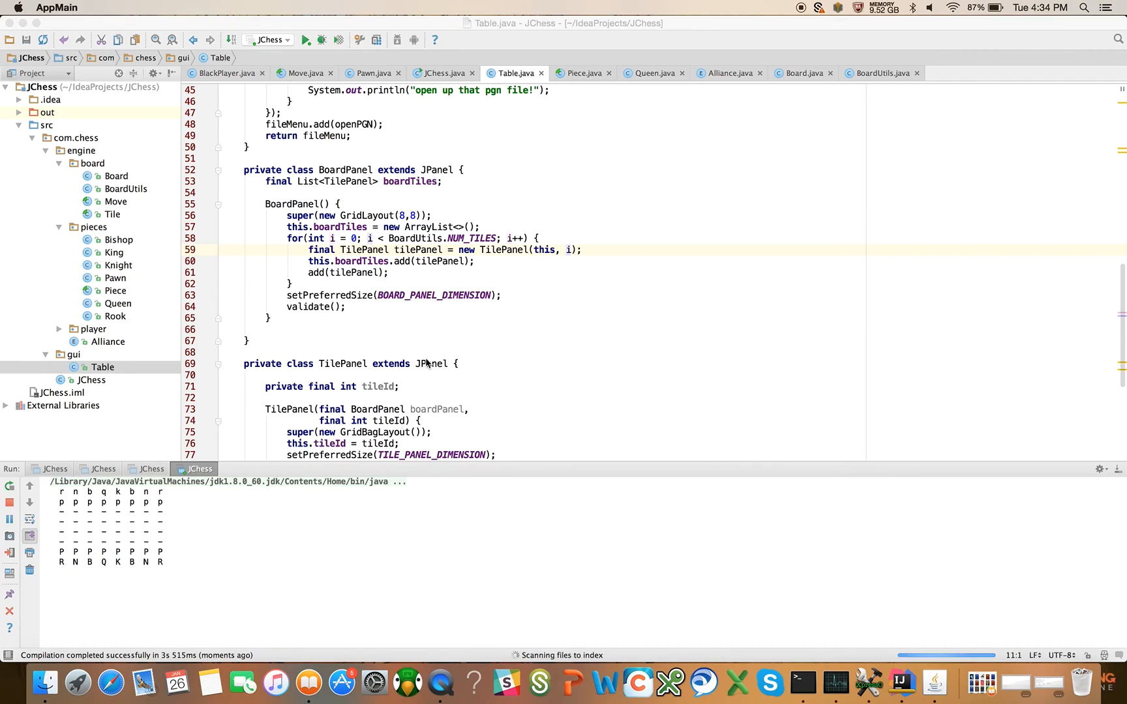